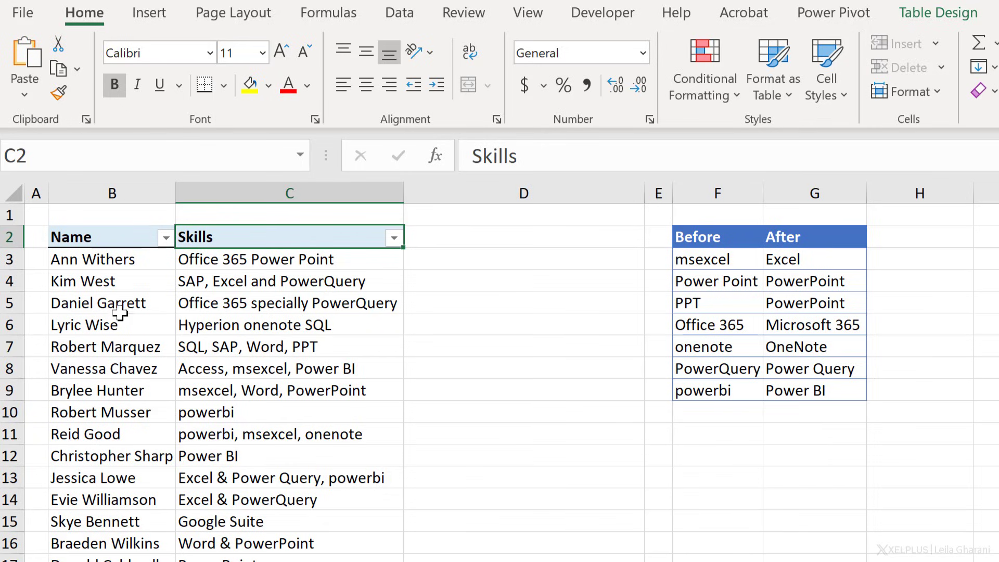
{"action": "mouse_move", "coordinate": [304, 408]}
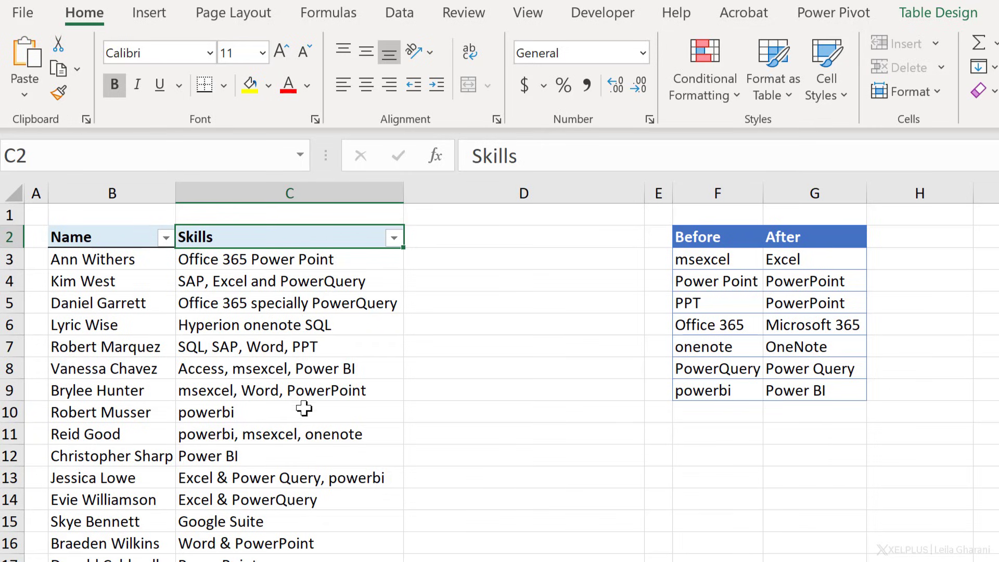
{"action": "left_click", "coordinate": [289, 346]}
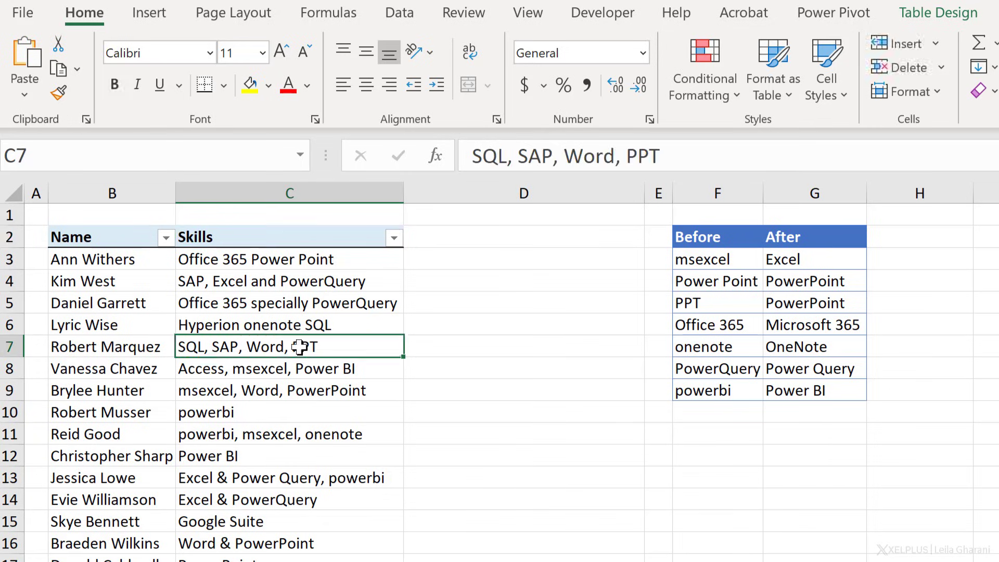
{"action": "mouse_move", "coordinate": [293, 350]}
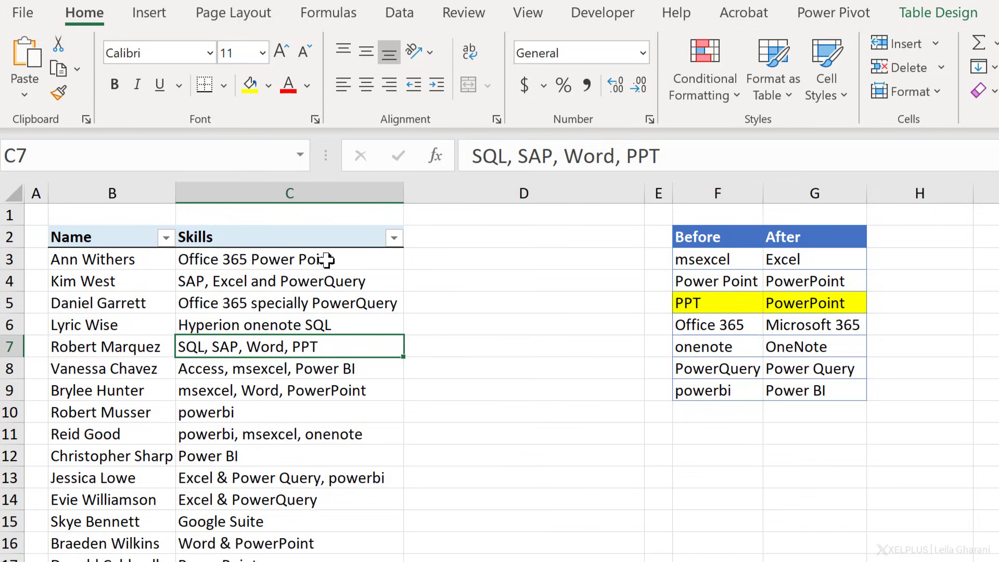
{"action": "left_click", "coordinate": [289, 258]}
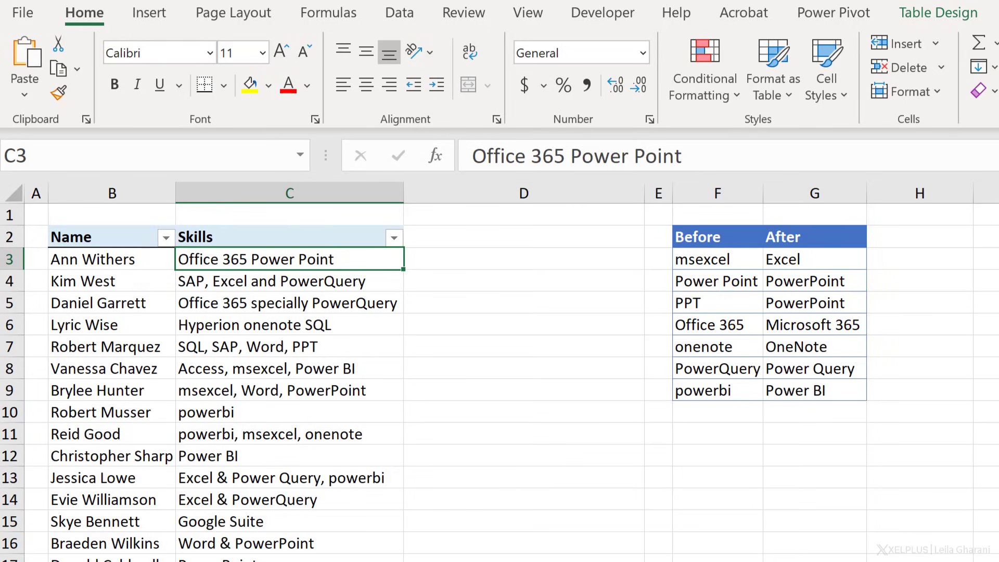
{"action": "left_click", "coordinate": [524, 258]}
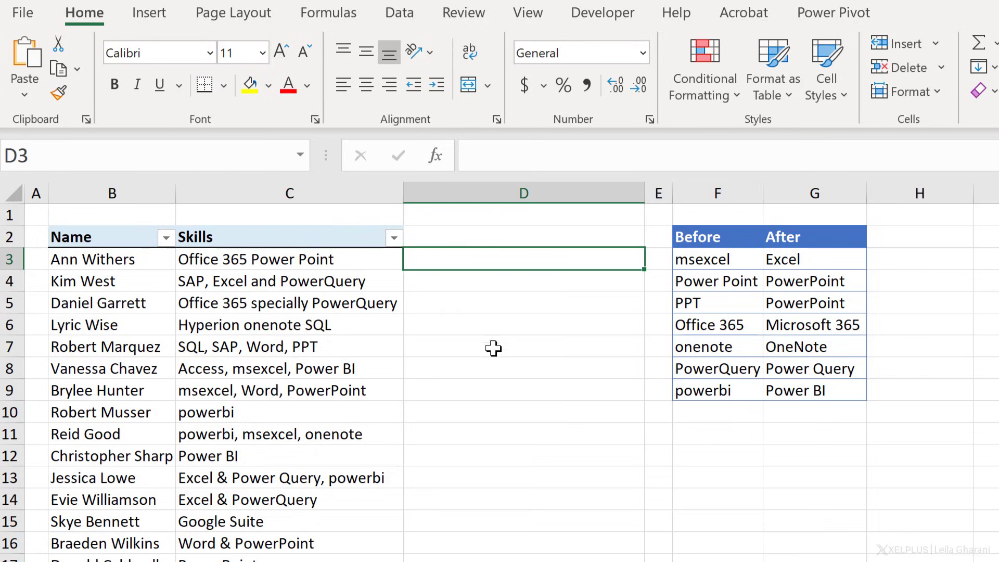
{"action": "type", "text": "="}
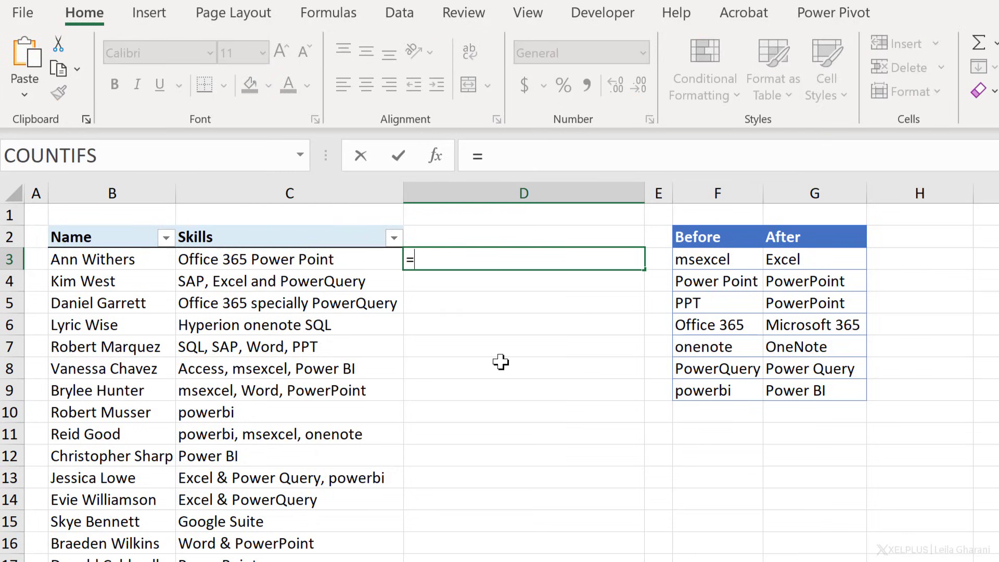
{"action": "type", "text": "meg"}
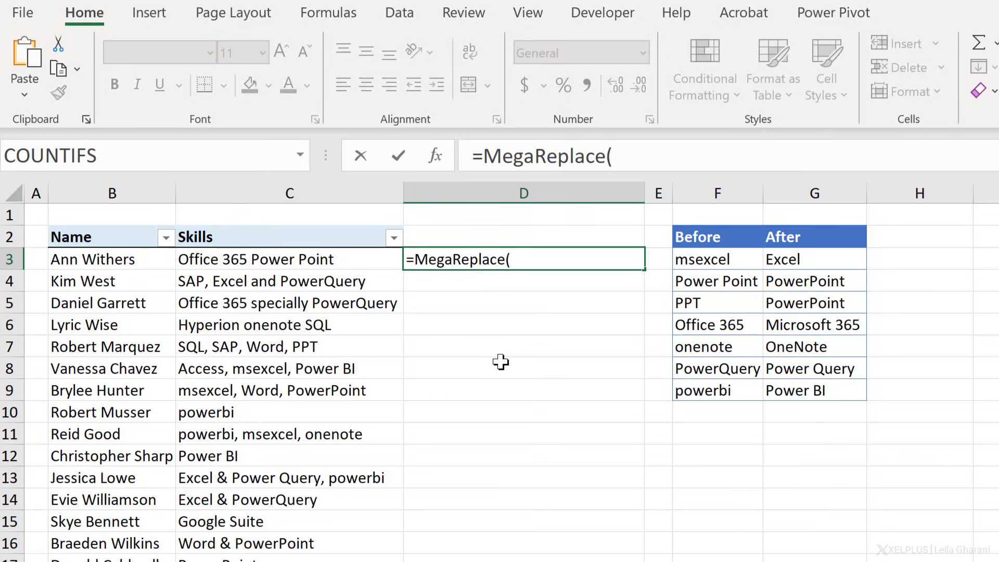
{"action": "mouse_move", "coordinate": [400, 284]}
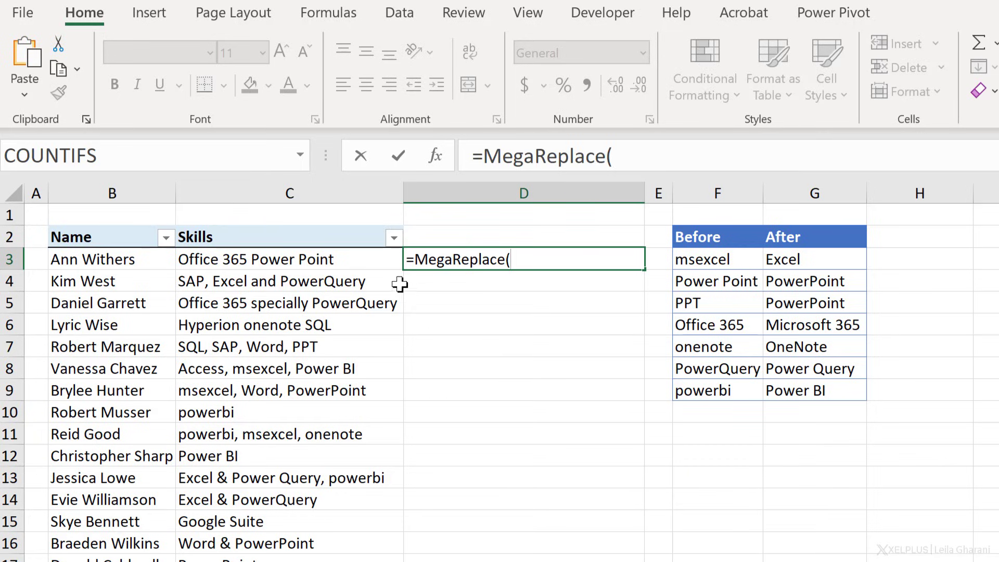
{"action": "left_click", "coordinate": [289, 259]}
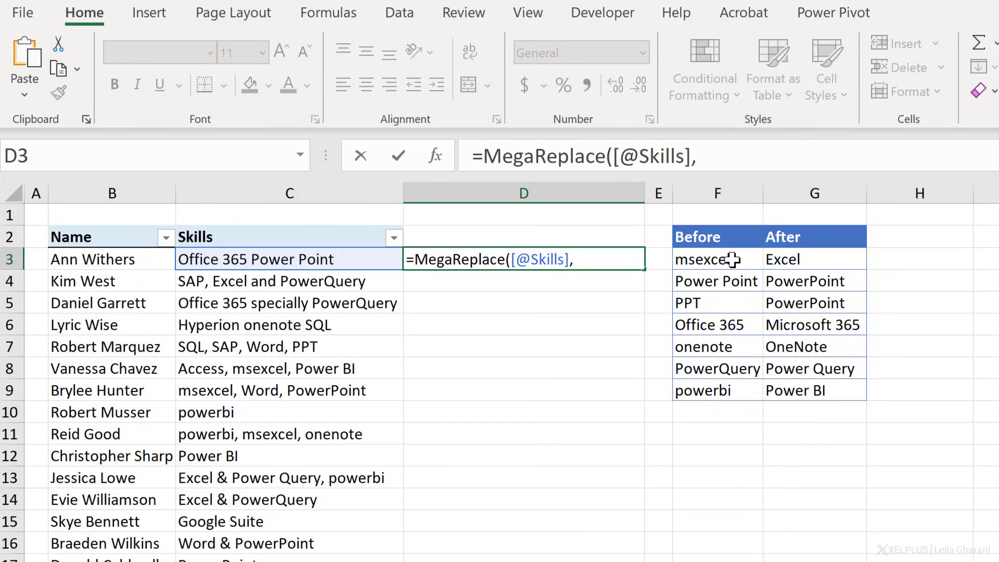
{"action": "left_click", "coordinate": [702, 259]}
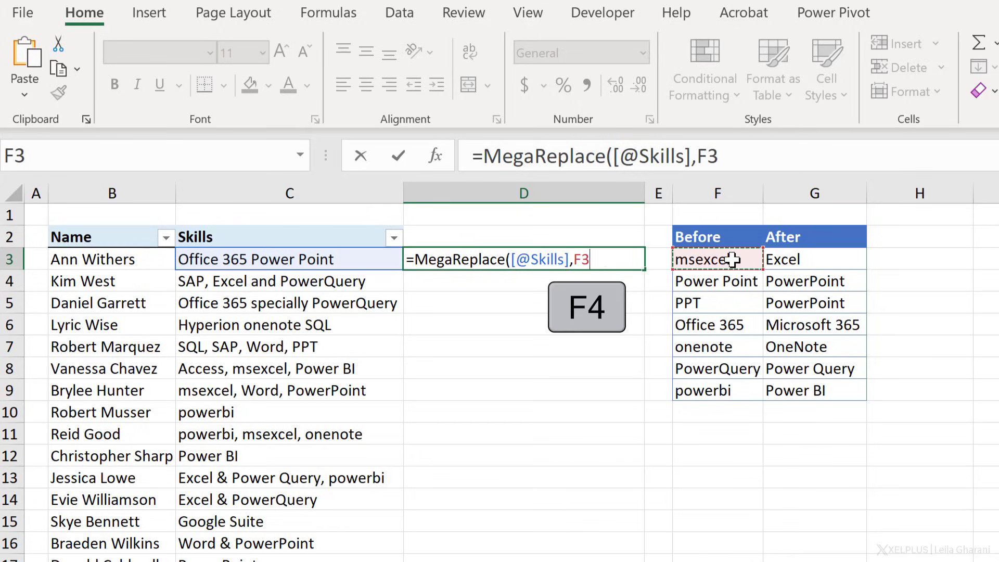
{"action": "key", "text": "f4"}
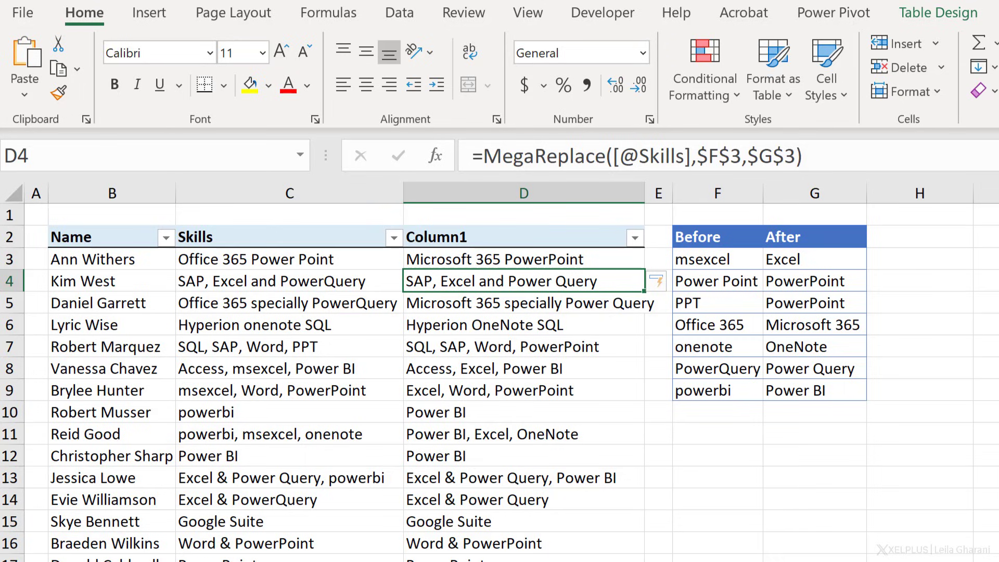
{"action": "left_click", "coordinate": [523, 259]}
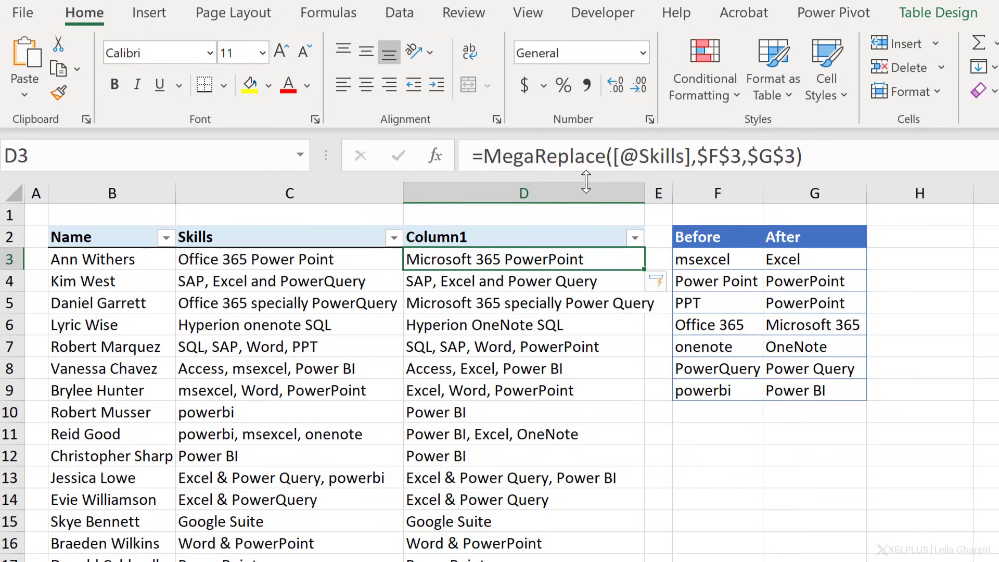
{"action": "mouse_move", "coordinate": [585, 180]}
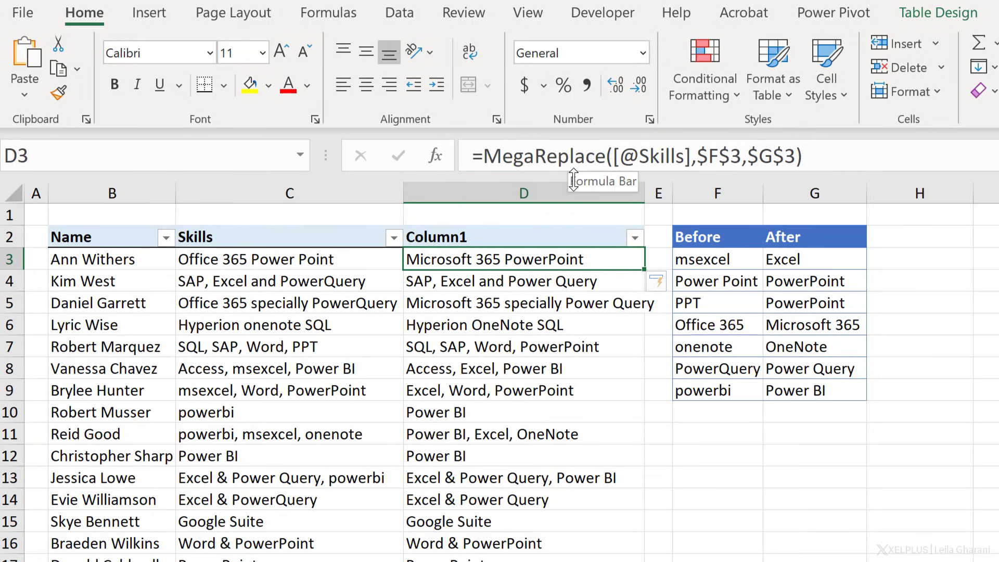
{"action": "mouse_move", "coordinate": [518, 217]}
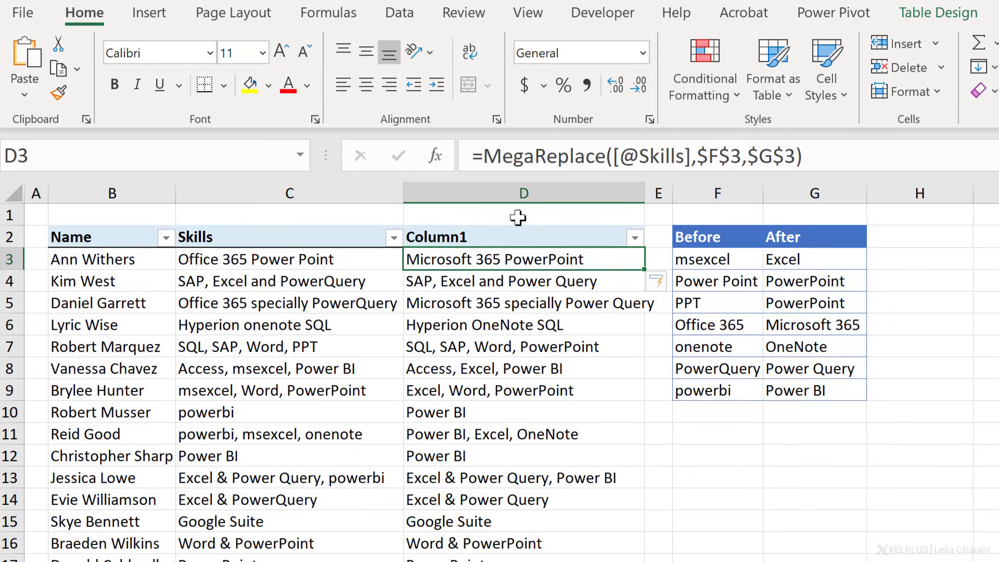
{"action": "mouse_move", "coordinate": [731, 215]}
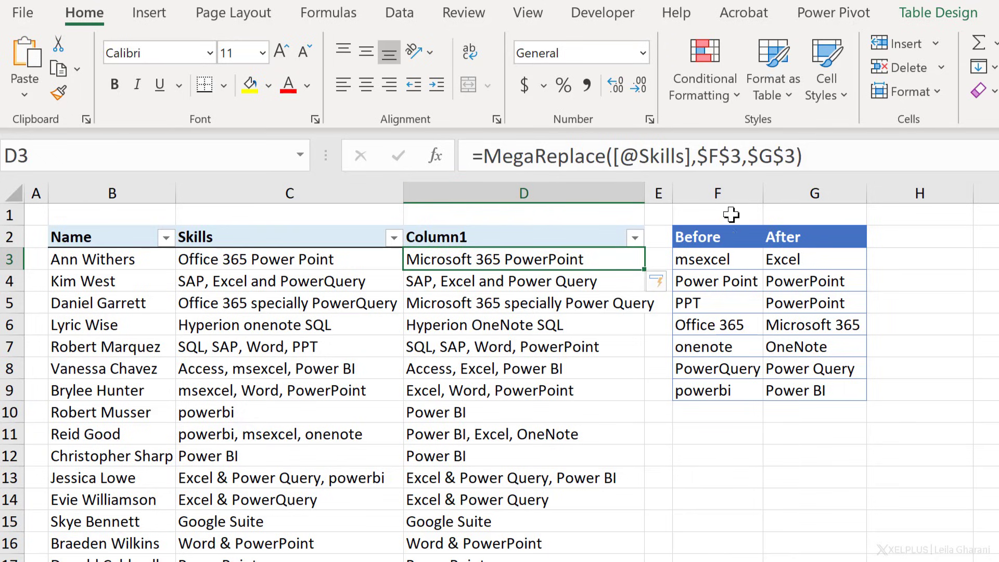
{"action": "mouse_move", "coordinate": [815, 346]}
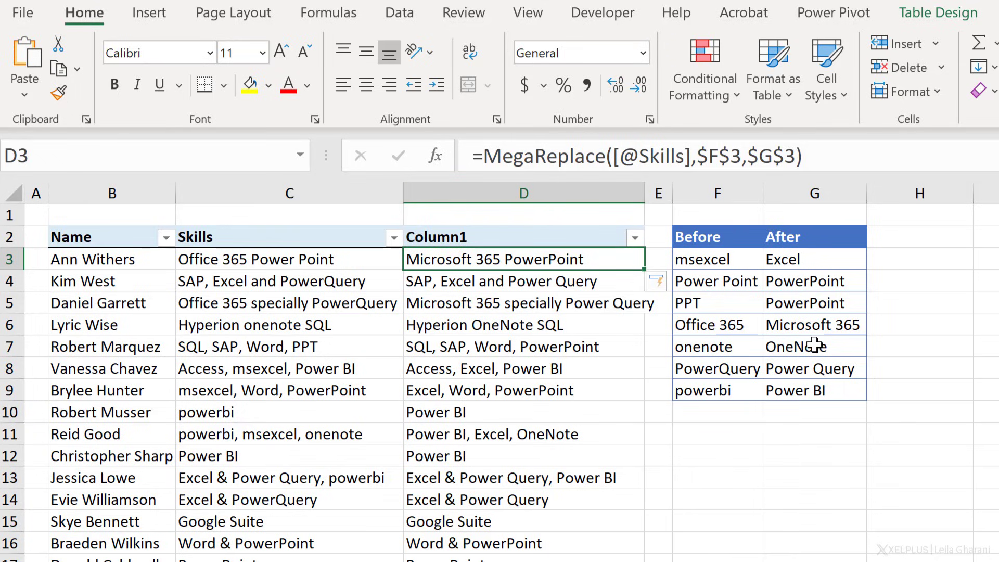
{"action": "mouse_move", "coordinate": [727, 263]}
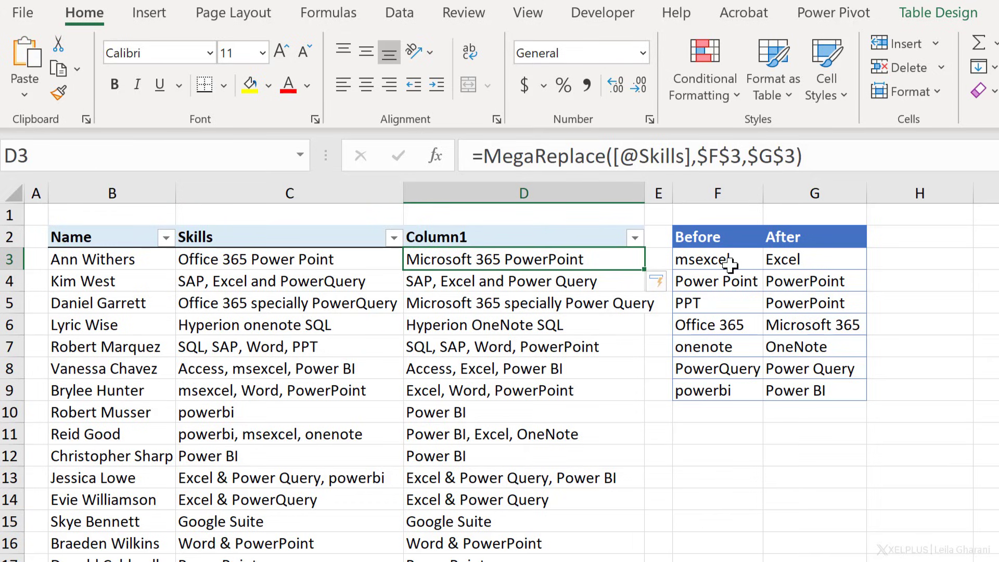
{"action": "left_click", "coordinate": [718, 258]}
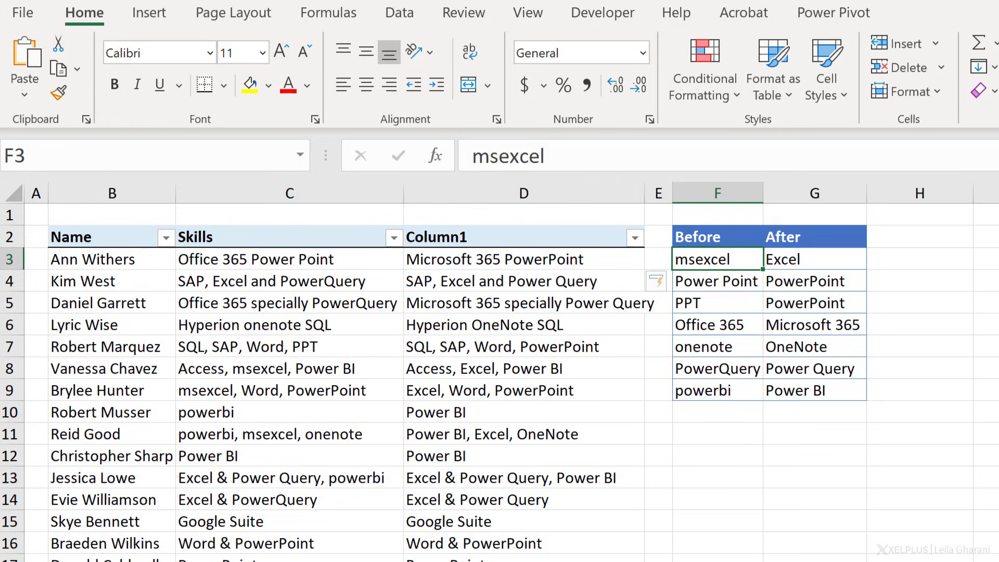
{"action": "left_click", "coordinate": [717, 280]}
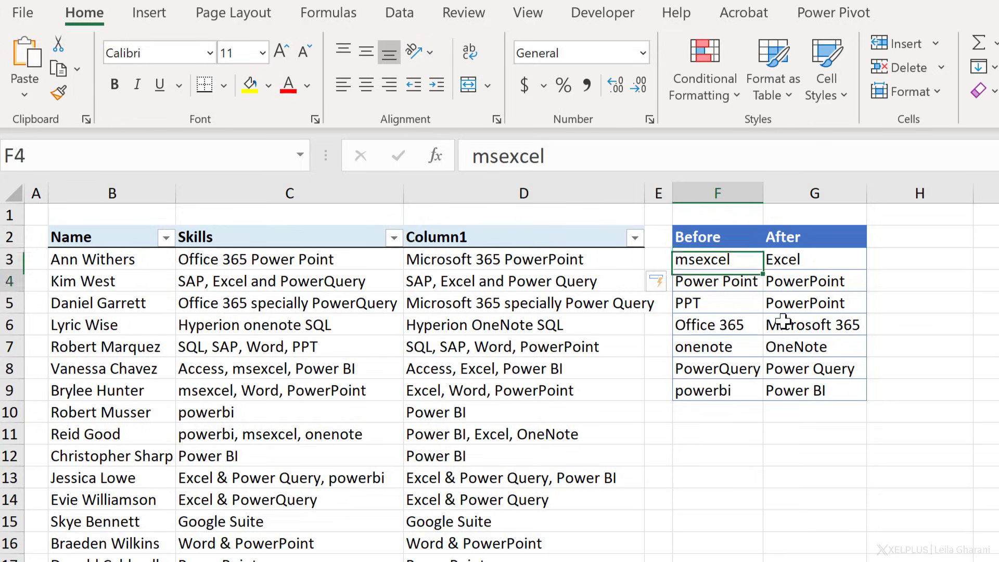
{"action": "left_click", "coordinate": [716, 303]}
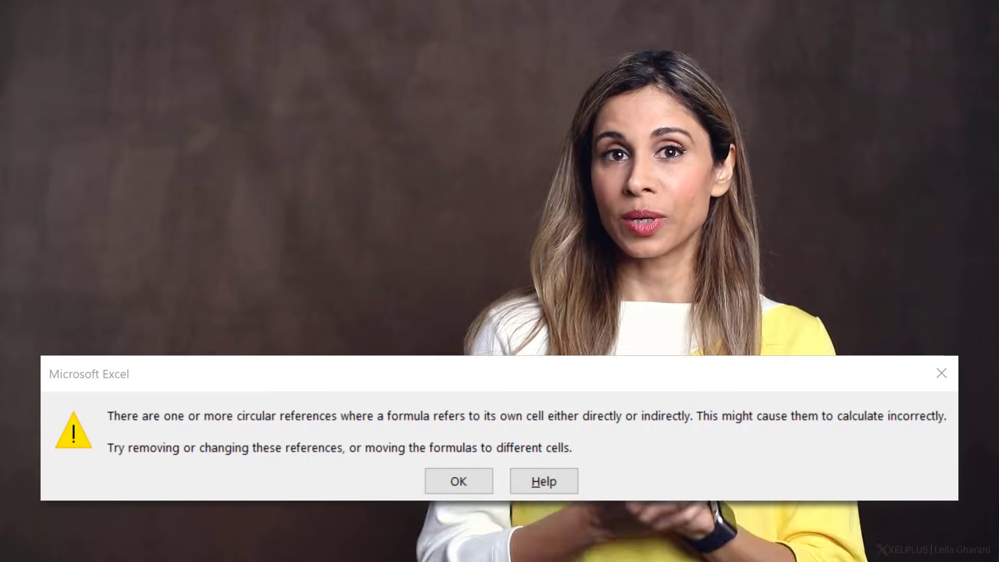
Dismiss the circular reference warning with OK.
{"action": "left_click", "coordinate": [458, 481]}
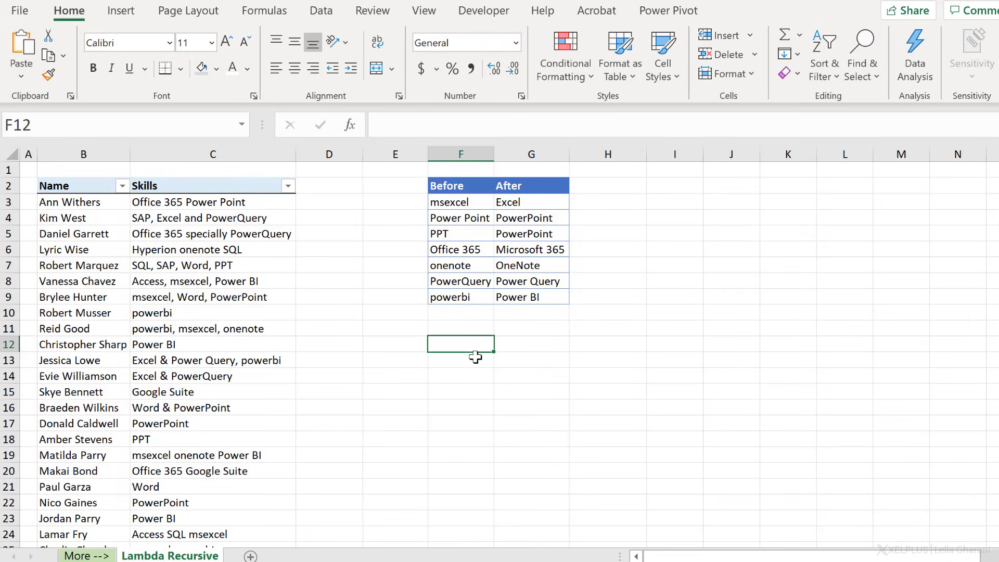
{"action": "mouse_move", "coordinate": [452, 338]}
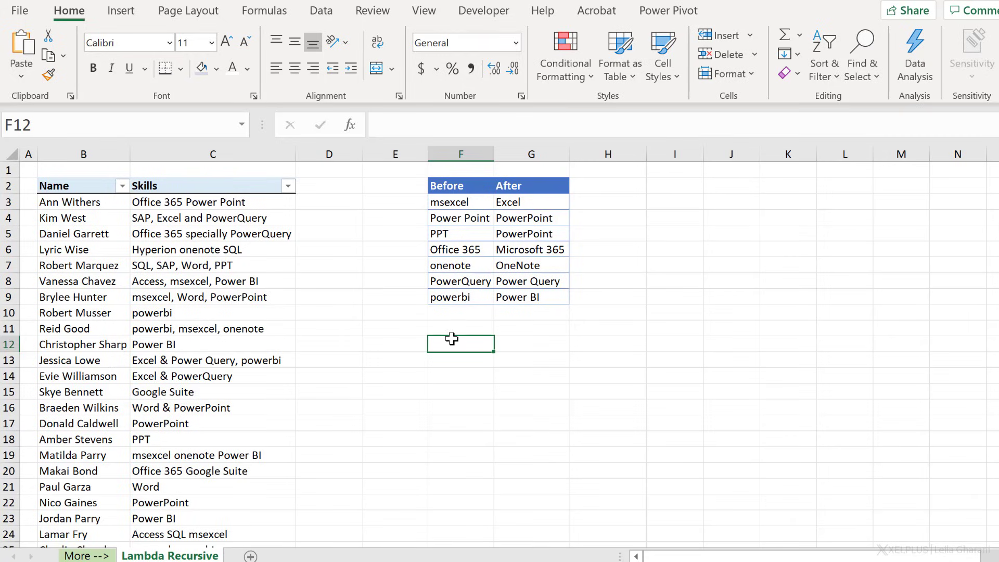
{"action": "left_click", "coordinate": [212, 202]}
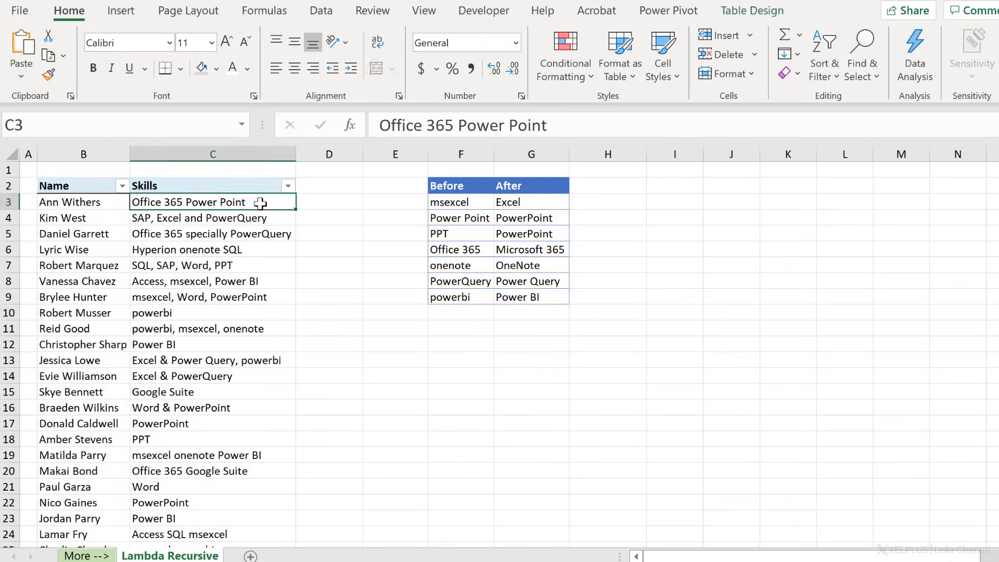
{"action": "mouse_move", "coordinate": [449, 198]}
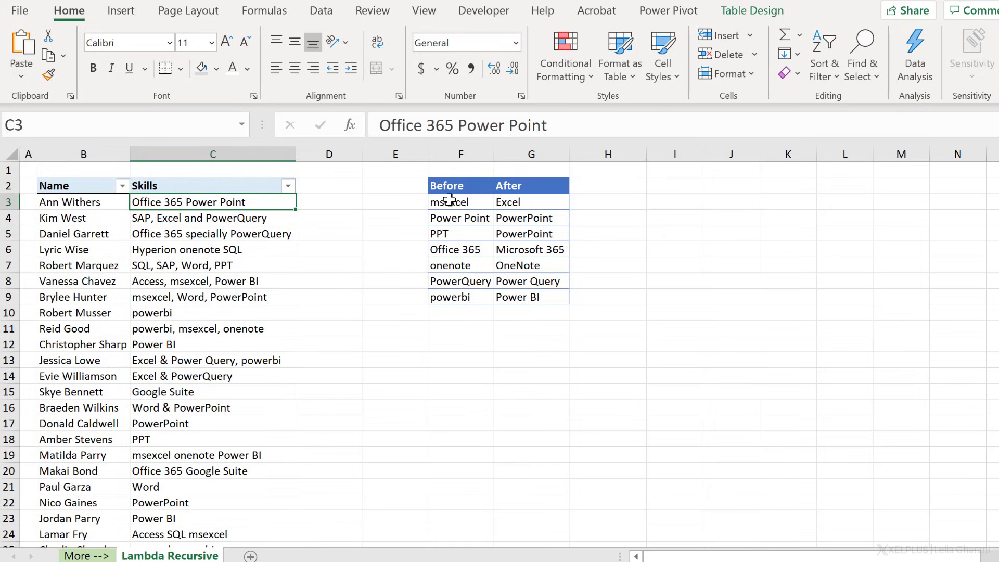
{"action": "left_click", "coordinate": [460, 201]}
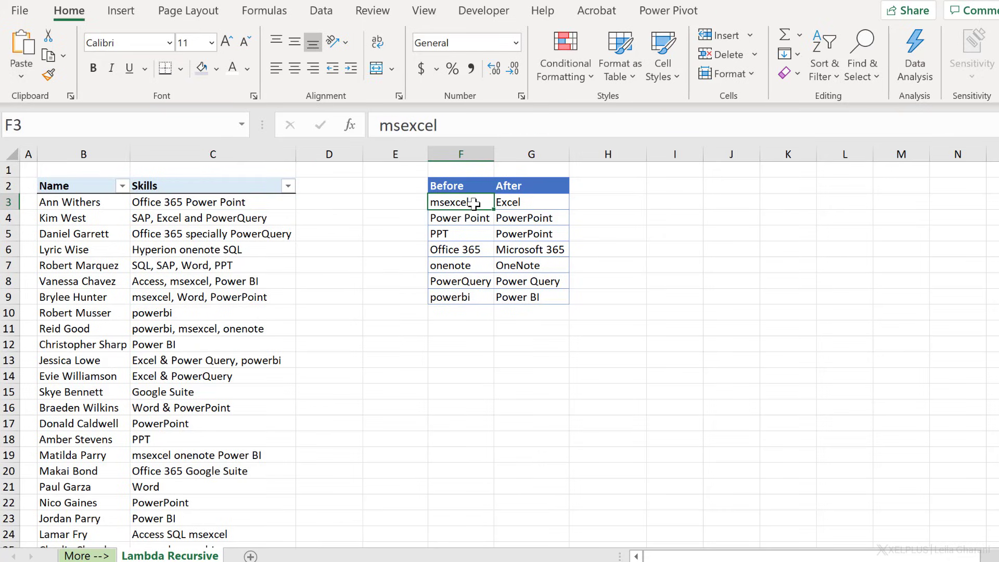
{"action": "left_click", "coordinate": [212, 201]}
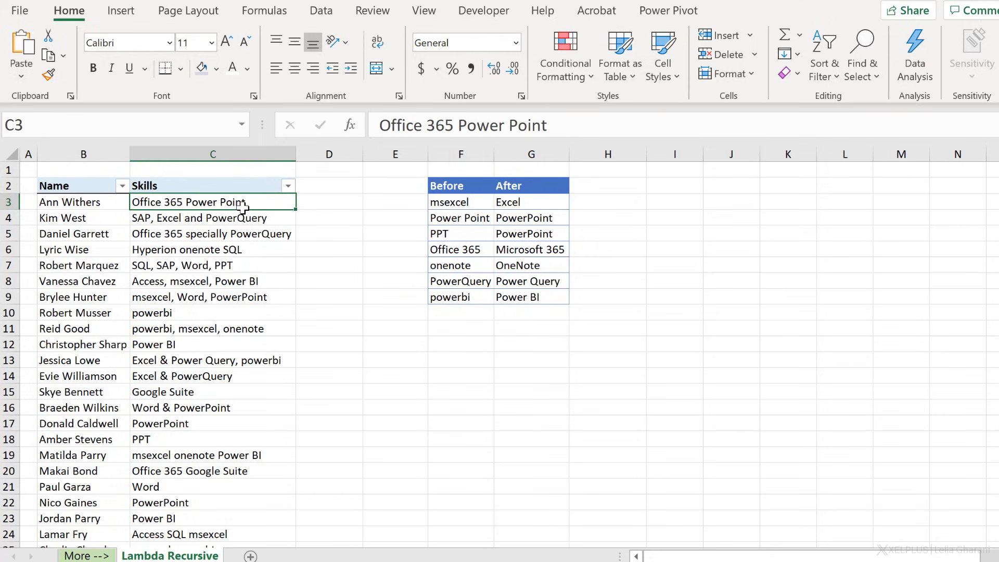
{"action": "left_click", "coordinate": [426, 190]}
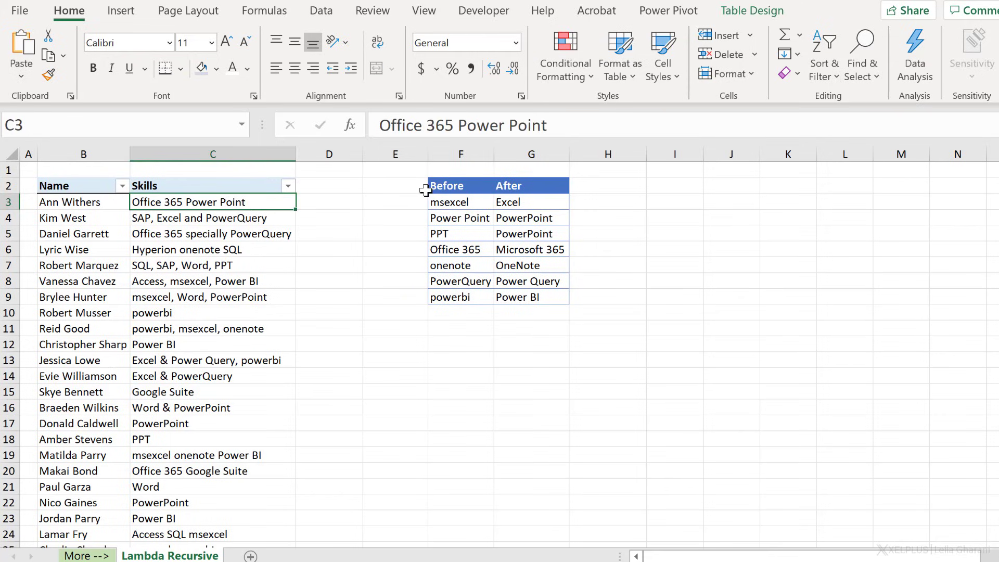
{"action": "left_click", "coordinate": [531, 201]}
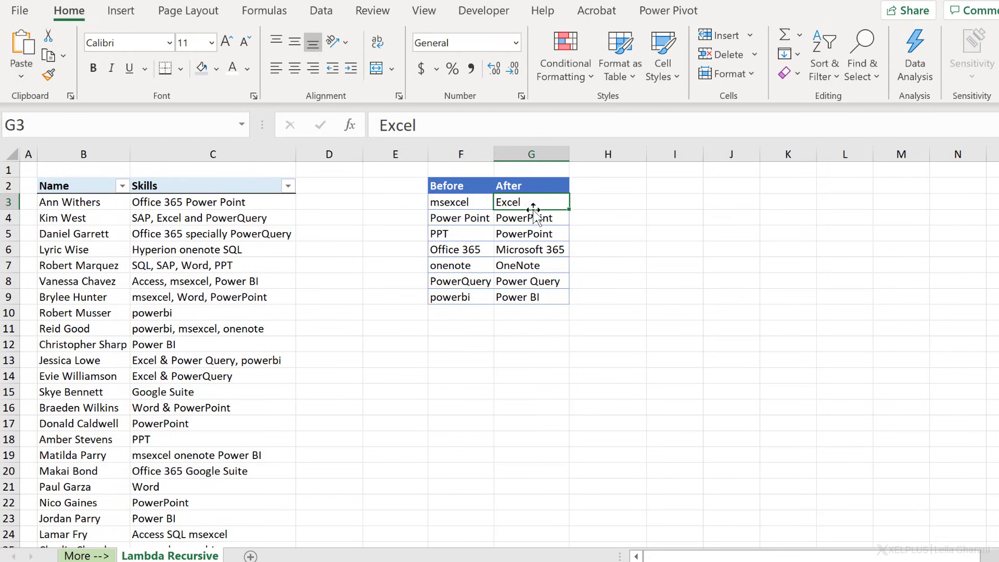
{"action": "mouse_move", "coordinate": [481, 330]}
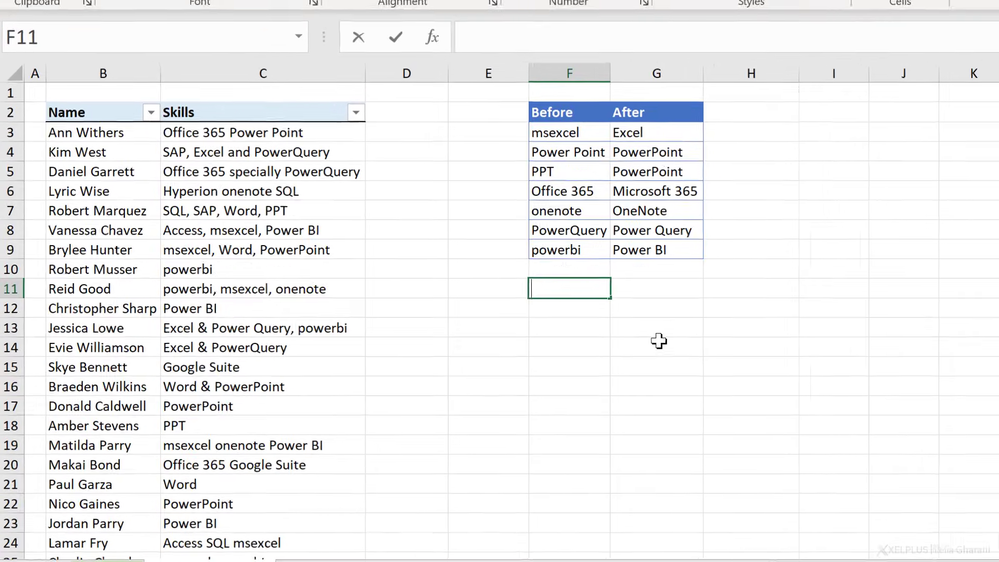
Enter =SUBSTITUTE(C3,F3,G3) in F11 to swap msexcel for Excel.
{"action": "type", "text": "=SUBSTITUTE("}
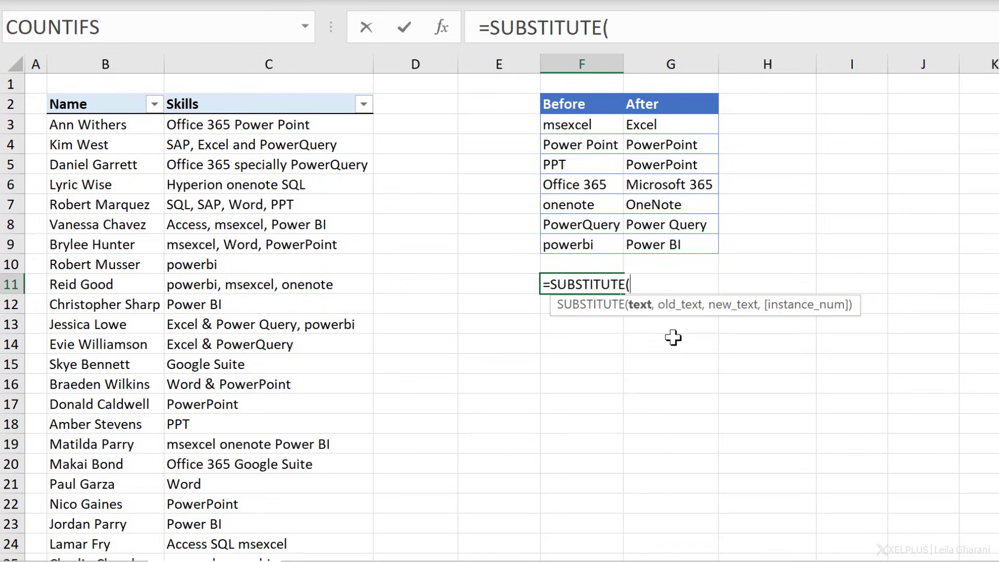
{"action": "mouse_move", "coordinate": [693, 312]}
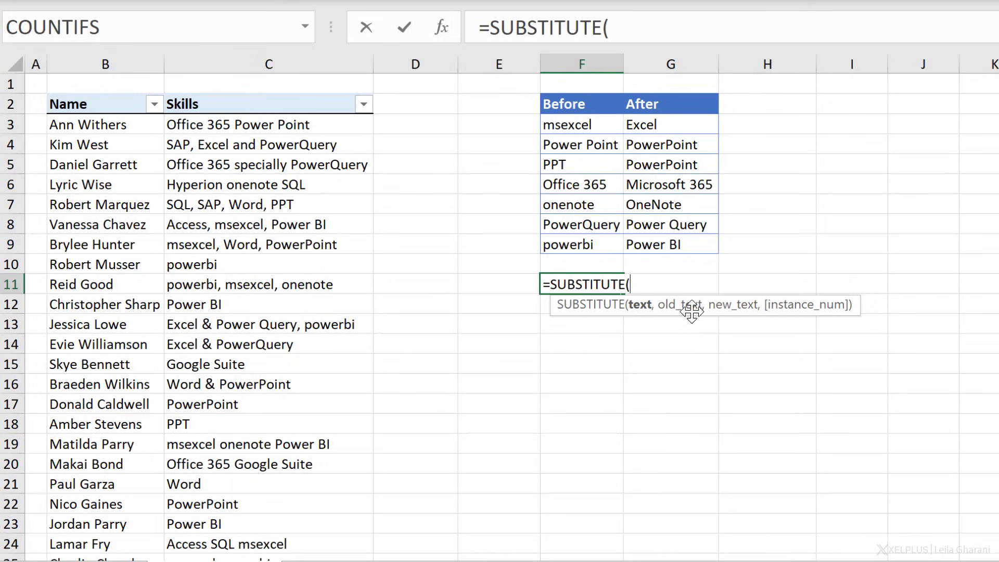
{"action": "mouse_move", "coordinate": [647, 312]}
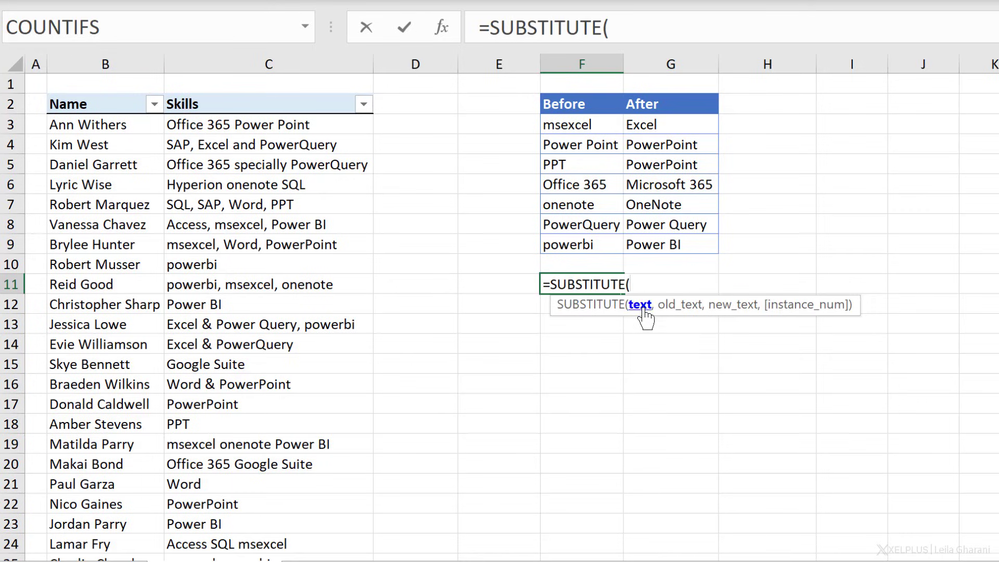
{"action": "left_click", "coordinate": [268, 125]}
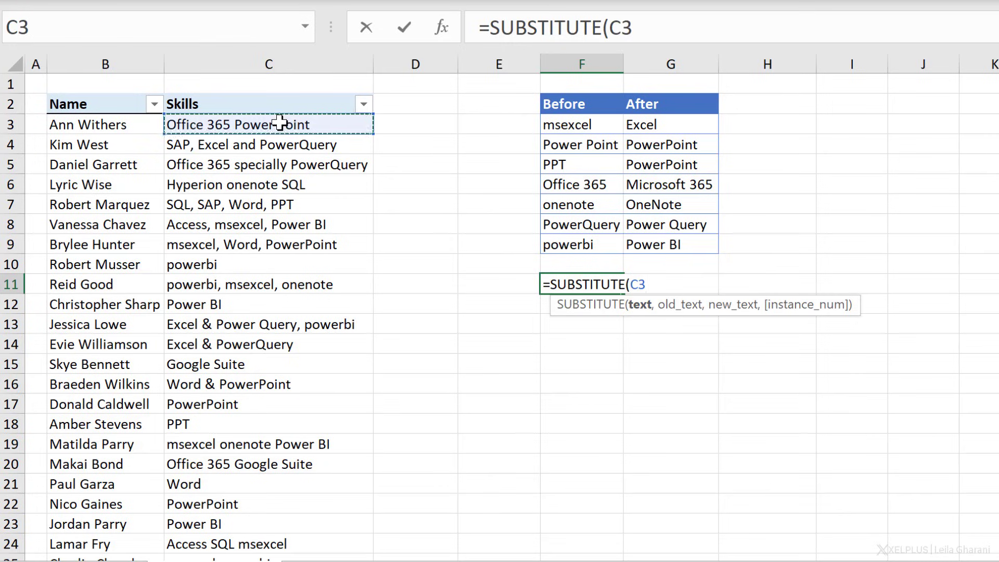
{"action": "type", "text": ","}
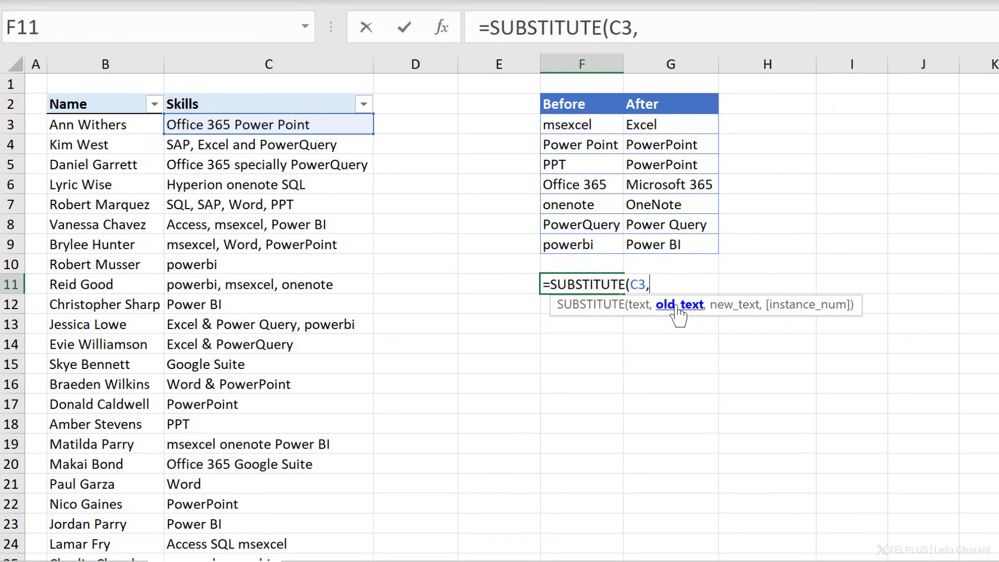
{"action": "left_click", "coordinate": [566, 124]}
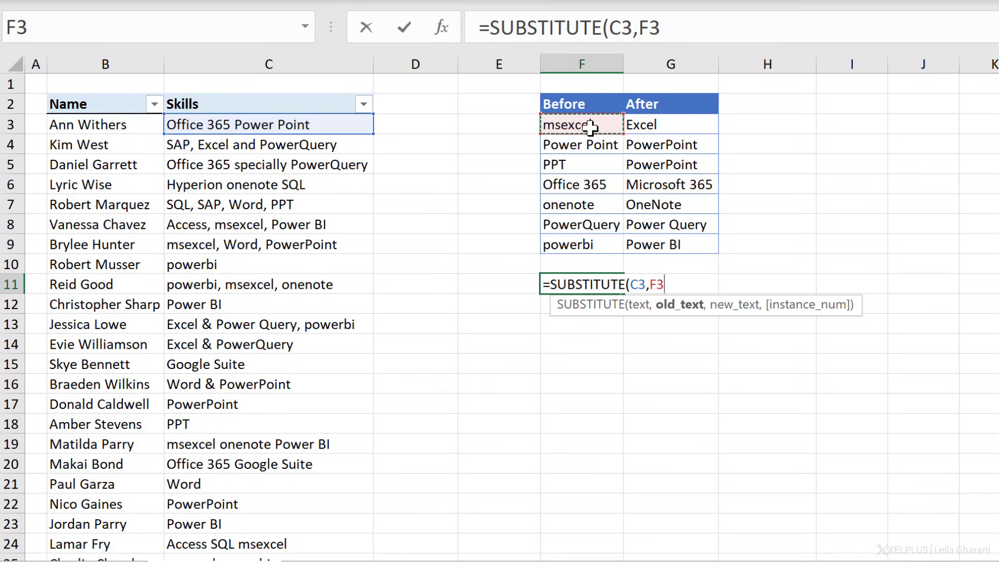
{"action": "type", "text": ","}
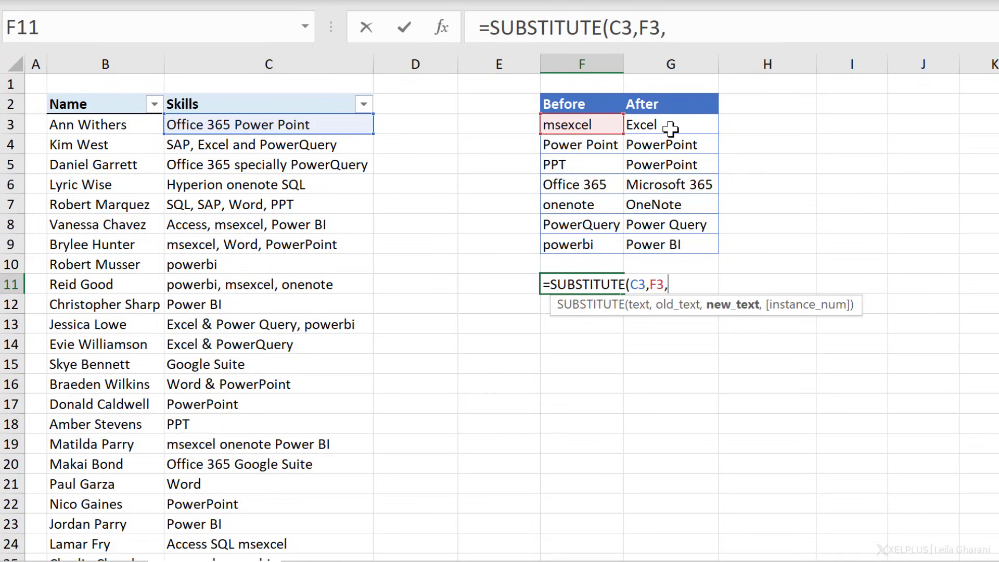
{"action": "left_click", "coordinate": [669, 124]}
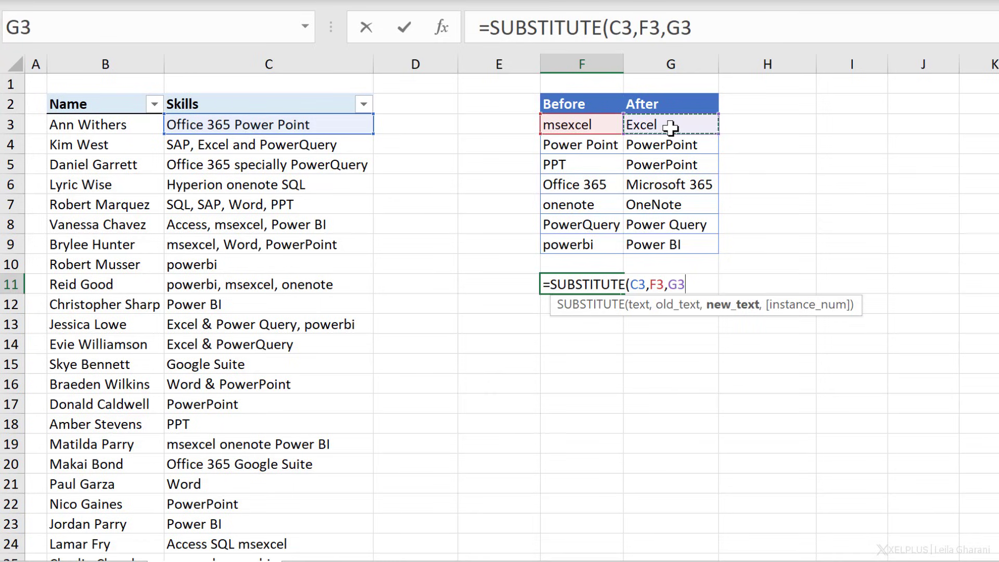
{"action": "type", "text": ")"}
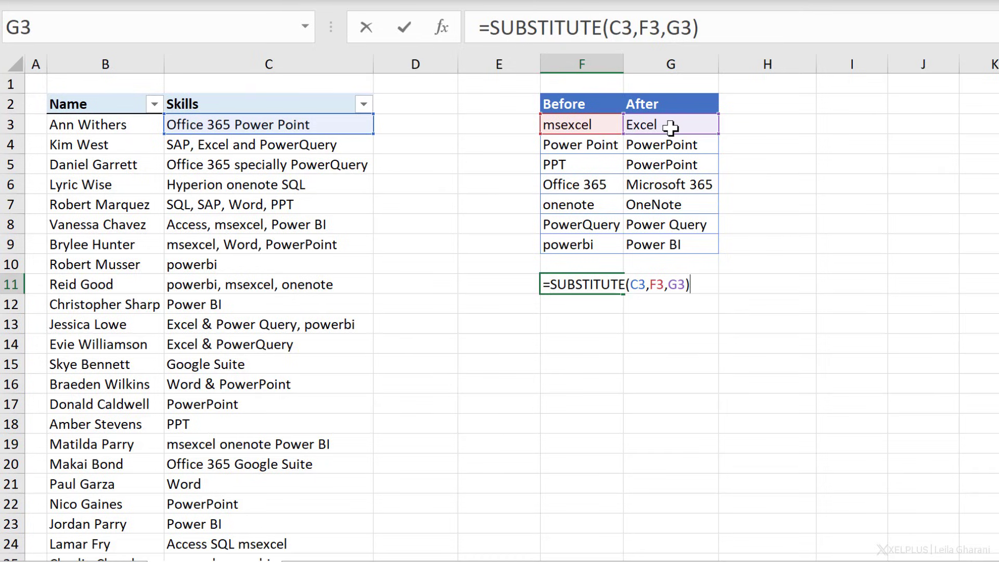
{"action": "key", "text": "Return"}
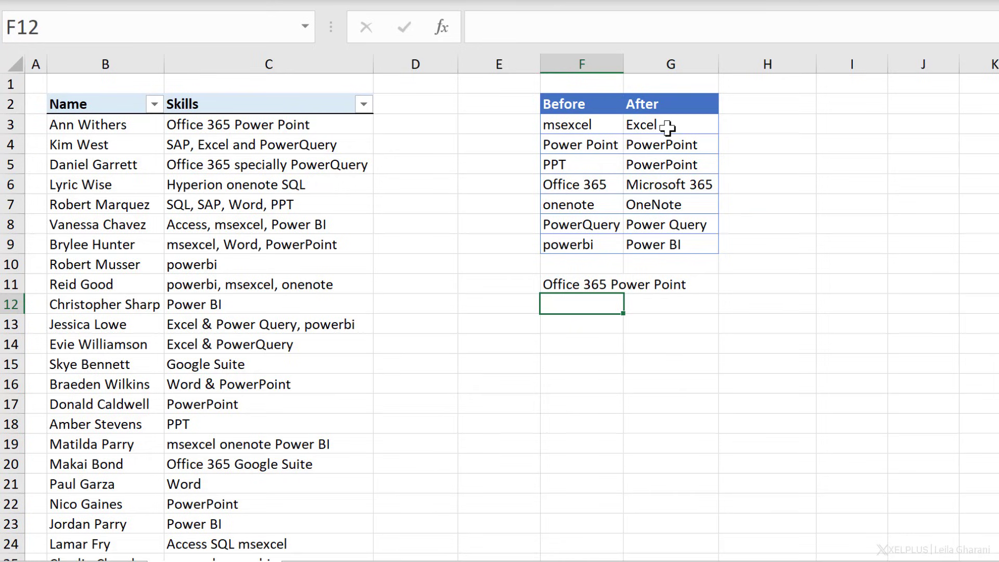
{"action": "mouse_move", "coordinate": [307, 121]}
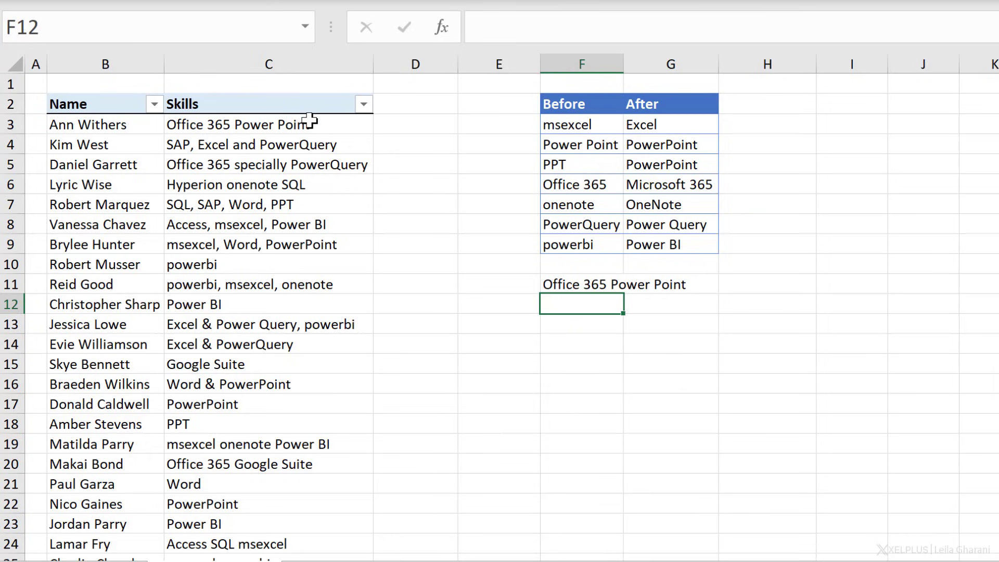
{"action": "mouse_move", "coordinate": [581, 309]}
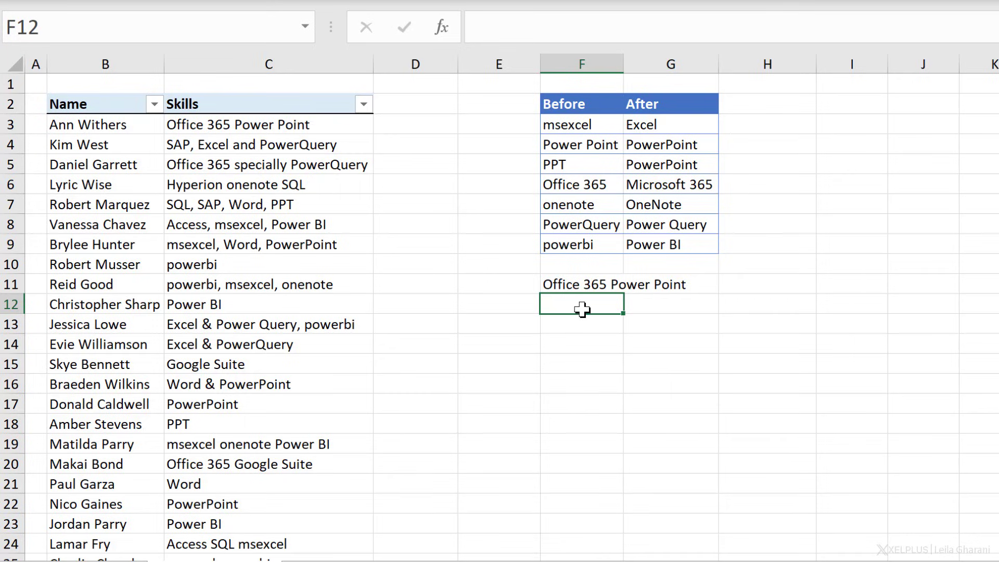
Enter =SUBSTITUTE(F11,F4,G4) in F12, replacing Power Point with PowerPoint.
{"action": "type", "text": "="}
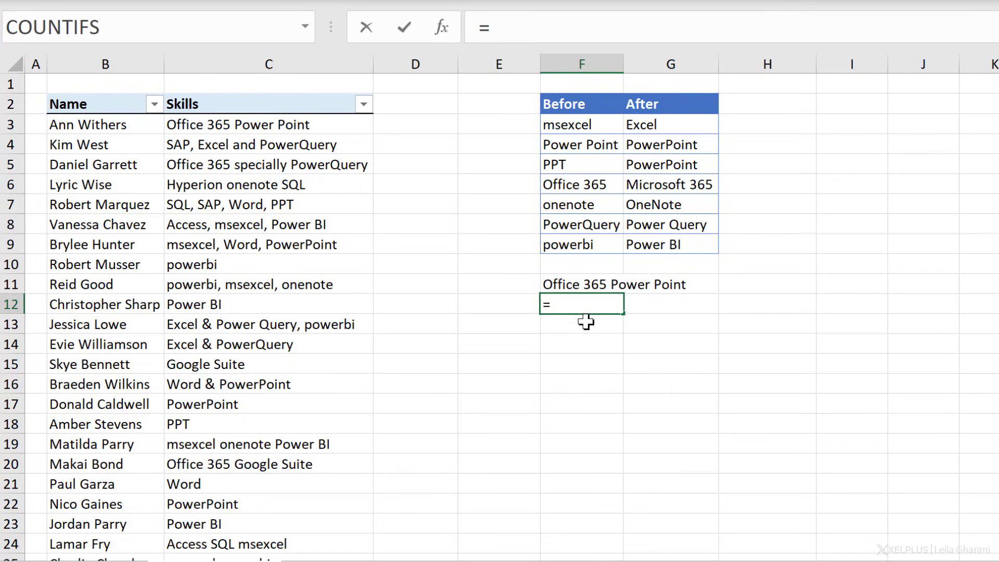
{"action": "mouse_move", "coordinate": [619, 332]}
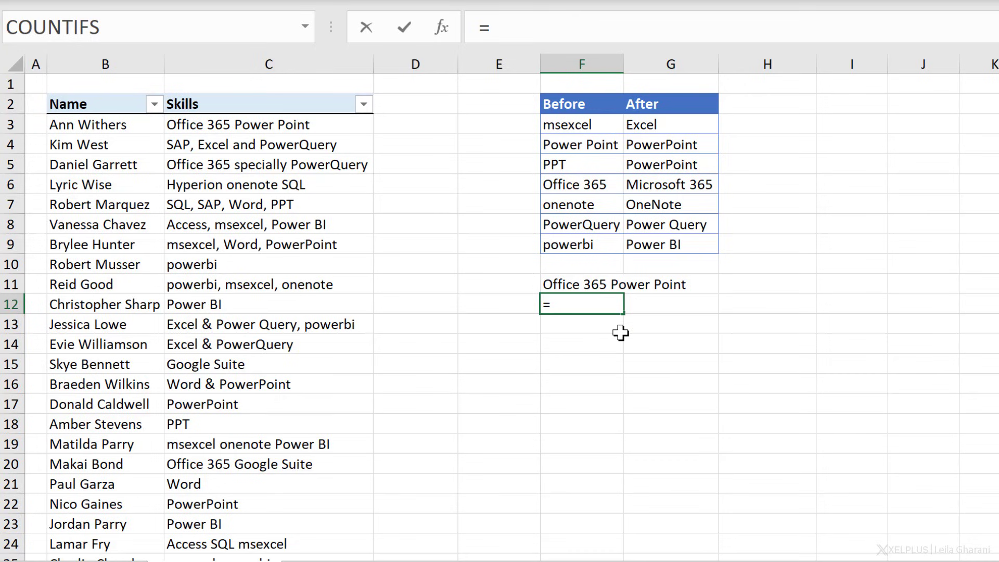
{"action": "type", "text": "SUBSTITUTE("}
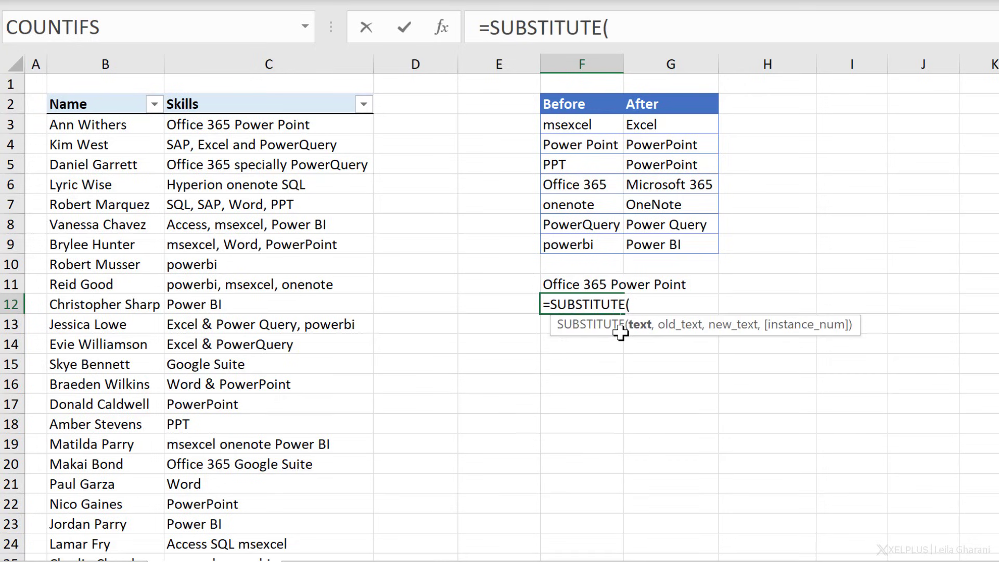
{"action": "left_click", "coordinate": [579, 284]}
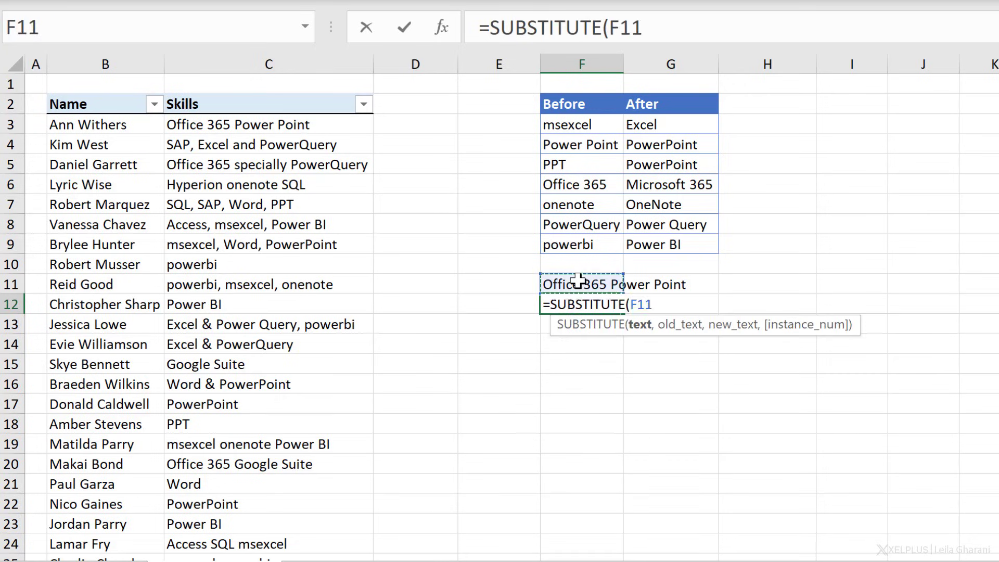
{"action": "type", "text": ","}
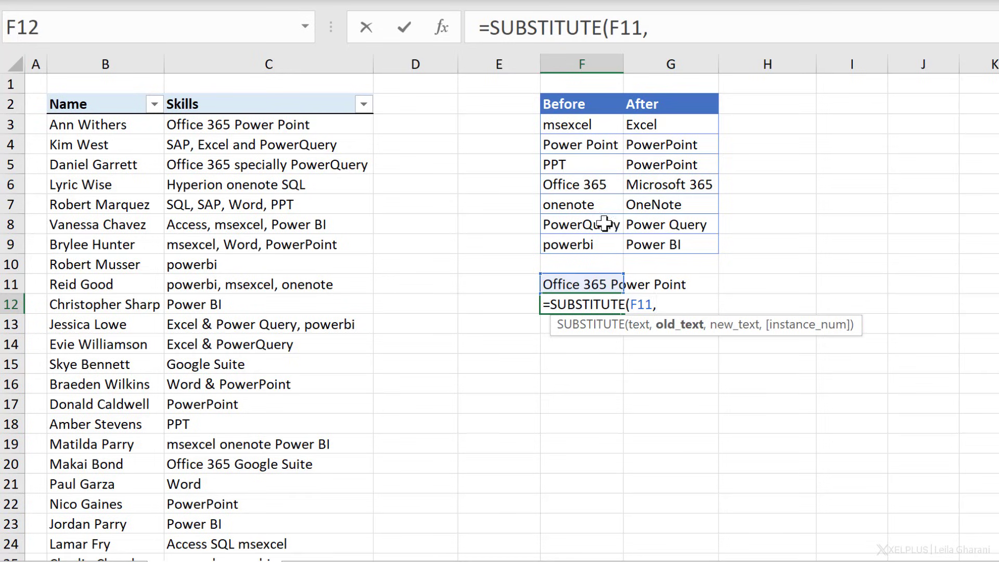
{"action": "left_click", "coordinate": [581, 144]}
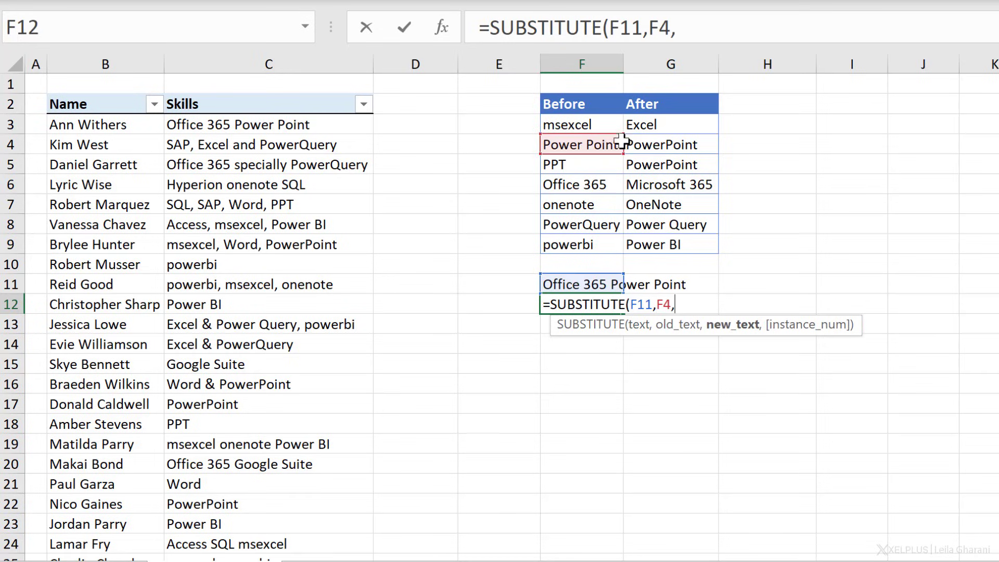
{"action": "left_click", "coordinate": [669, 144]}
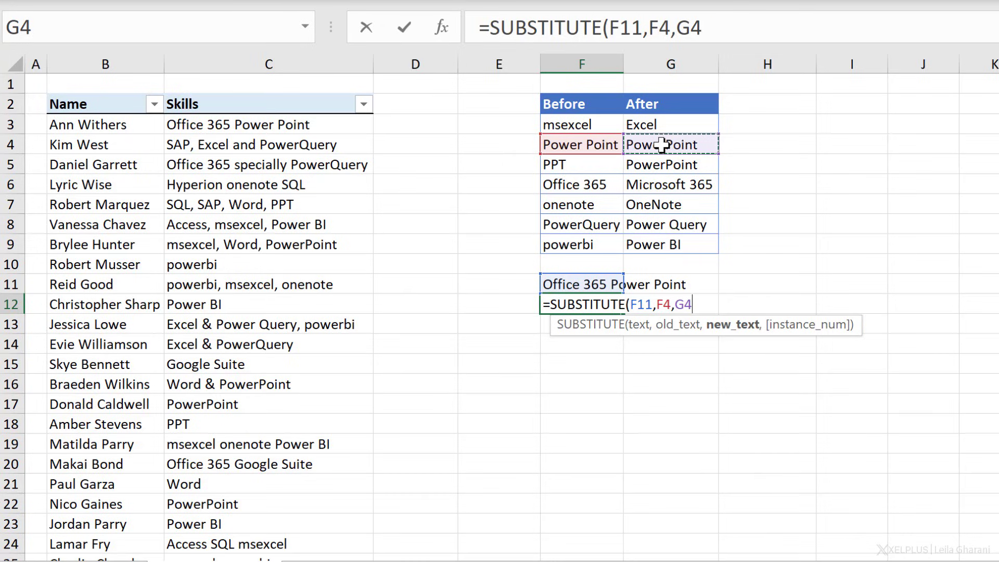
{"action": "type", "text": ")"}
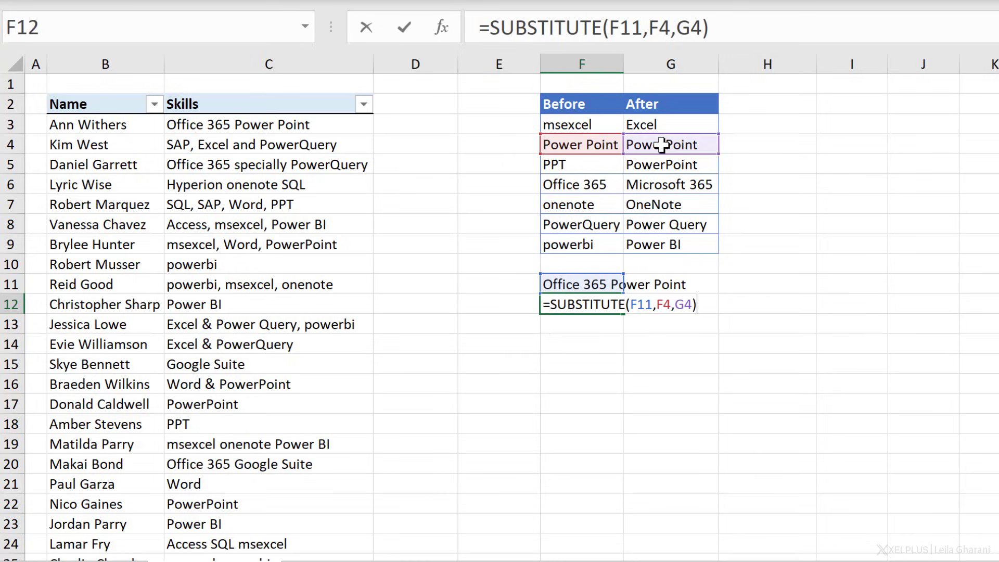
{"action": "key", "text": "Return"}
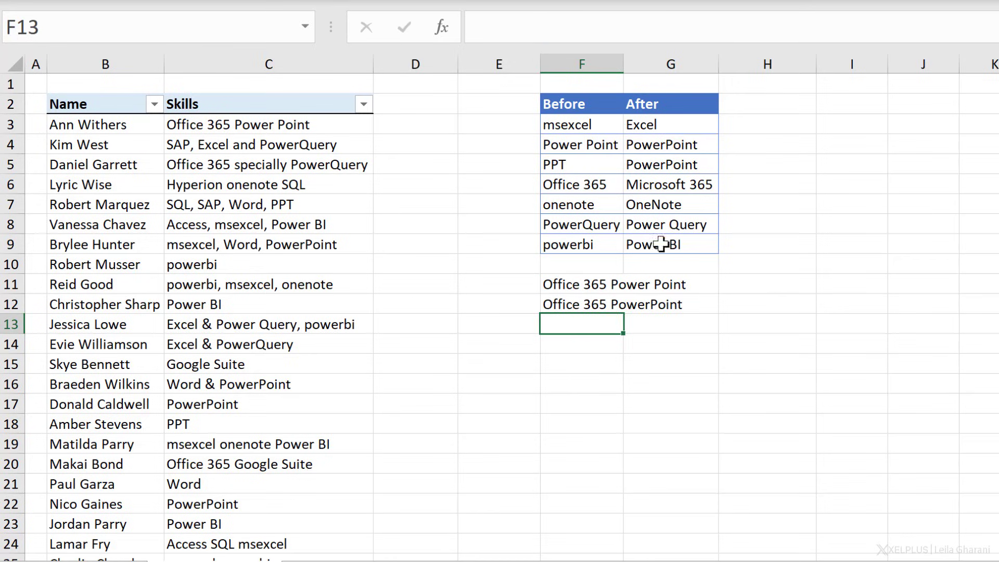
{"action": "mouse_move", "coordinate": [641, 383]}
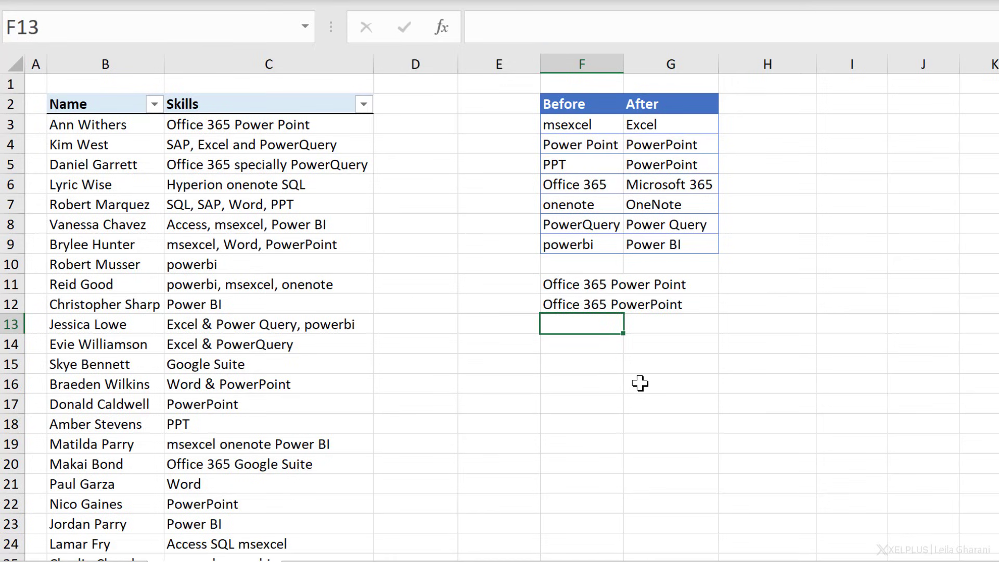
Enter =SUBSTITUTE(F12,F5,G5) in F13, replacing PPT with PowerPoint.
{"action": "type", "text": "=sub"}
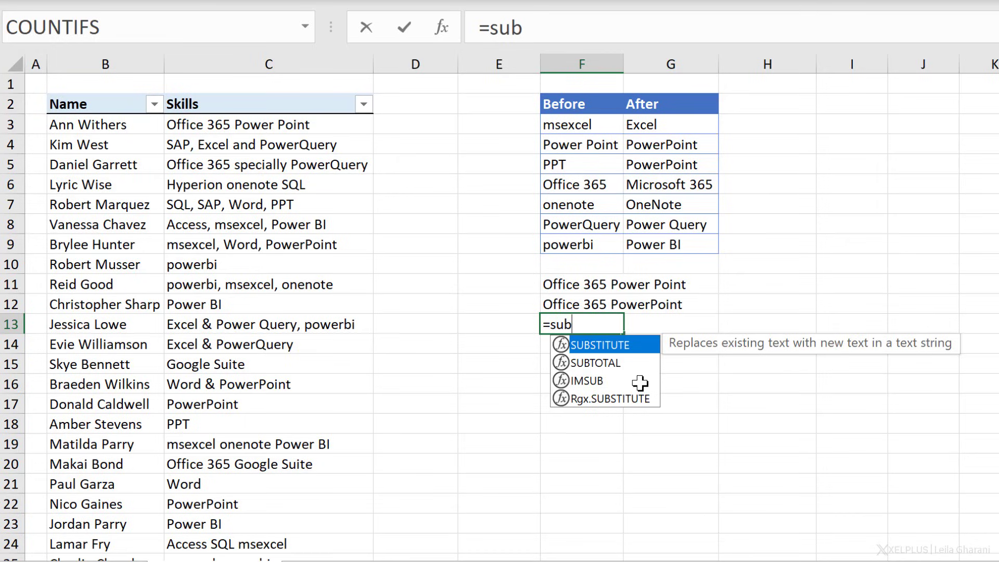
{"action": "mouse_move", "coordinate": [630, 354]}
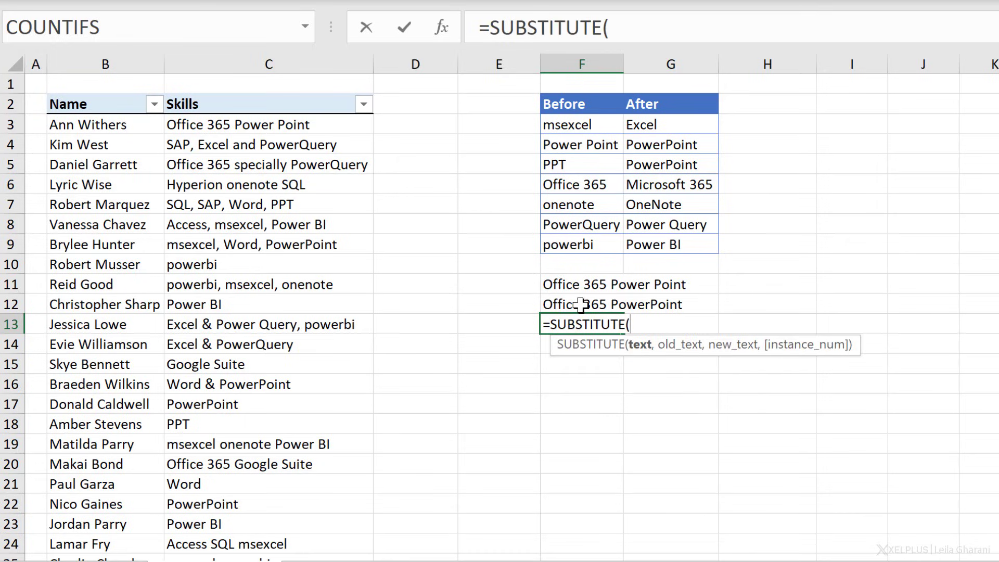
{"action": "left_click", "coordinate": [581, 304]}
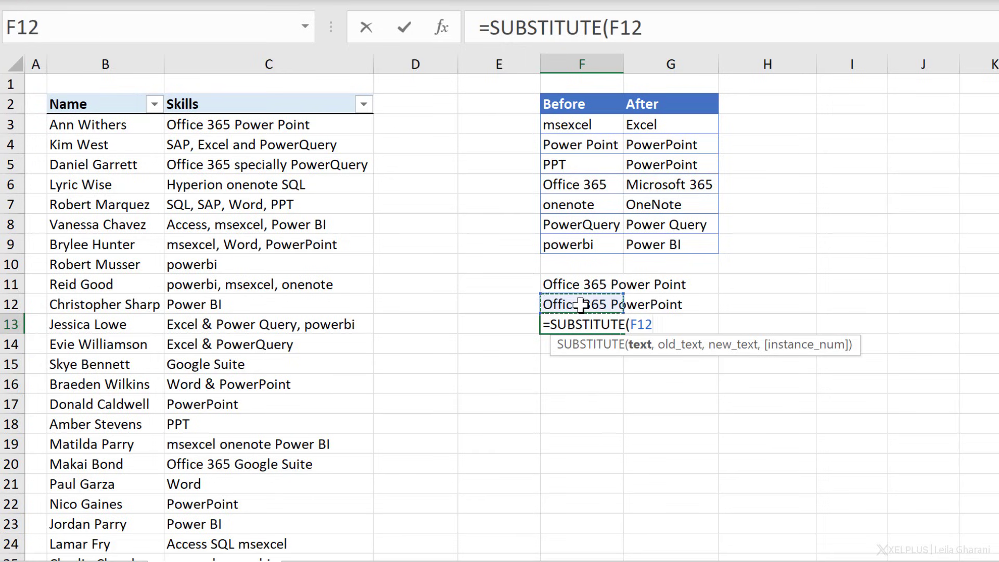
{"action": "left_click", "coordinate": [581, 164]}
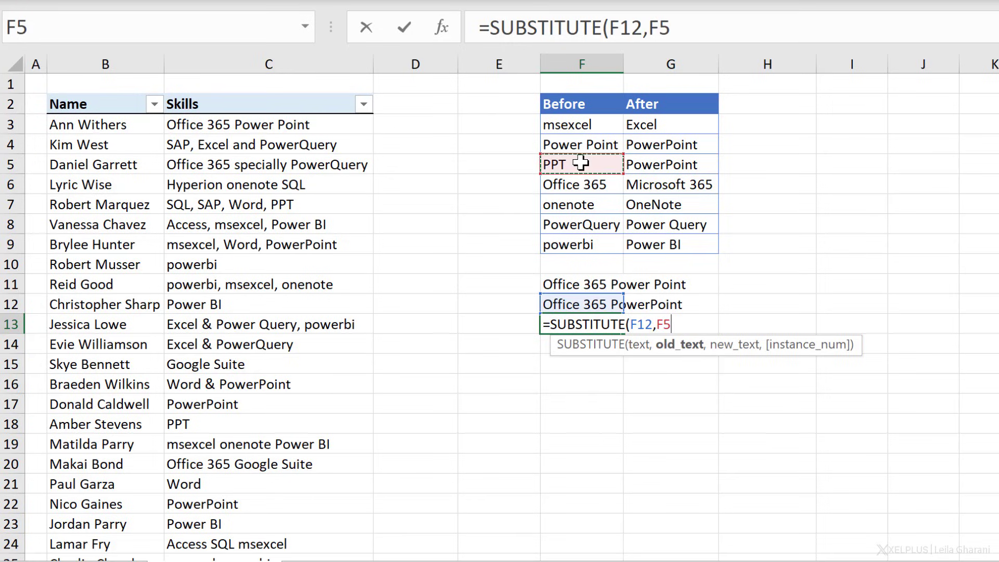
{"action": "left_click", "coordinate": [669, 164]}
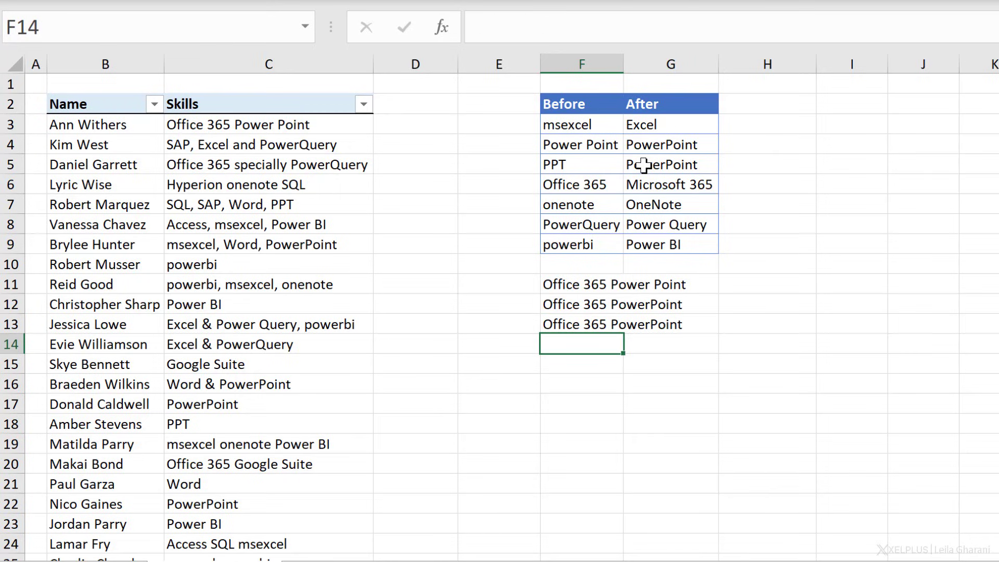
Build =SUBSTITUTE(F13,F6,G6) in F14, turning Office 365 into Microsoft 365, and inspect it.
{"action": "type", "text": "=s"}
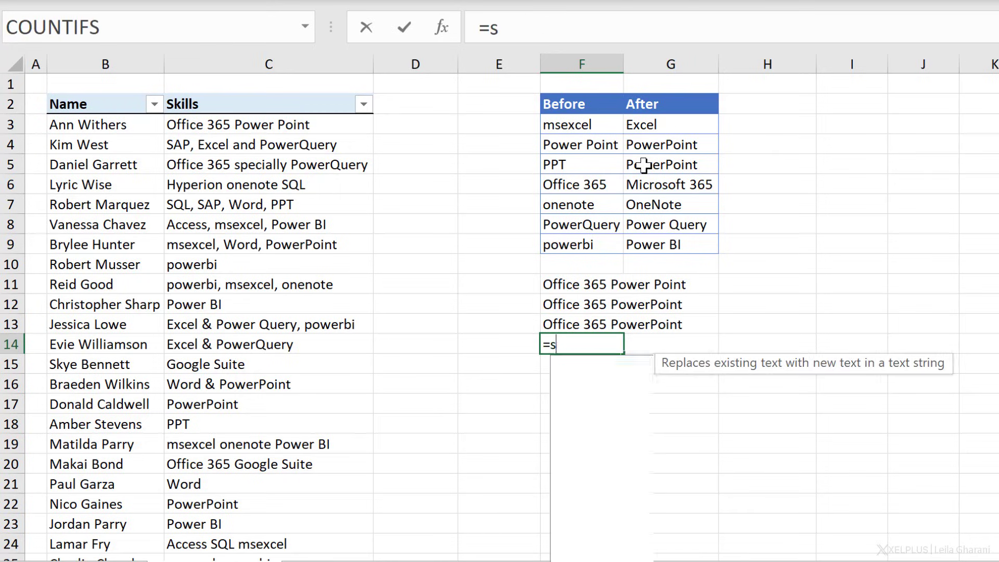
{"action": "type", "text": "UBSTITUTE(F13,"}
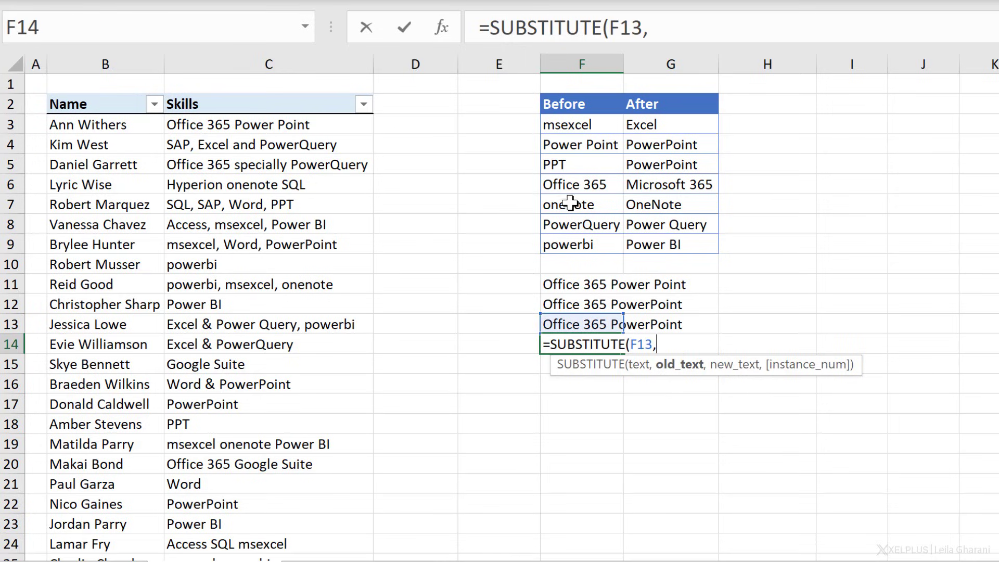
{"action": "left_click", "coordinate": [670, 185]}
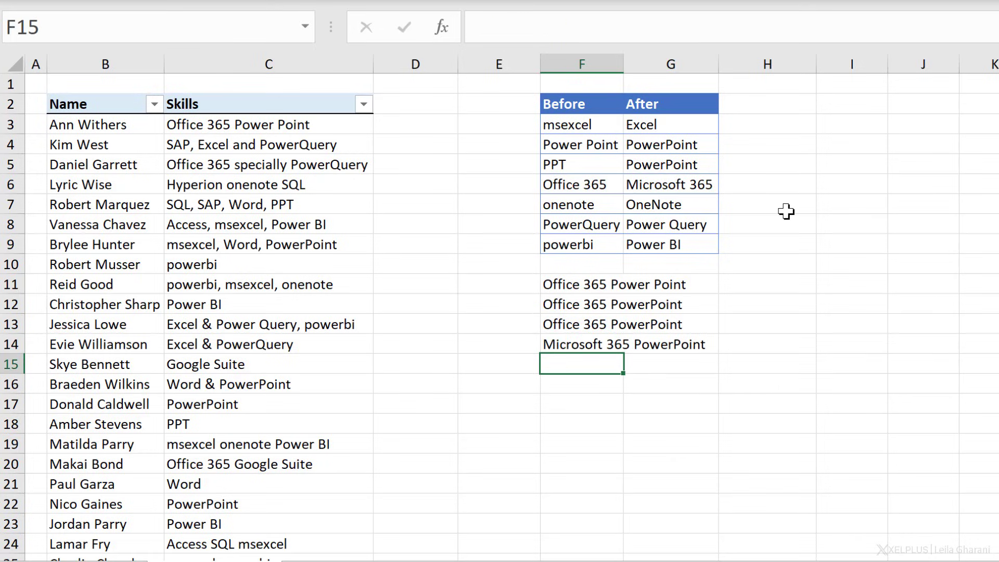
{"action": "left_click", "coordinate": [580, 344]}
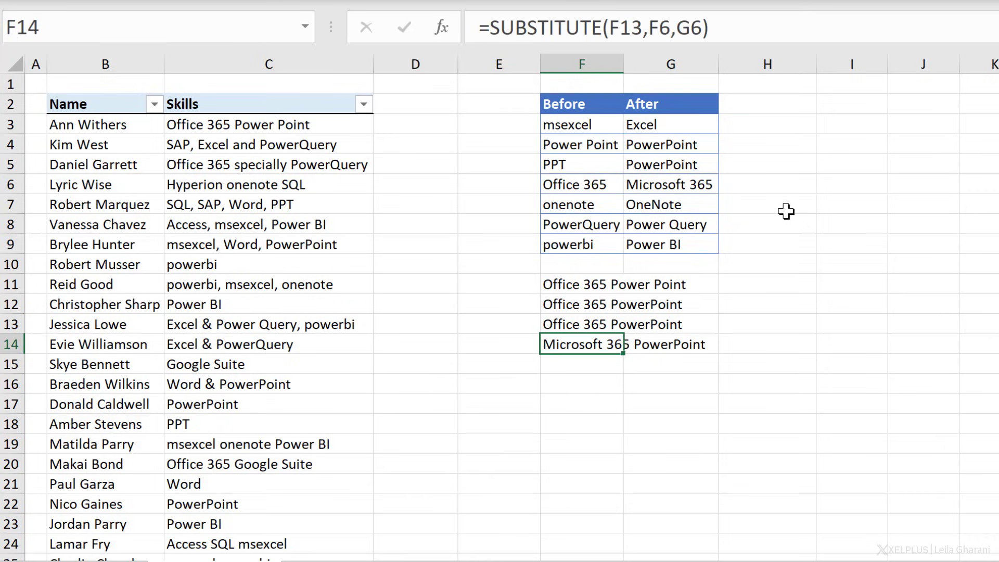
{"action": "mouse_move", "coordinate": [758, 231]}
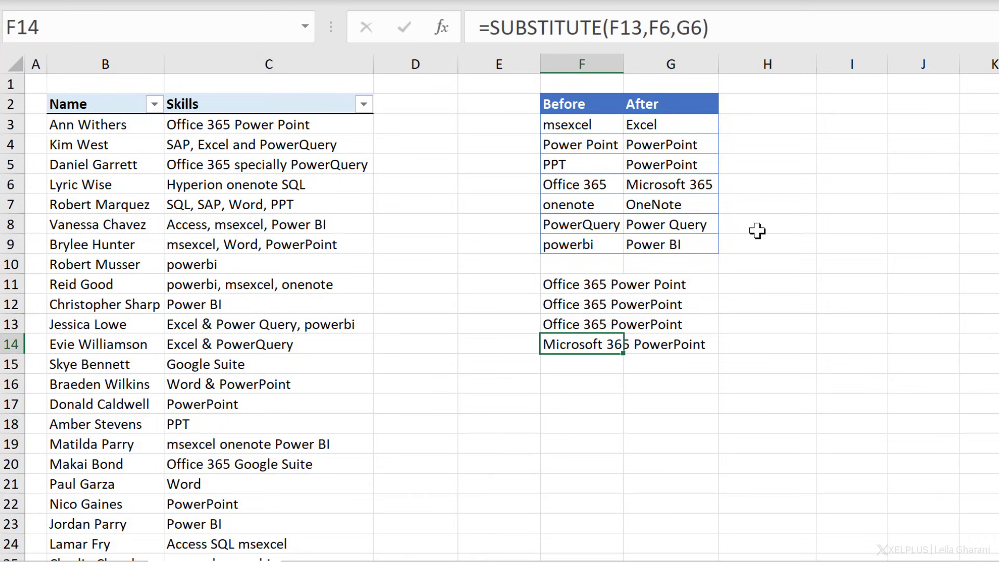
{"action": "mouse_move", "coordinate": [579, 123]}
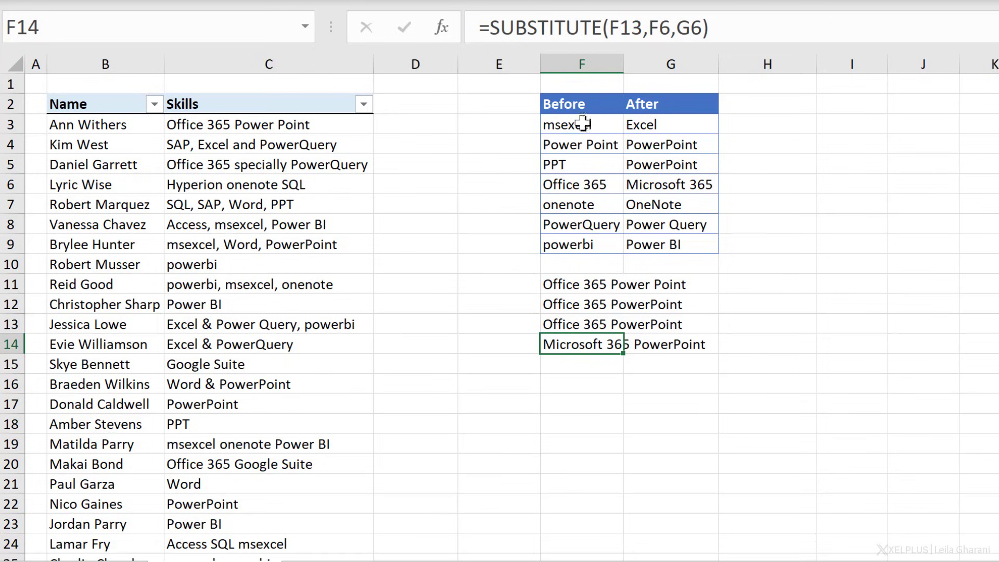
{"action": "mouse_move", "coordinate": [581, 267]}
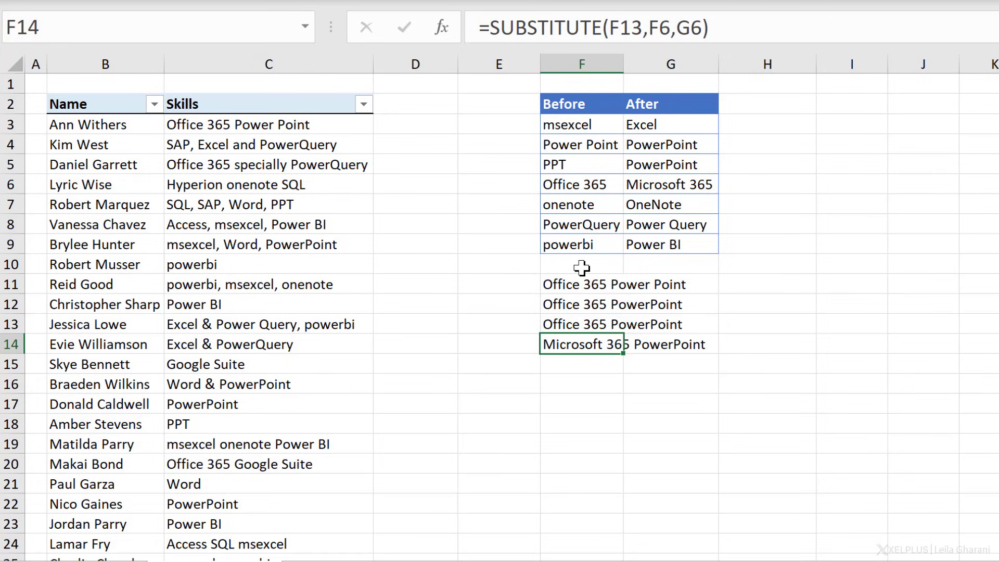
{"action": "mouse_move", "coordinate": [576, 260]}
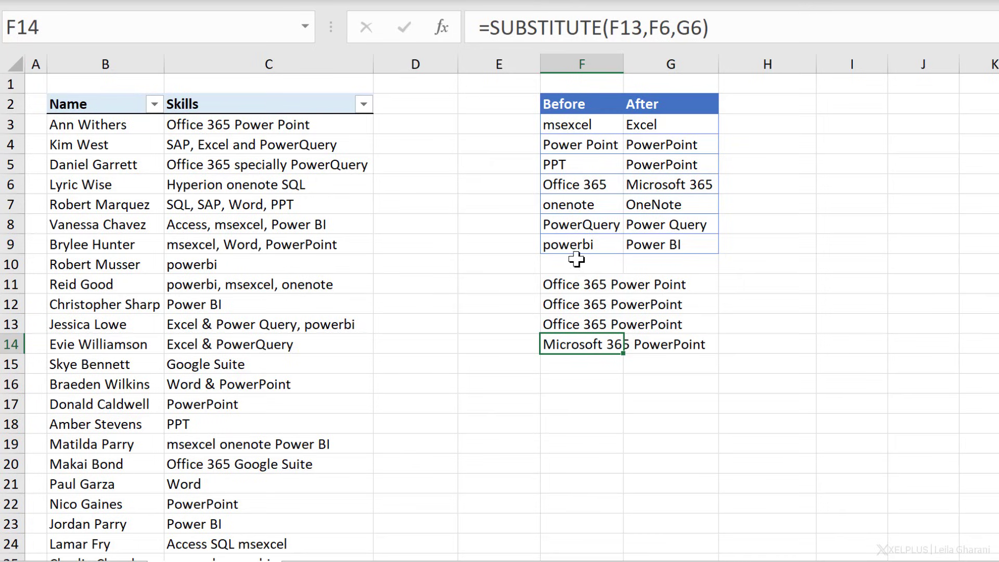
{"action": "mouse_move", "coordinate": [492, 27]}
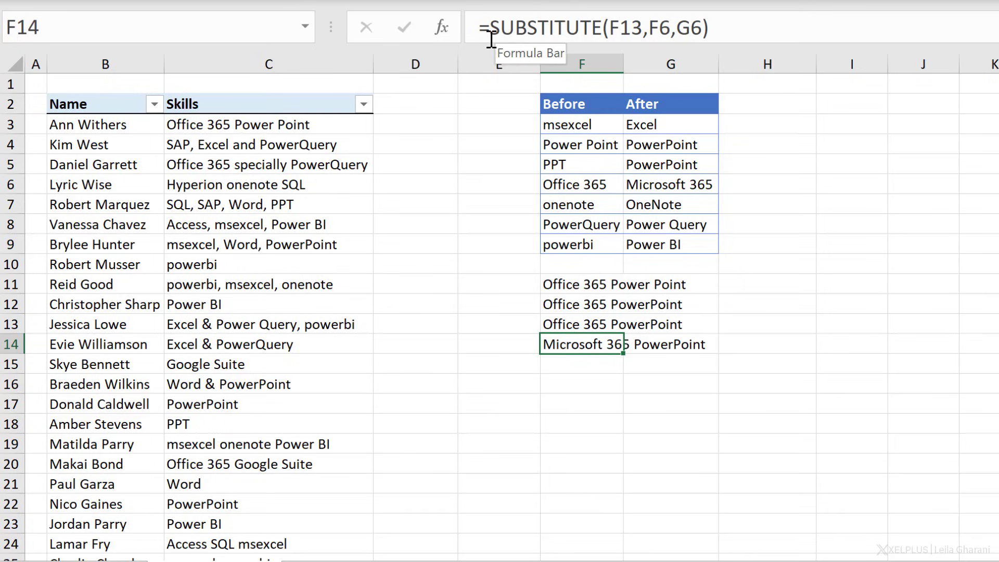
{"action": "mouse_move", "coordinate": [707, 29]}
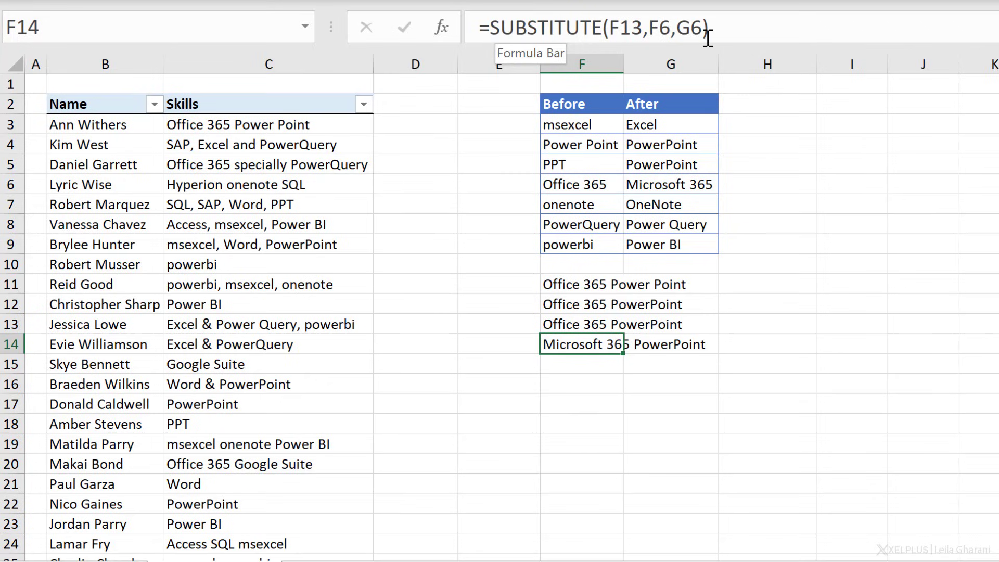
{"action": "mouse_move", "coordinate": [707, 36]}
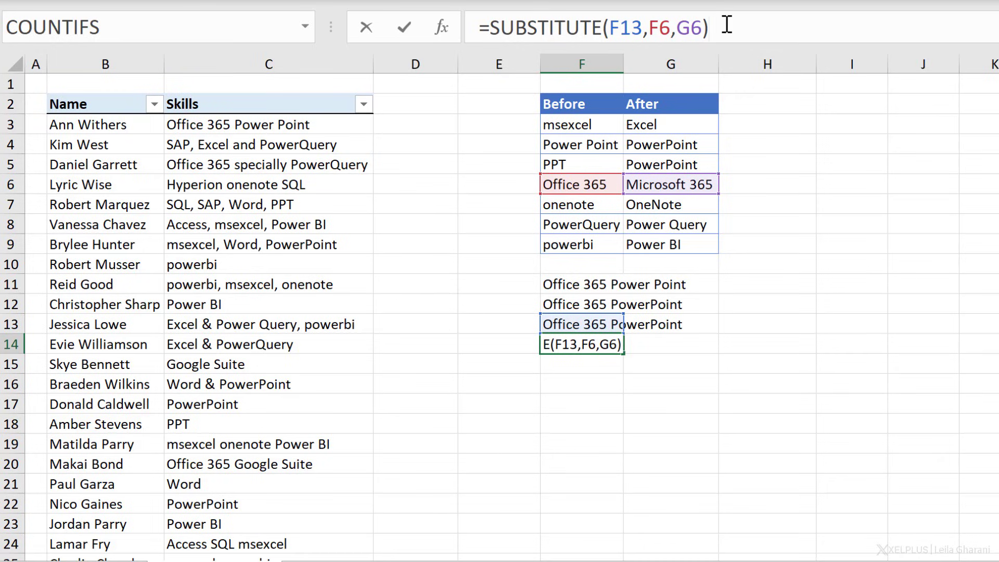
{"action": "mouse_move", "coordinate": [593, 185]}
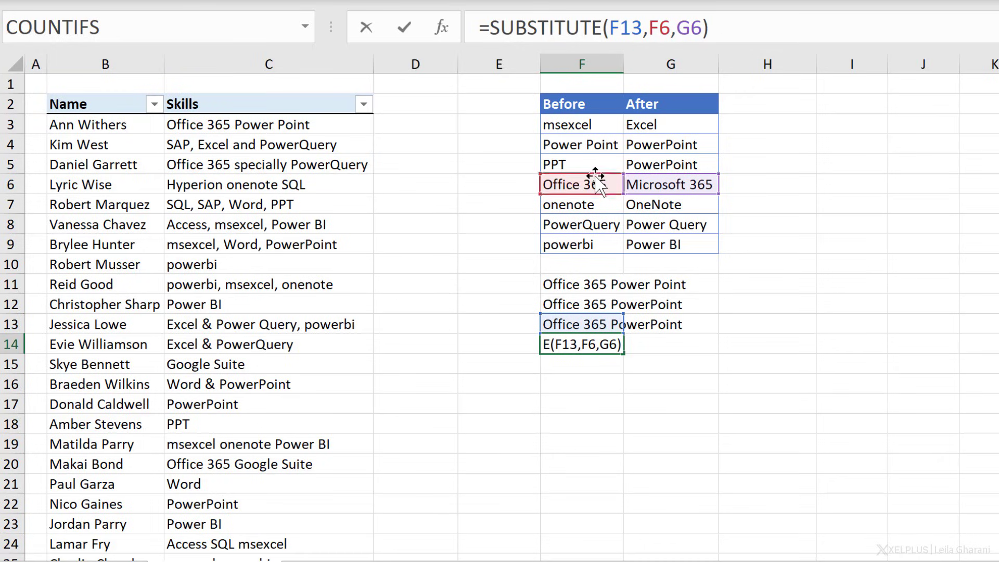
{"action": "mouse_move", "coordinate": [599, 255]}
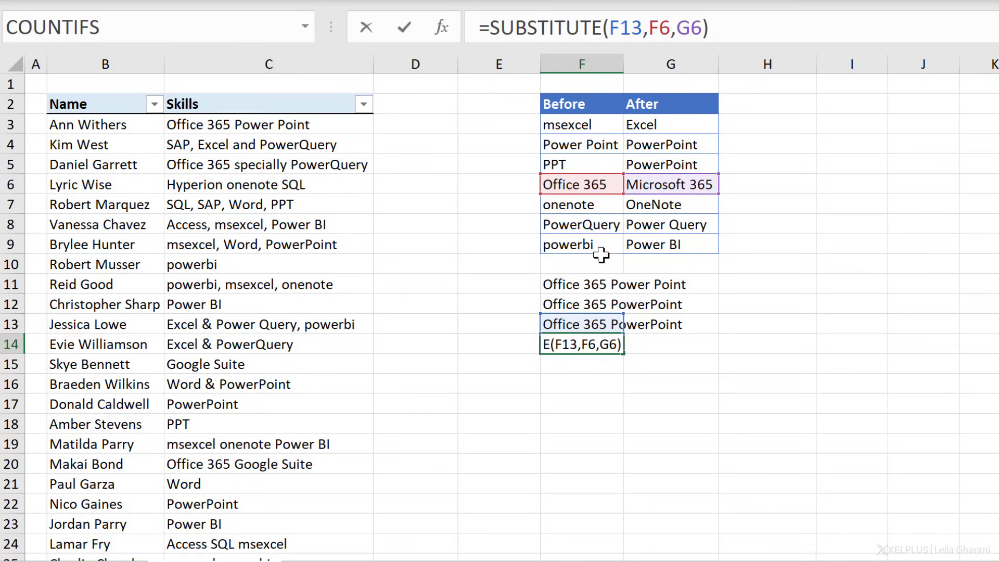
{"action": "mouse_move", "coordinate": [628, 275]}
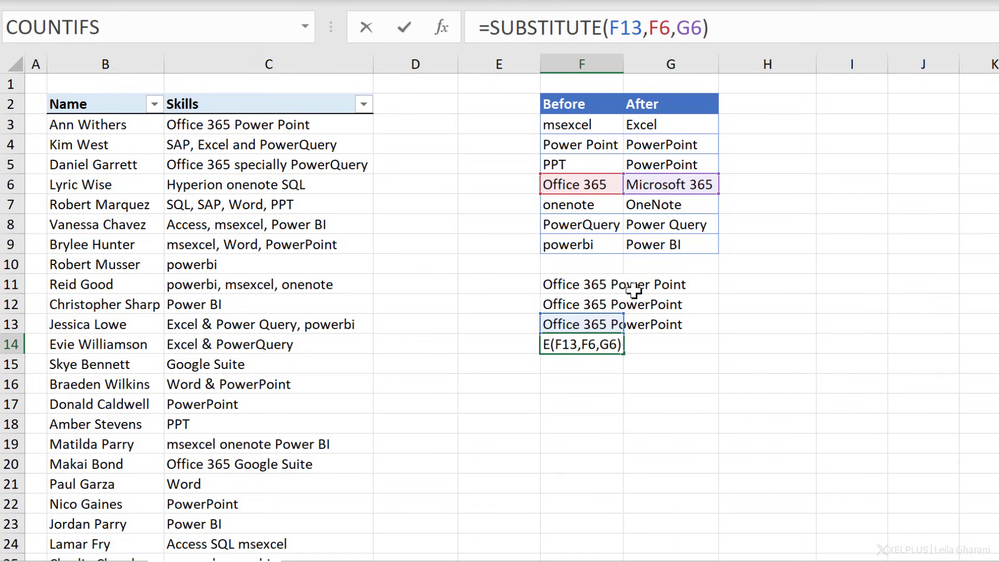
{"action": "mouse_move", "coordinate": [613, 204]}
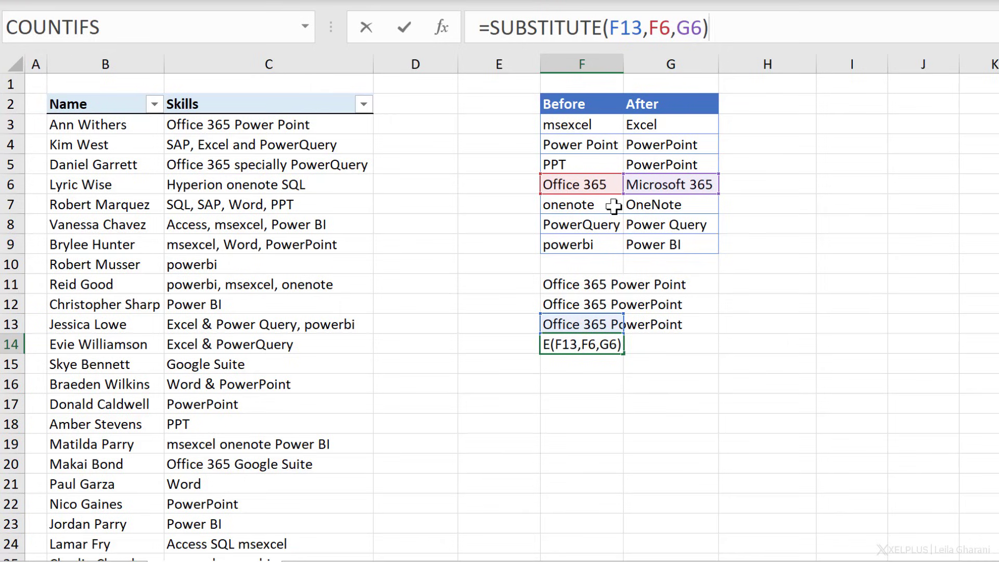
{"action": "mouse_move", "coordinate": [574, 171]}
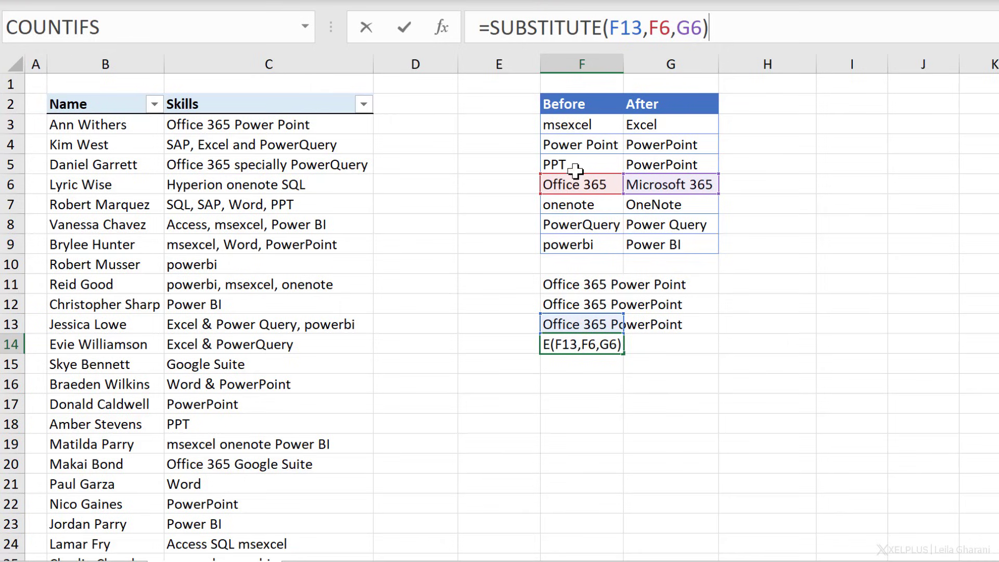
{"action": "mouse_move", "coordinate": [578, 272]}
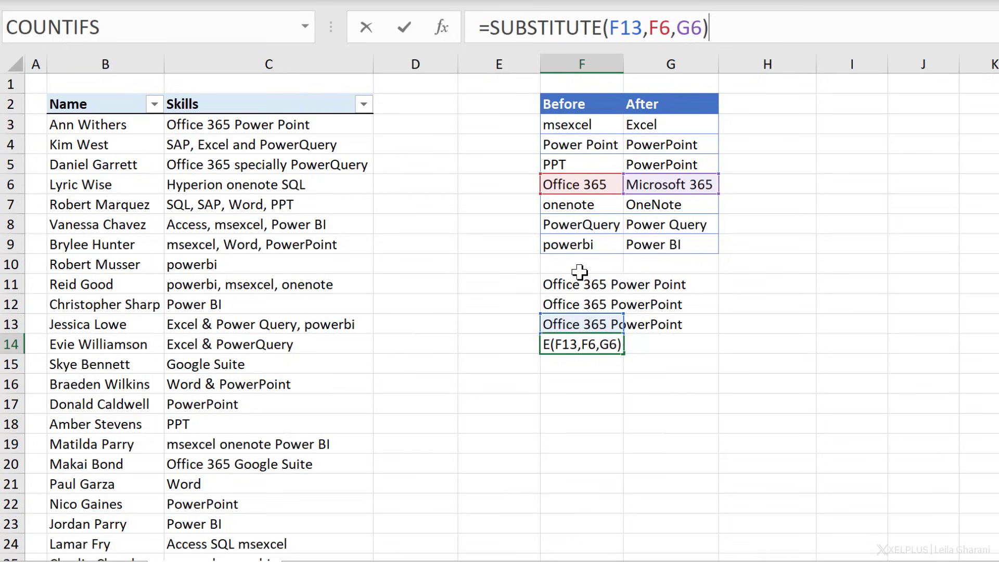
{"action": "mouse_move", "coordinate": [557, 135]}
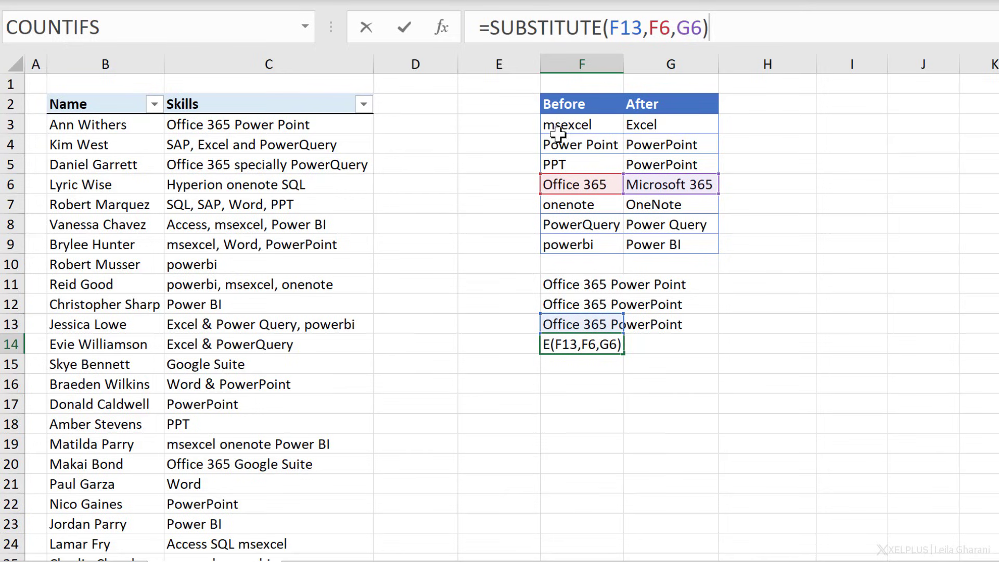
{"action": "mouse_move", "coordinate": [565, 267]}
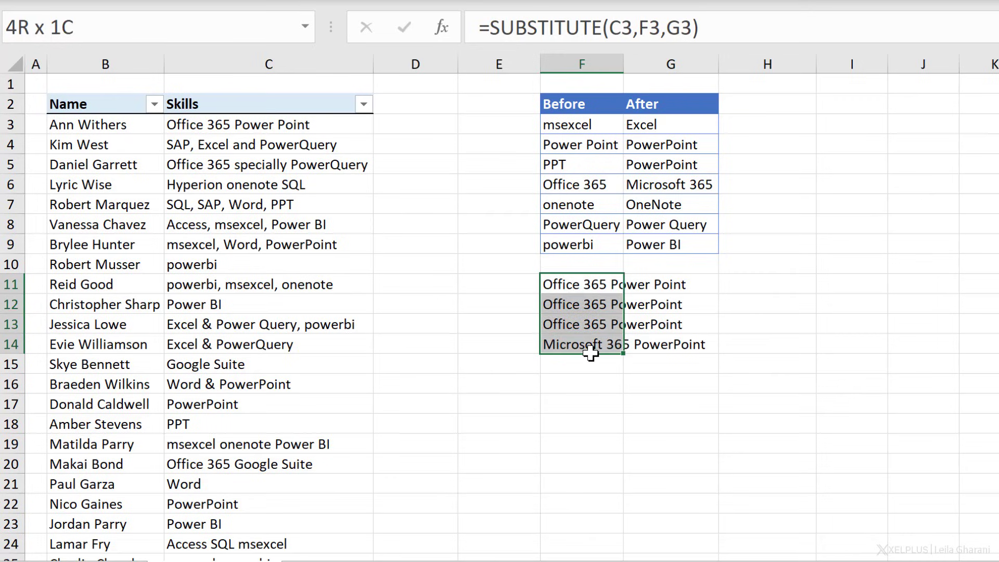
Clear the F11:F14 helper formulas and start typing =LAMBDA( in their place.
{"action": "key", "text": "Delete"}
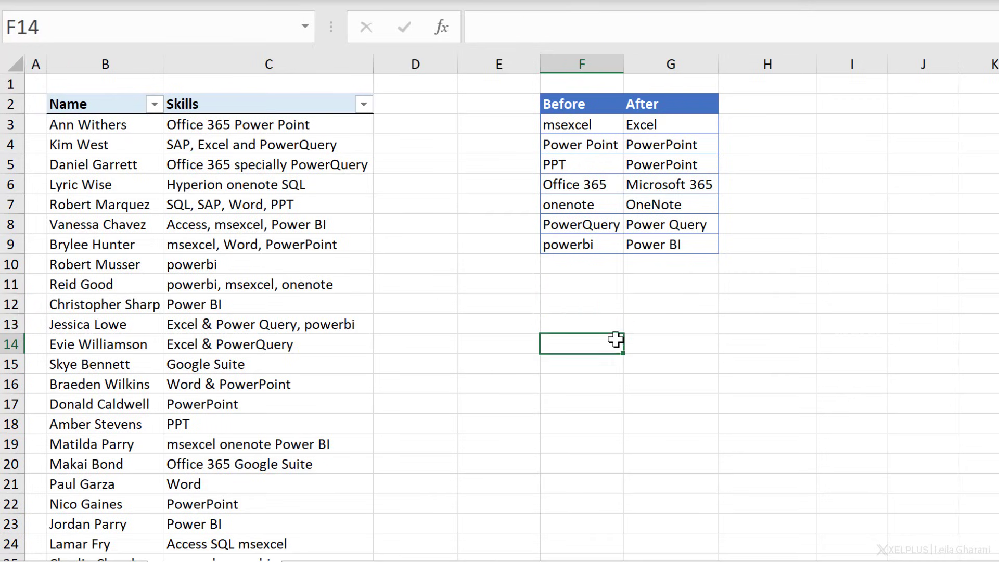
{"action": "type", "text": "=LAMBDA("}
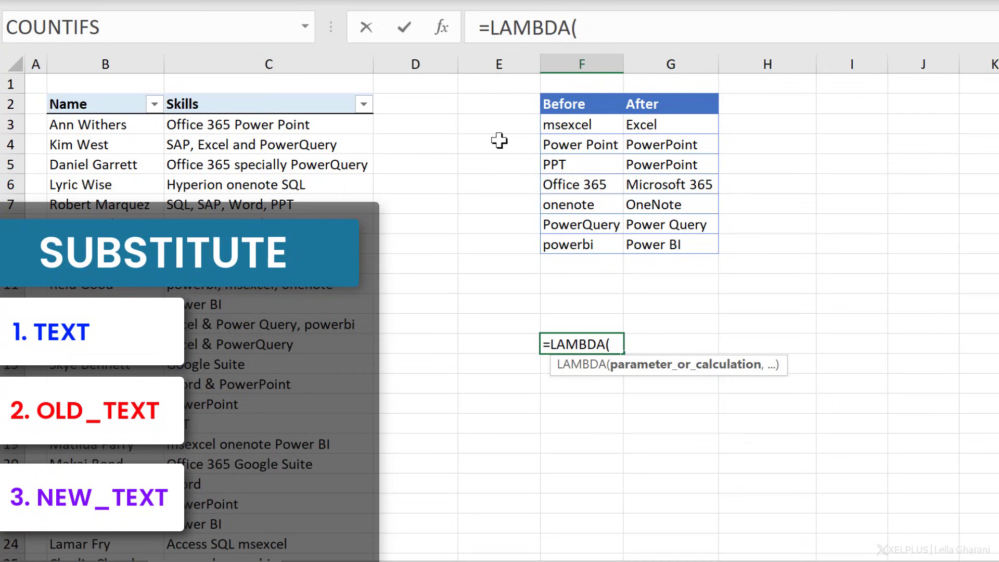
{"action": "mouse_move", "coordinate": [322, 131]}
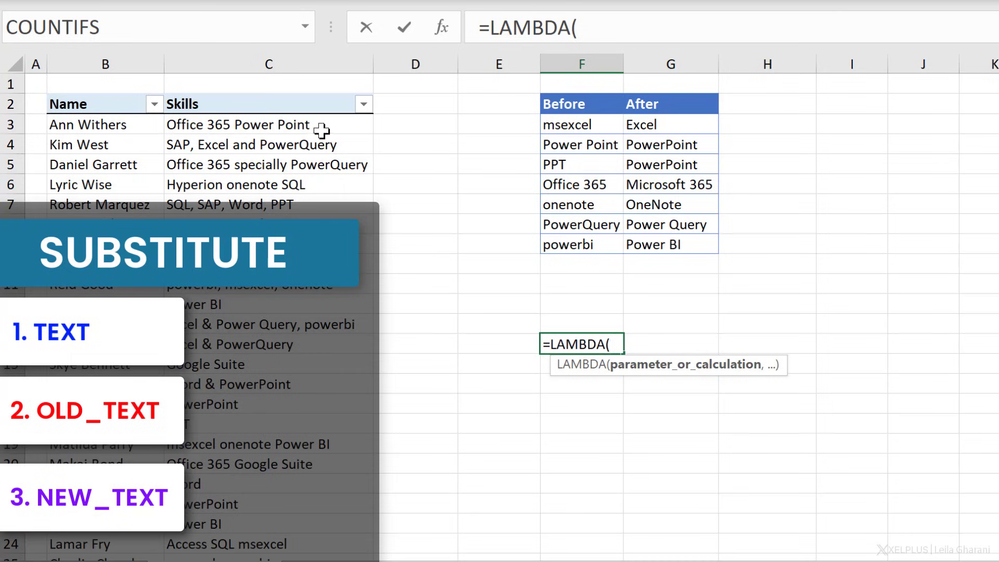
Declare LAMBDA parameters t, b and a for text, Before term and After term.
{"action": "type", "text": "t"}
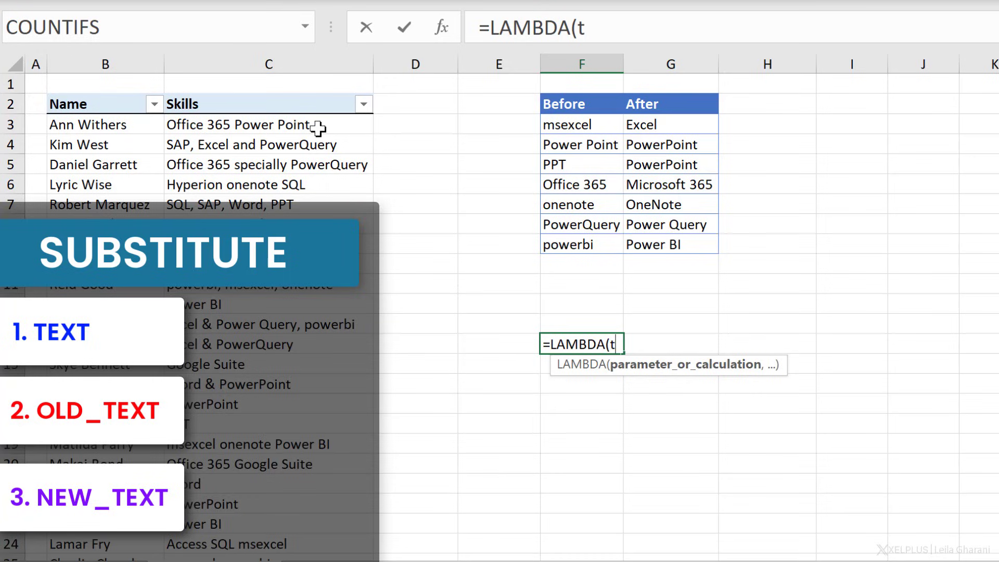
{"action": "type", "text": ","}
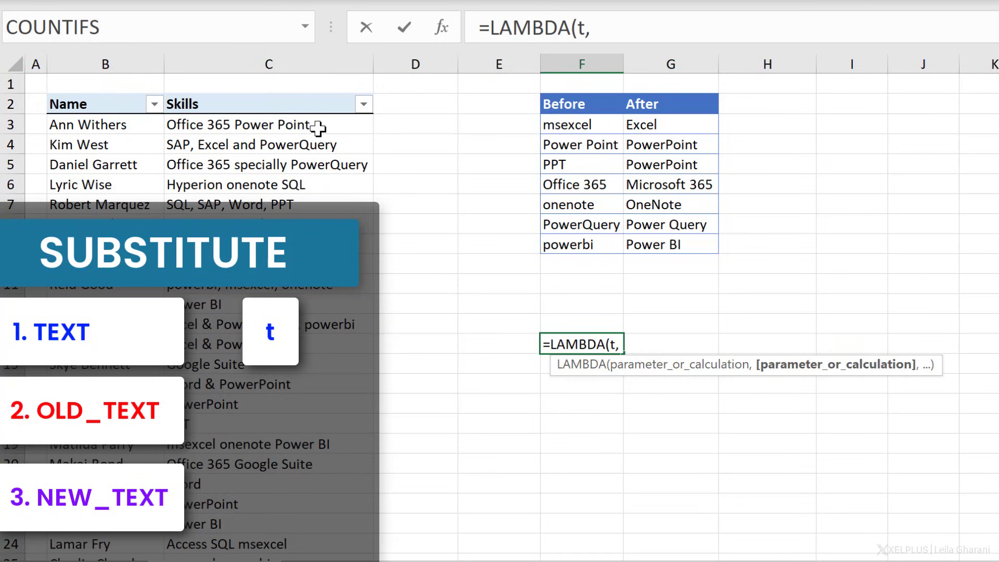
{"action": "mouse_move", "coordinate": [563, 125]}
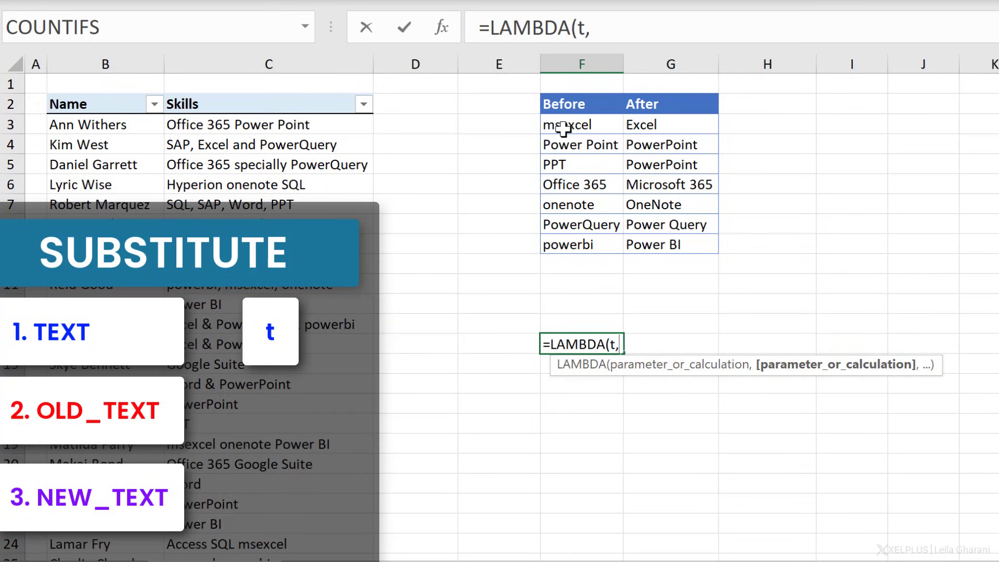
{"action": "type", "text": "b,"}
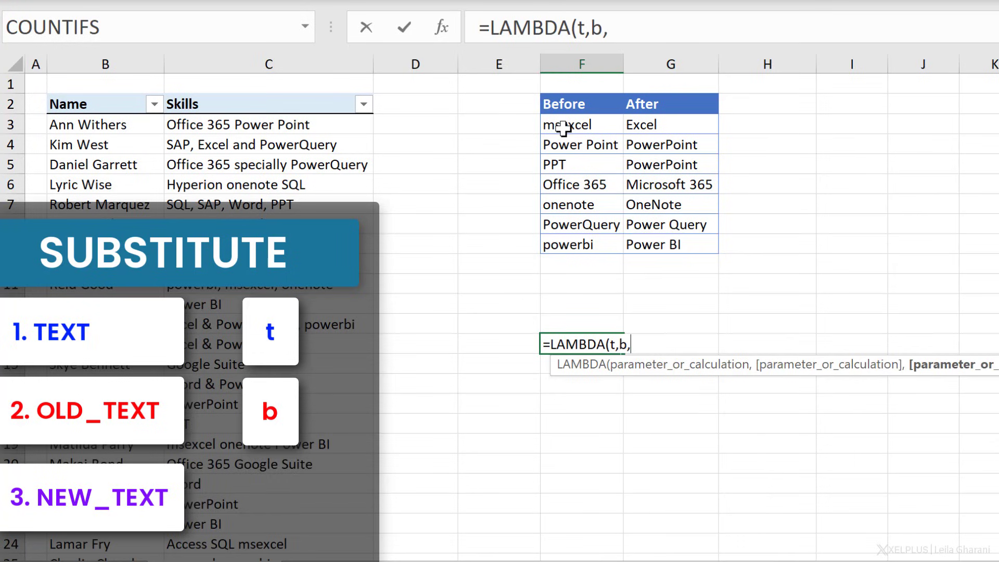
{"action": "type", "text": "a"}
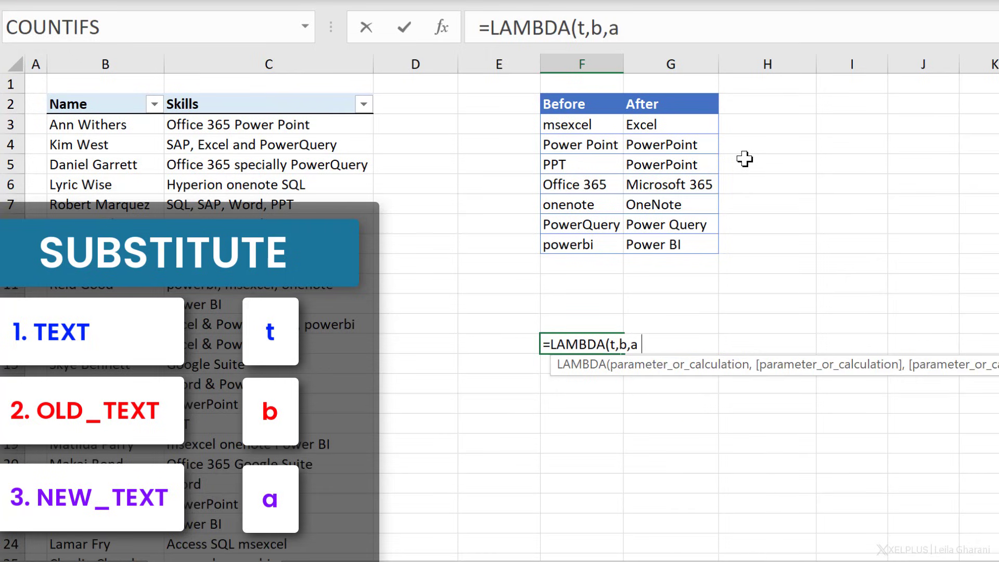
{"action": "type", "text": ","}
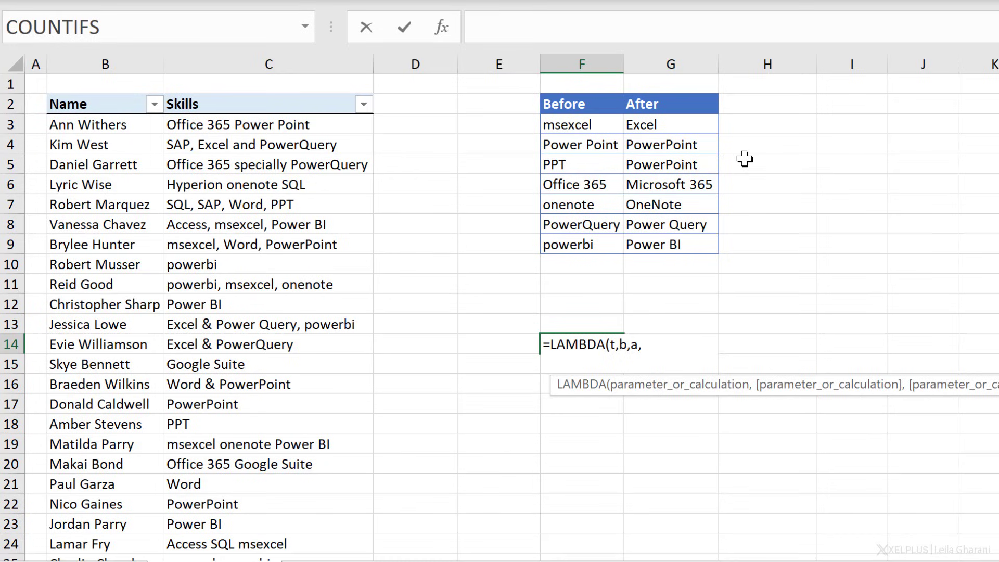
{"action": "type", "text": "if("}
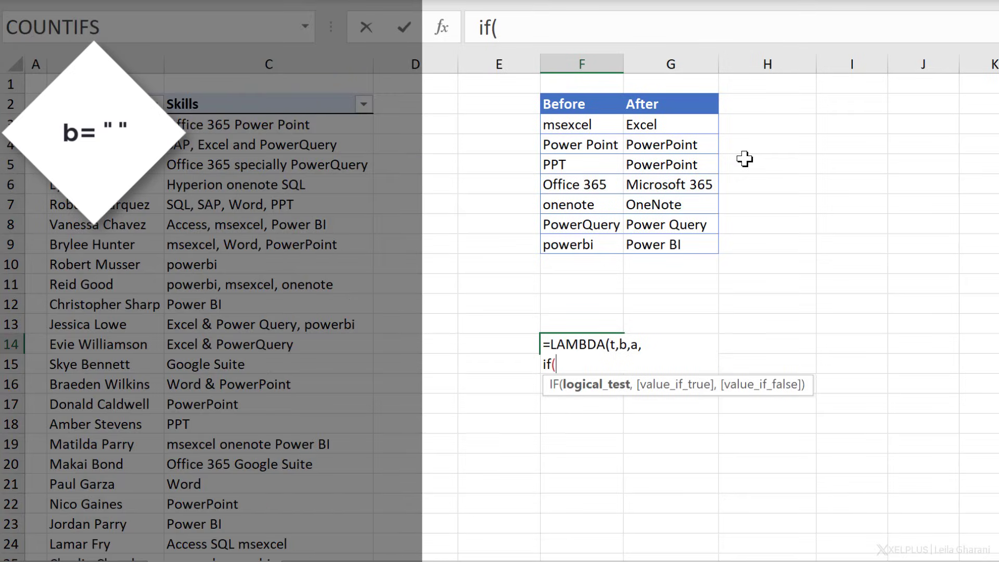
{"action": "mouse_move", "coordinate": [632, 125]}
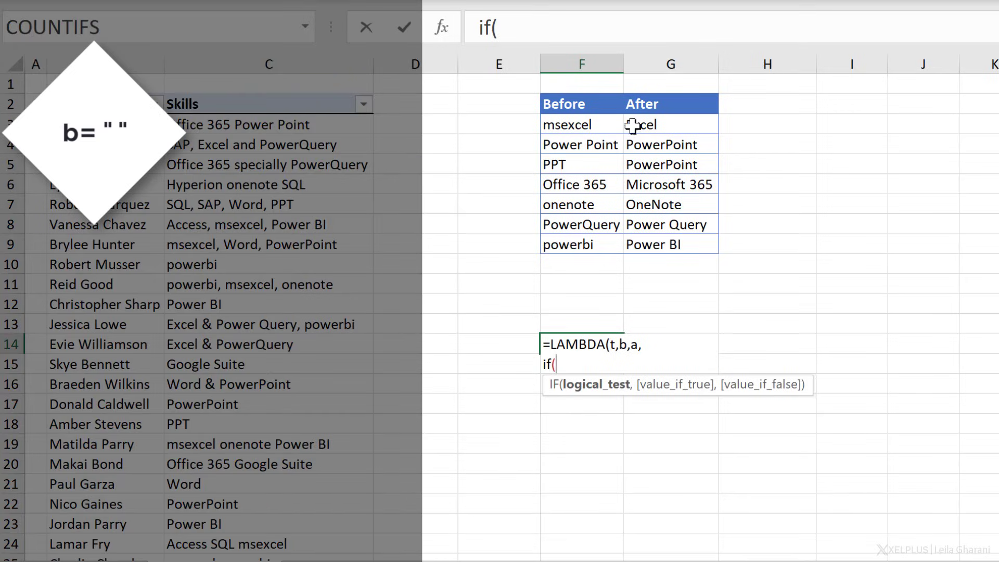
{"action": "mouse_move", "coordinate": [584, 136]}
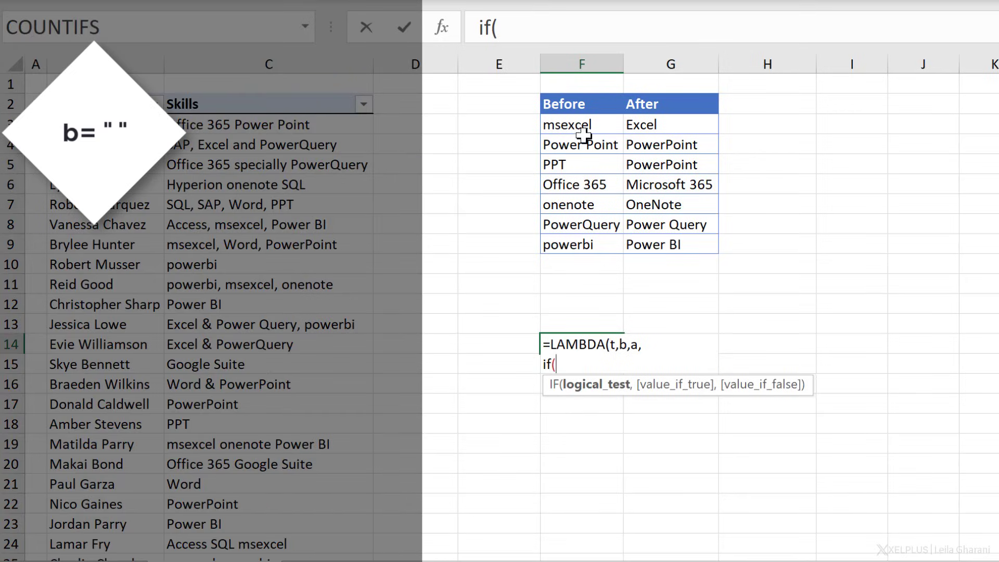
{"action": "mouse_move", "coordinate": [577, 135]}
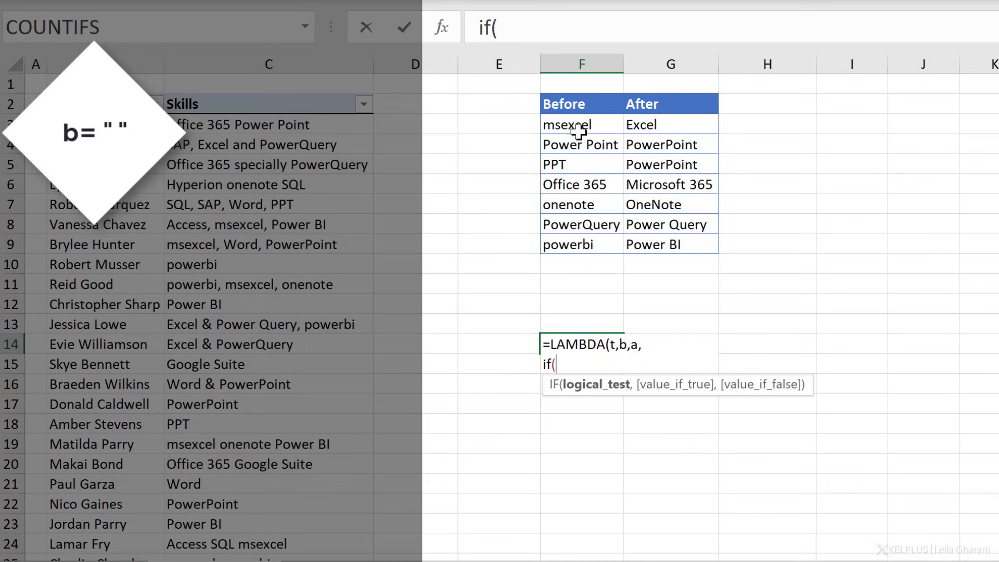
{"action": "mouse_move", "coordinate": [571, 233]}
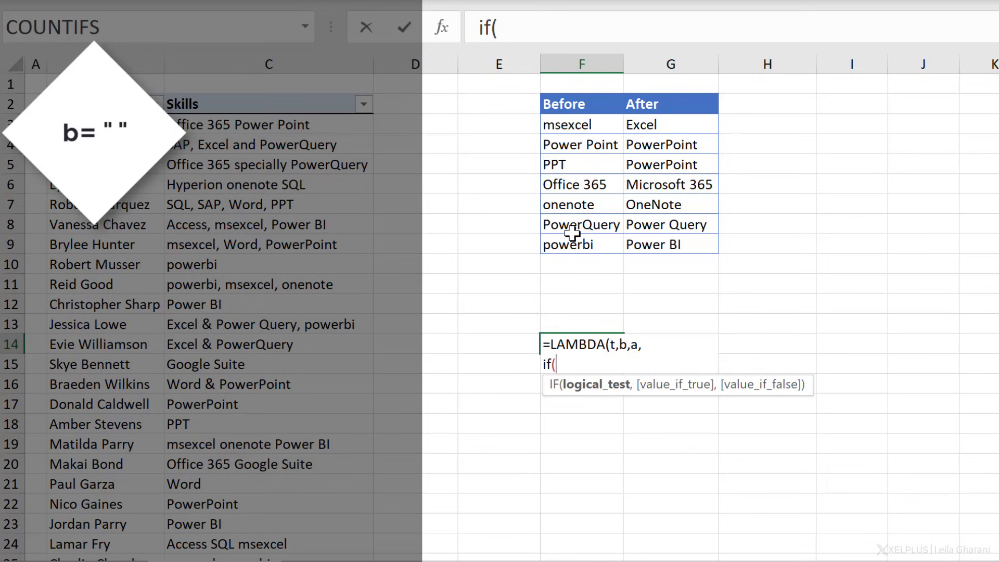
{"action": "mouse_move", "coordinate": [574, 253]}
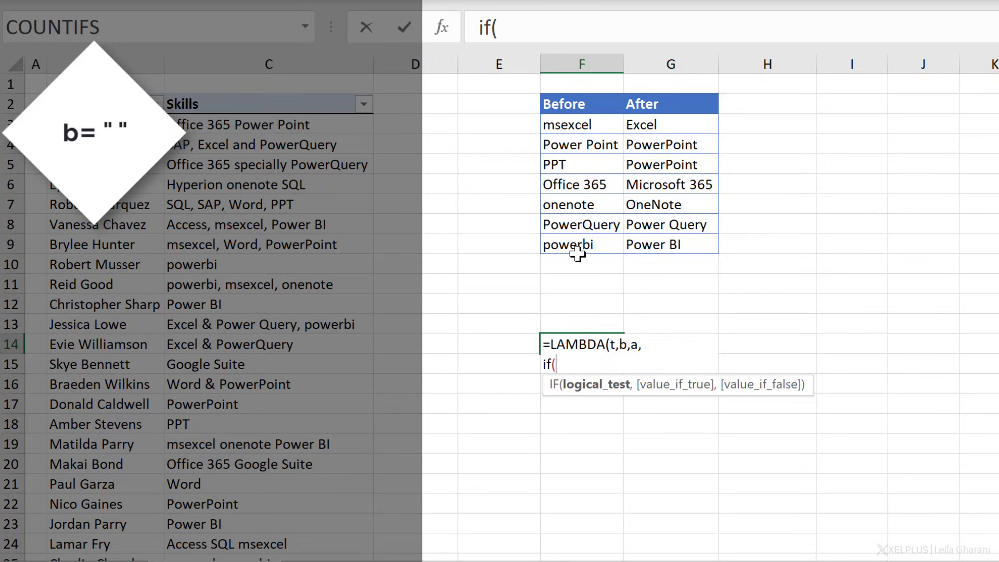
{"action": "type", "text": "b"}
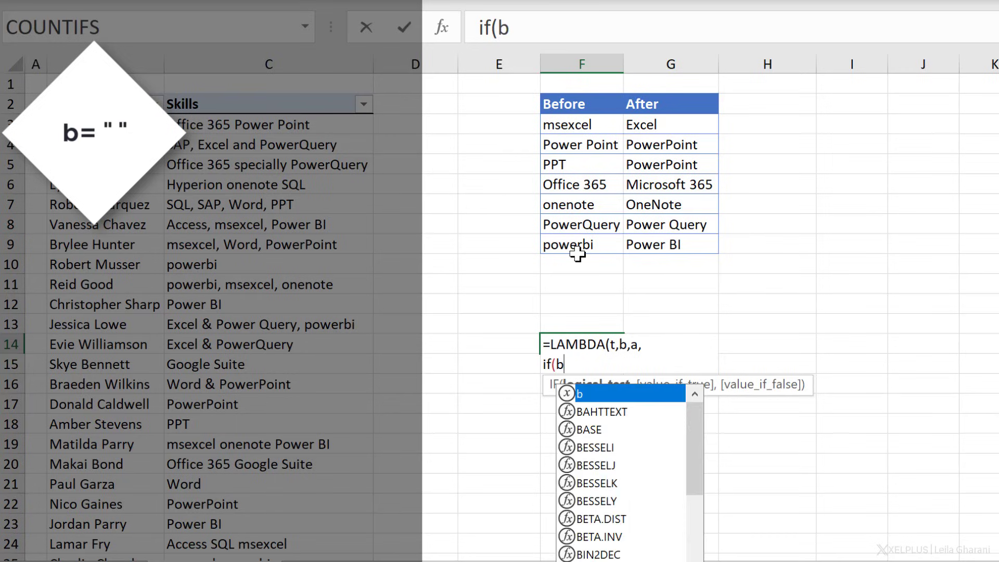
{"action": "type", "text": "=\"\""}
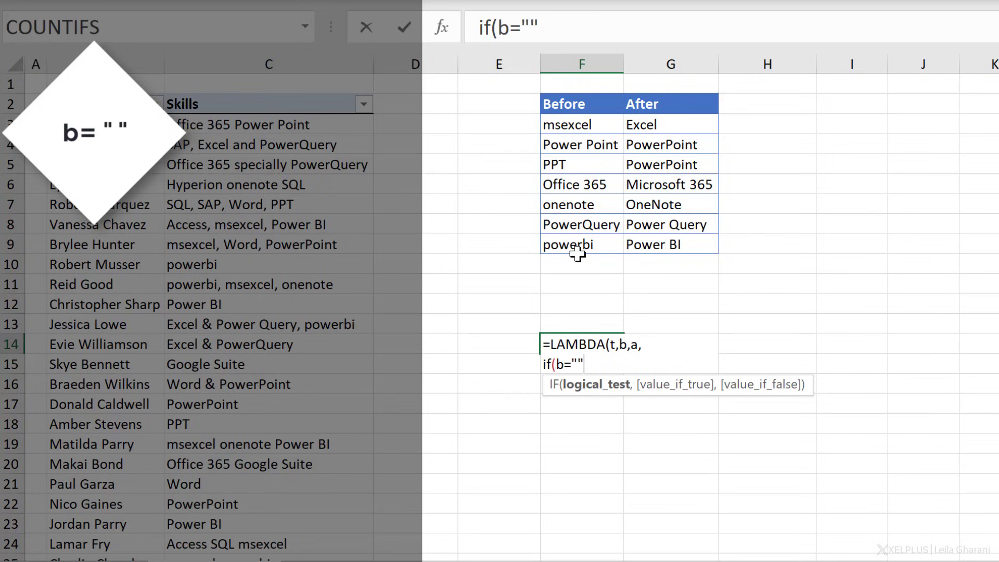
{"action": "type", "text": ","}
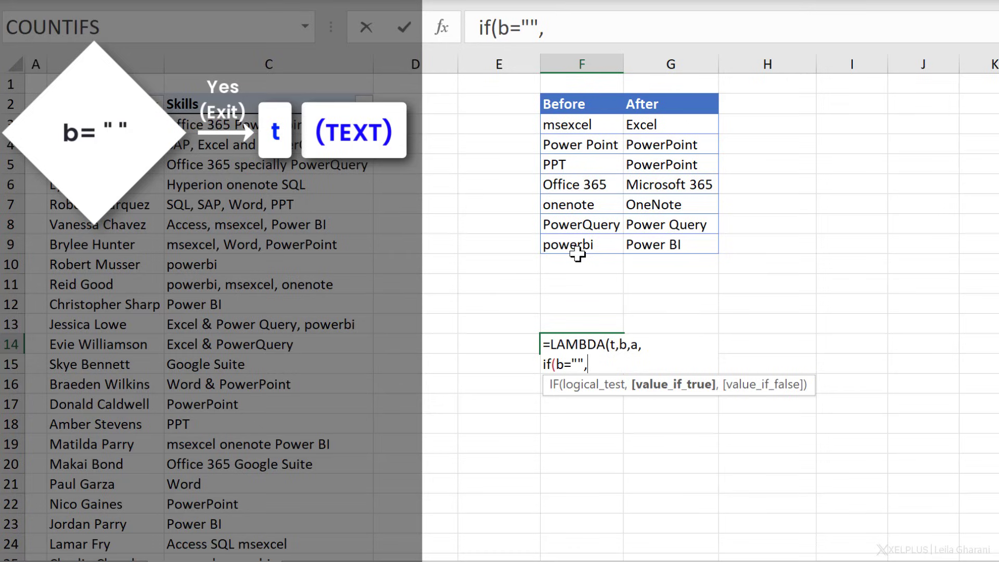
{"action": "type", "text": "t"}
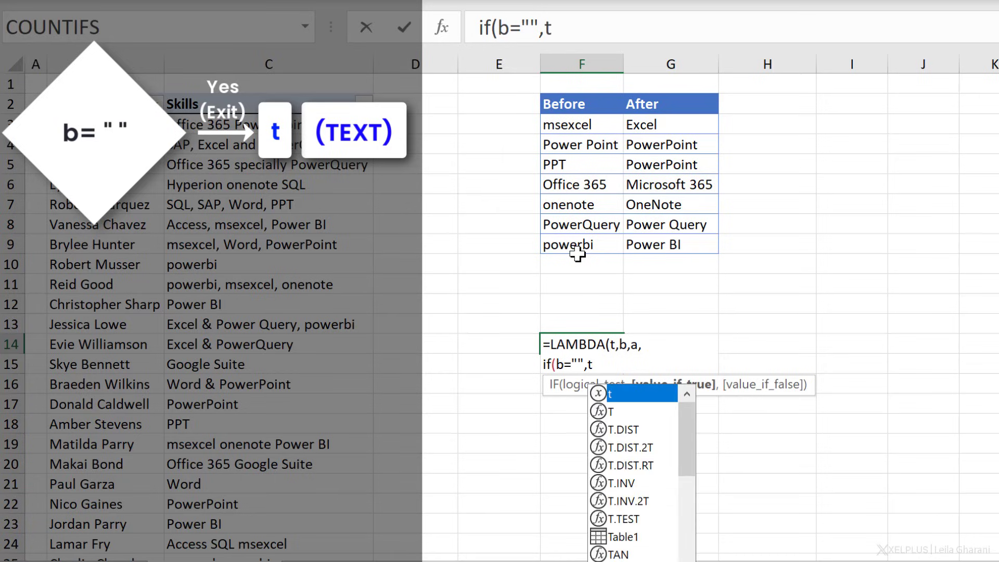
{"action": "type", "text": ","}
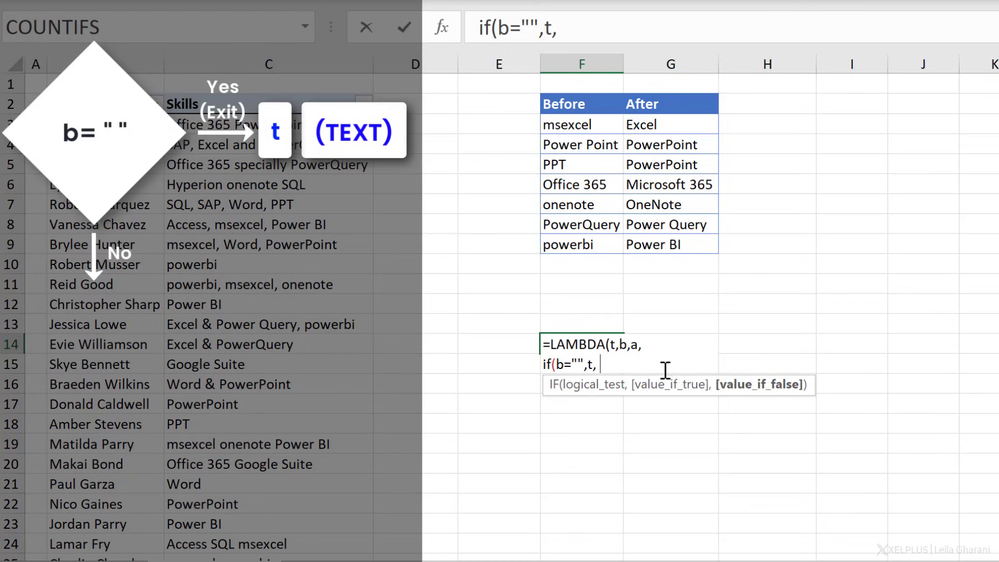
{"action": "mouse_move", "coordinate": [621, 307]}
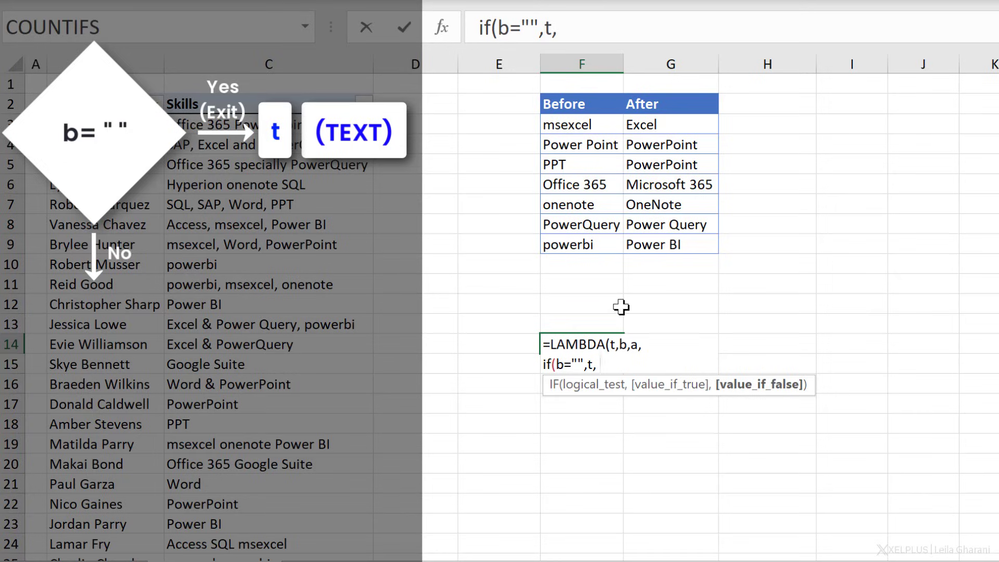
{"action": "mouse_move", "coordinate": [592, 159]}
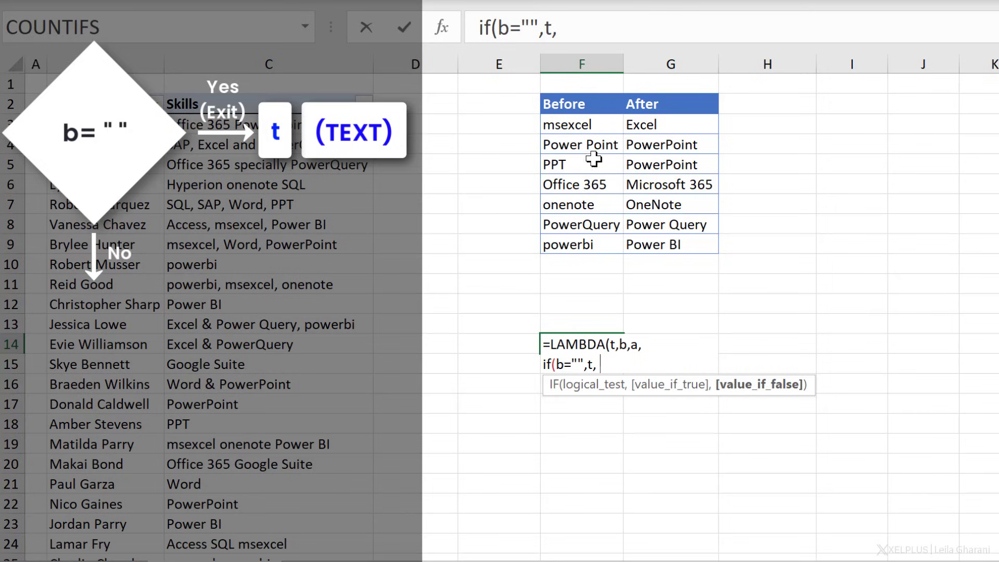
{"action": "mouse_move", "coordinate": [621, 167]}
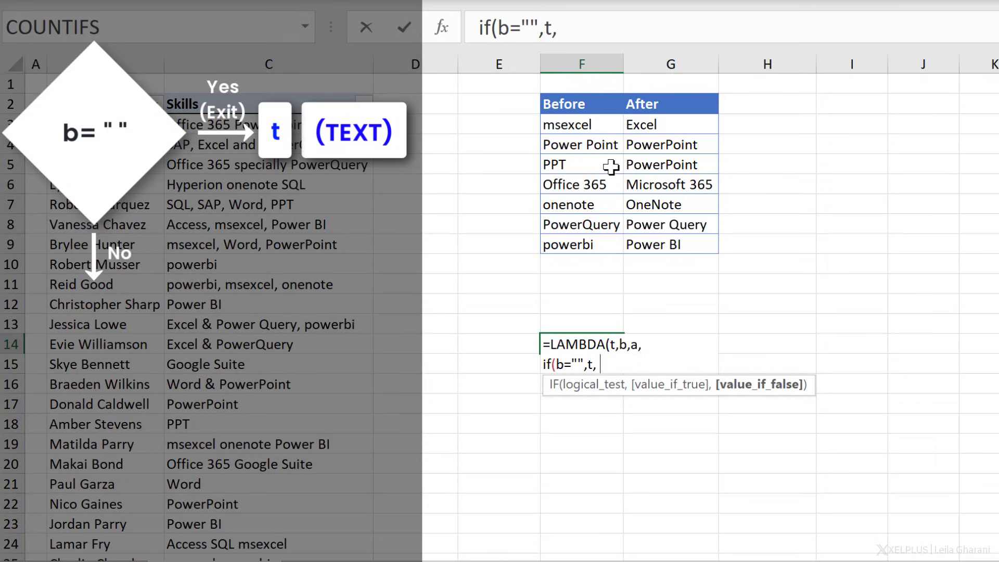
{"action": "mouse_move", "coordinate": [676, 364]}
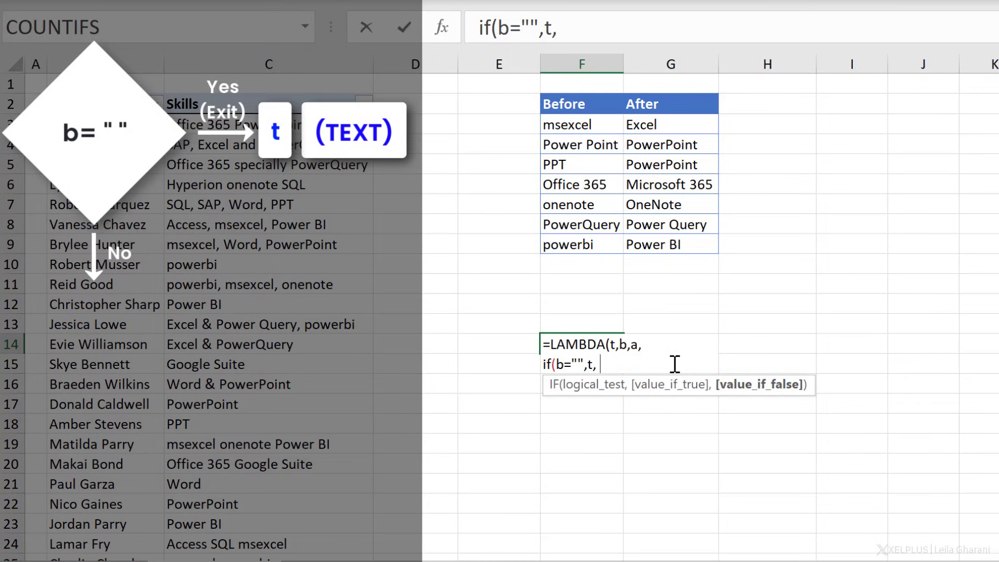
{"action": "mouse_move", "coordinate": [652, 369]}
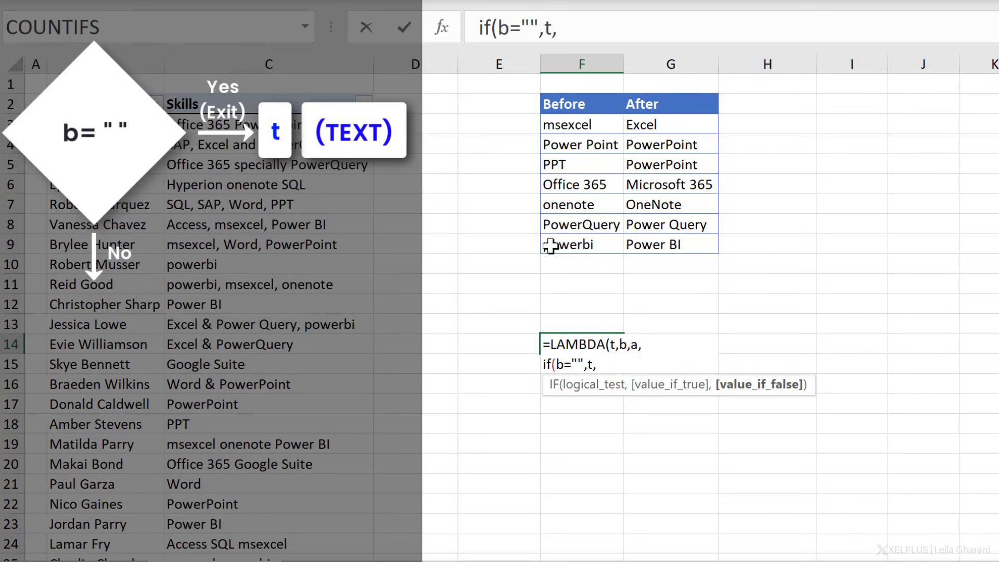
{"action": "mouse_move", "coordinate": [627, 406]}
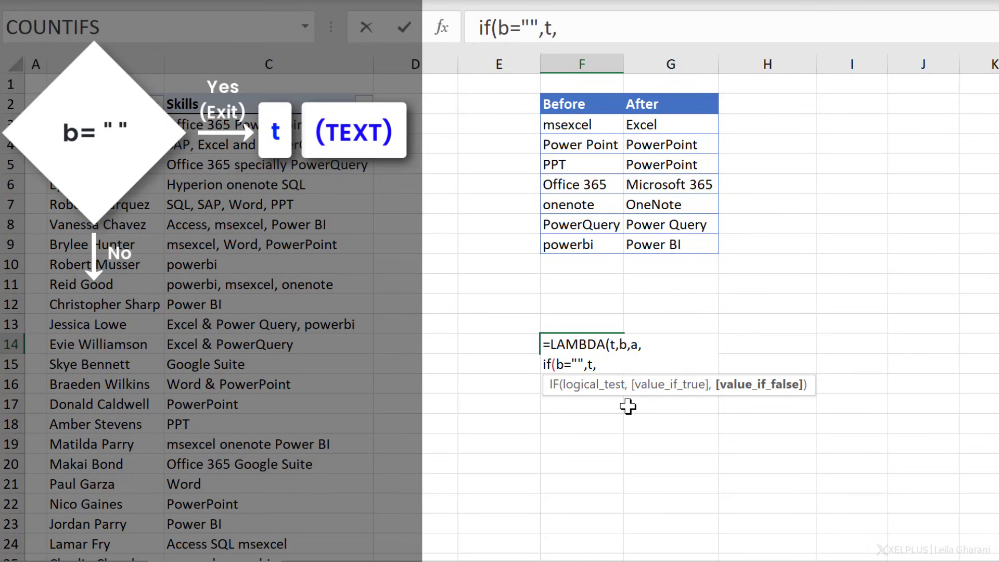
Type MegaReplace( as the IF's value_if_false argument.
{"action": "type", "text": "MegaReplac"}
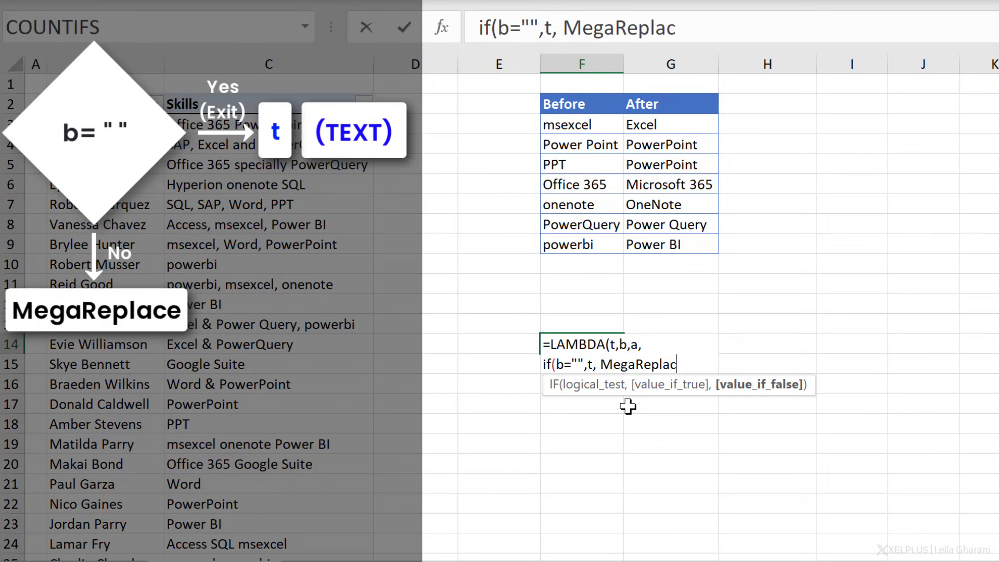
{"action": "type", "text": "e"}
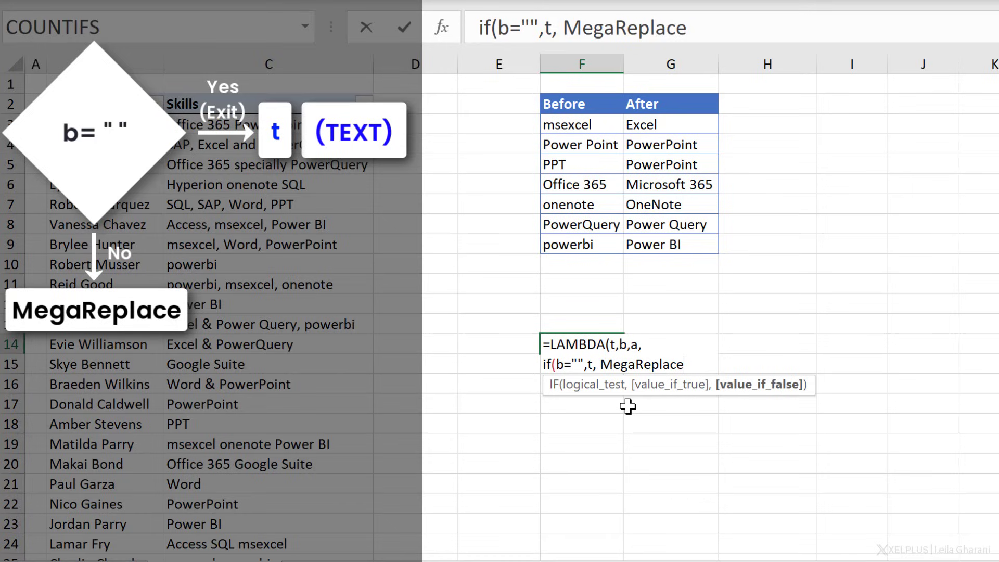
{"action": "type", "text": "("}
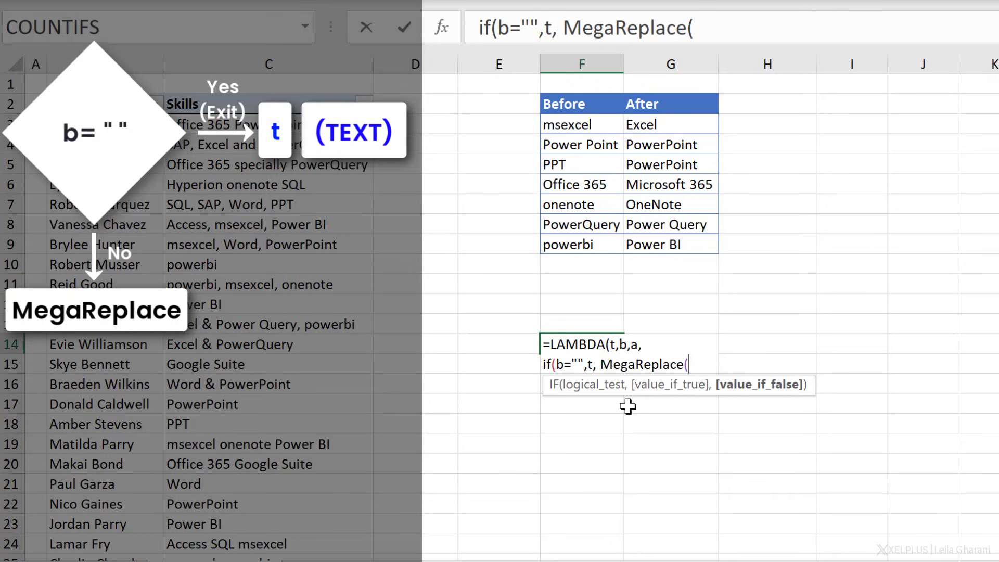
{"action": "mouse_move", "coordinate": [496, 386]}
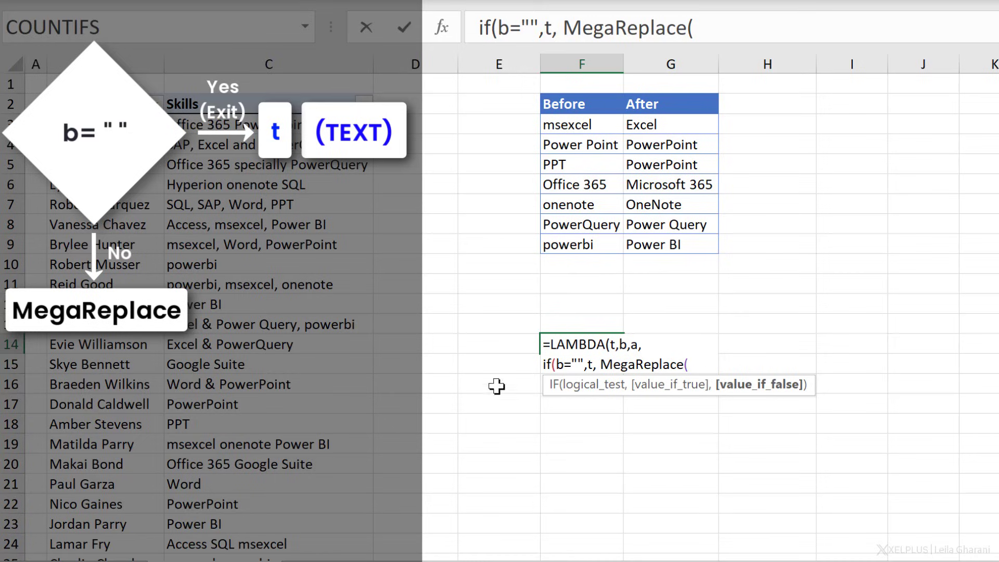
{"action": "mouse_move", "coordinate": [611, 351]}
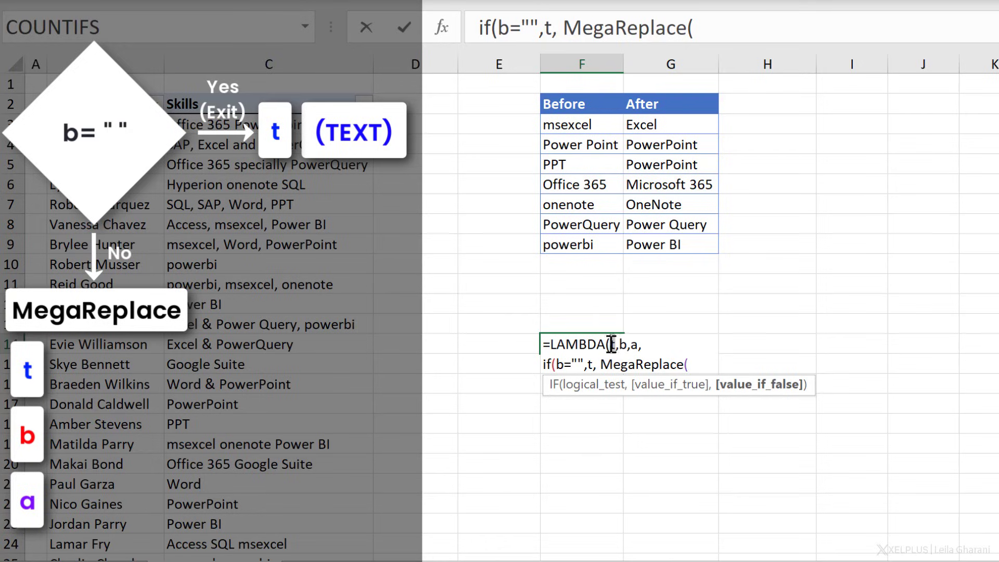
{"action": "left_click", "coordinate": [593, 344]}
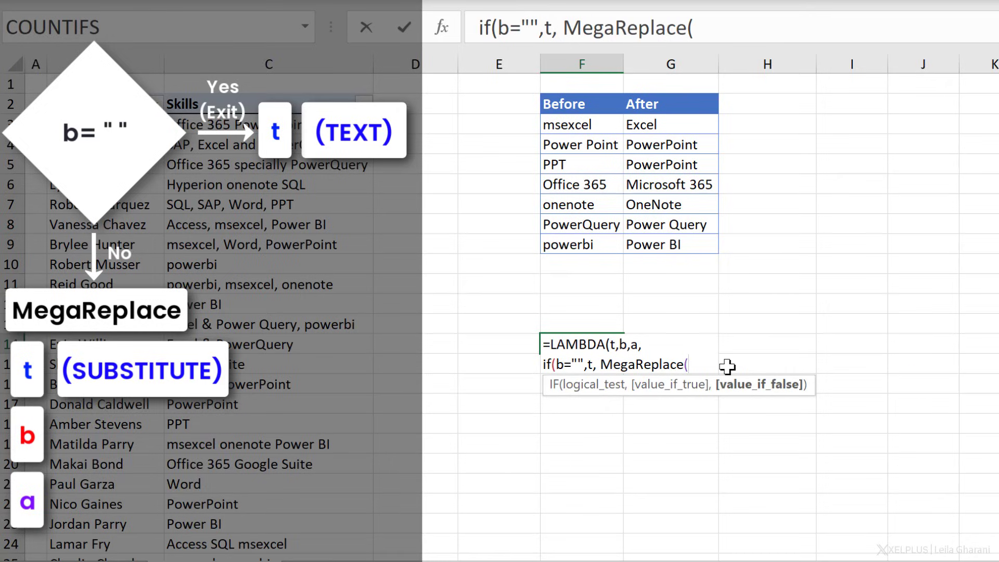
Type SUBSTITUTE(t,b,a), as the recursive call's first argument.
{"action": "type", "text": "sub"}
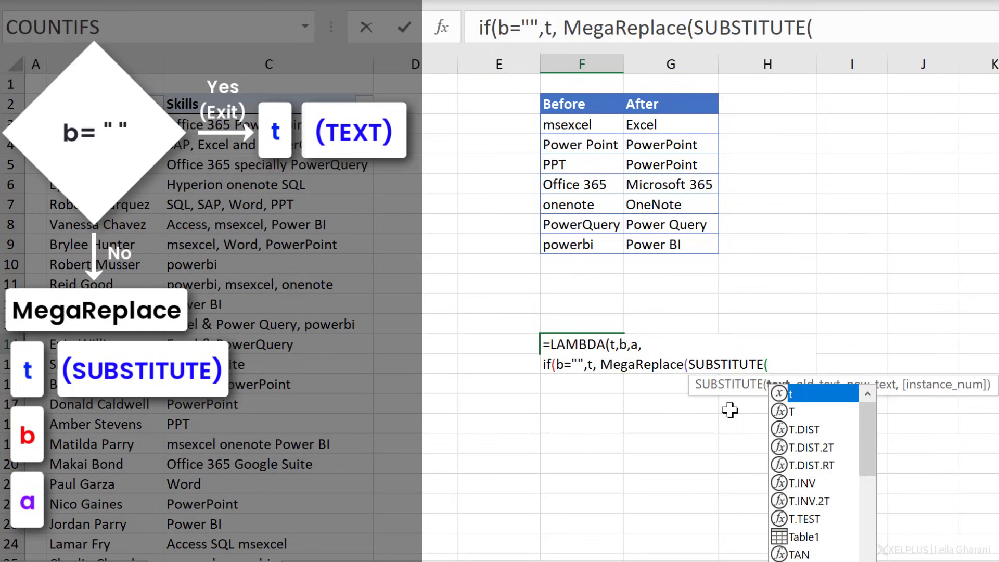
{"action": "type", "text": "t,b"}
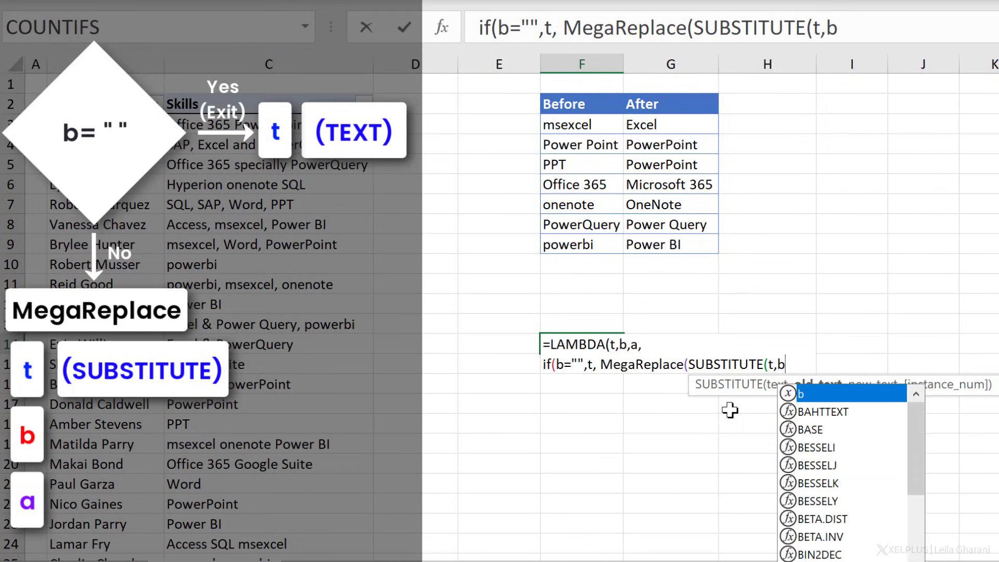
{"action": "type", "text": ",a"}
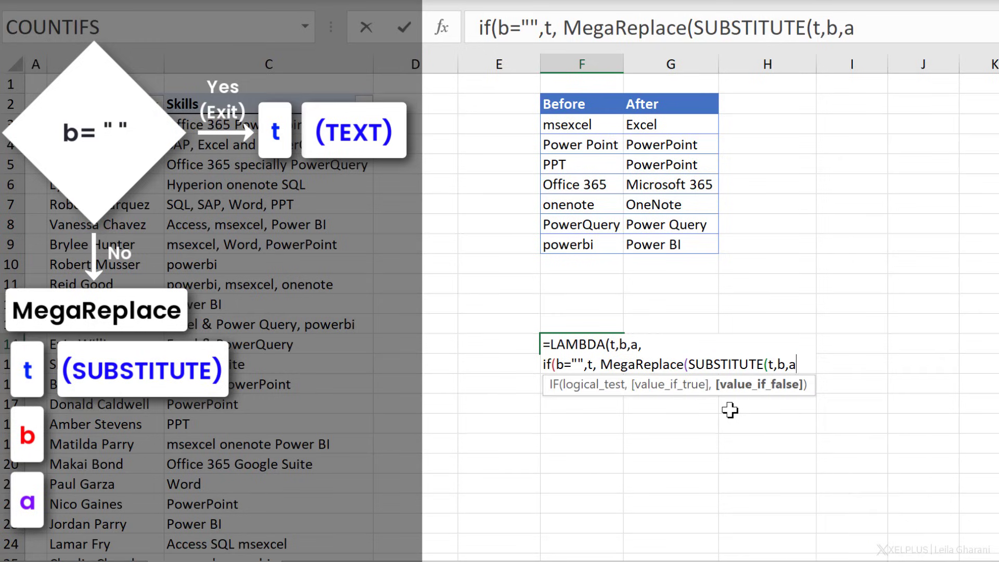
{"action": "type", "text": ")"}
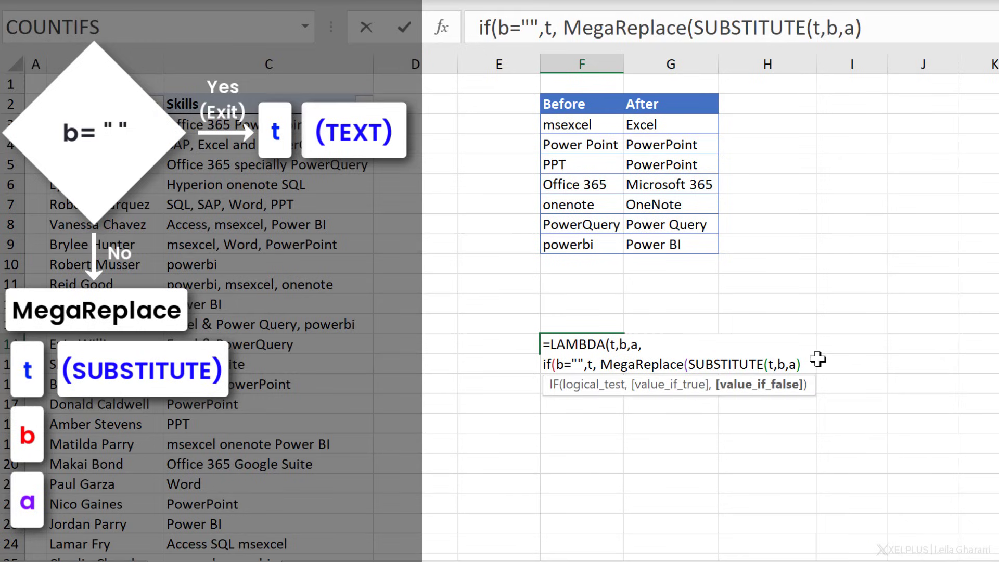
{"action": "type", "text": ","}
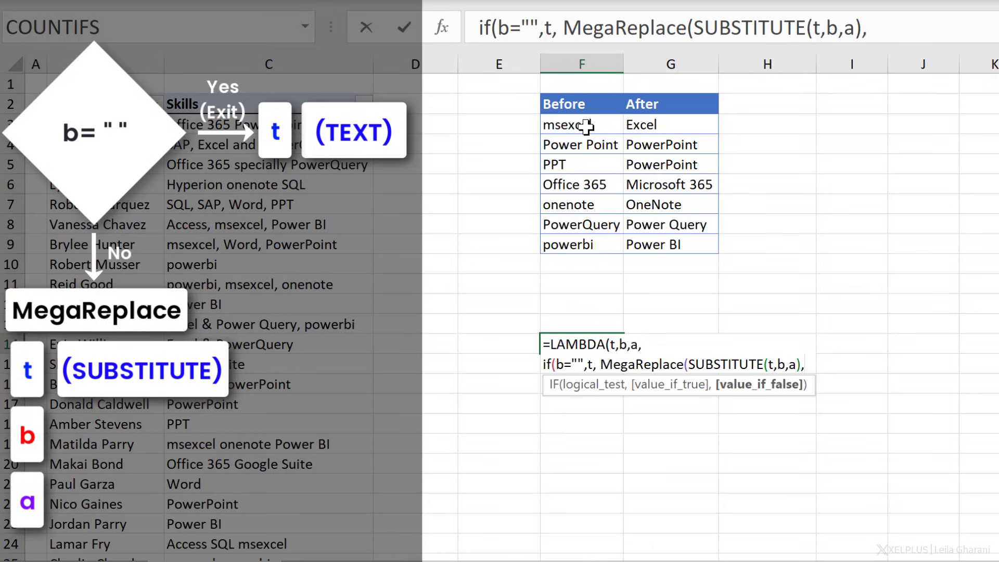
{"action": "mouse_move", "coordinate": [588, 144]}
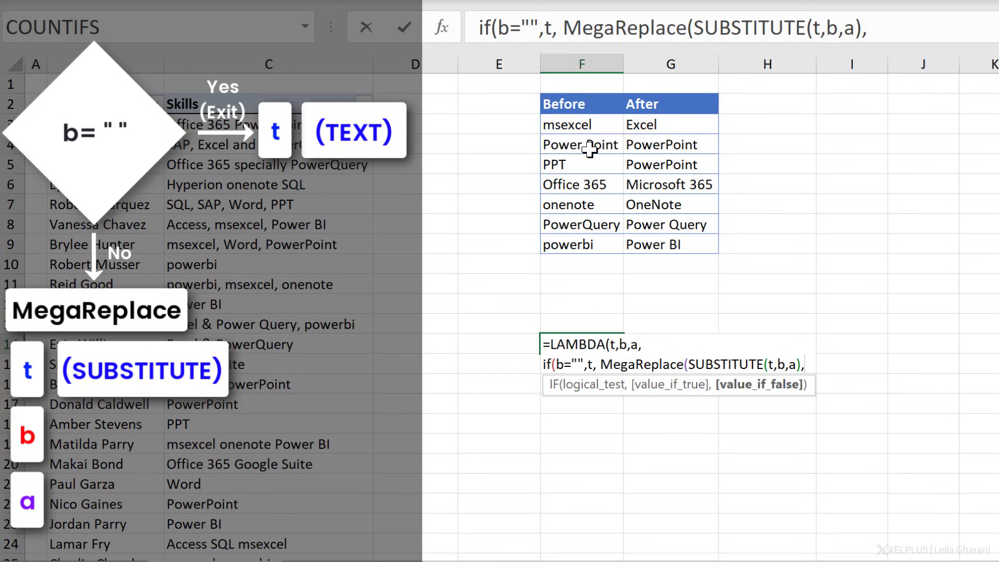
{"action": "mouse_move", "coordinate": [690, 217]}
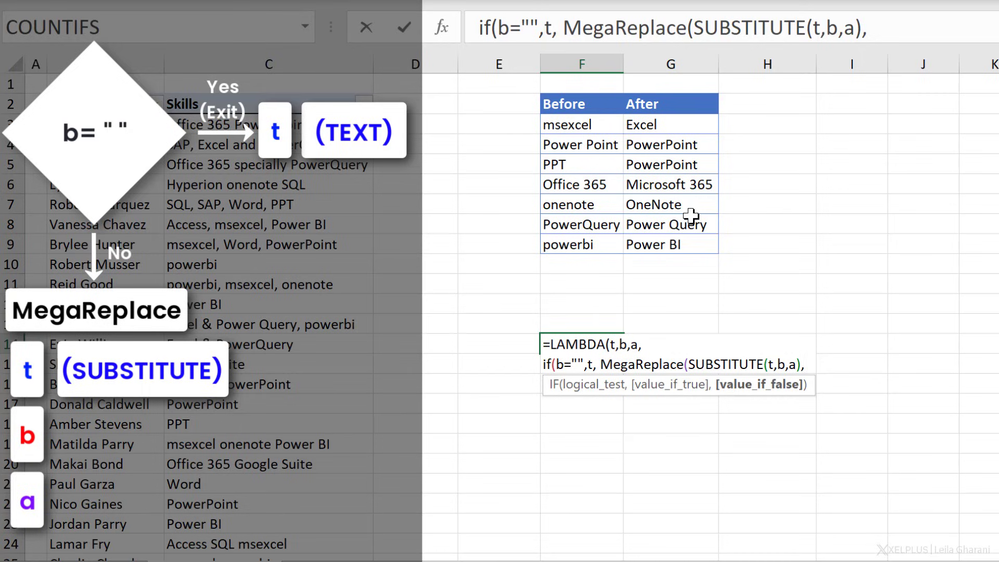
Add OFFSET(b,1,0), as the recursive call's second argument, pointing to the next Before term.
{"action": "type", "text": "offset("}
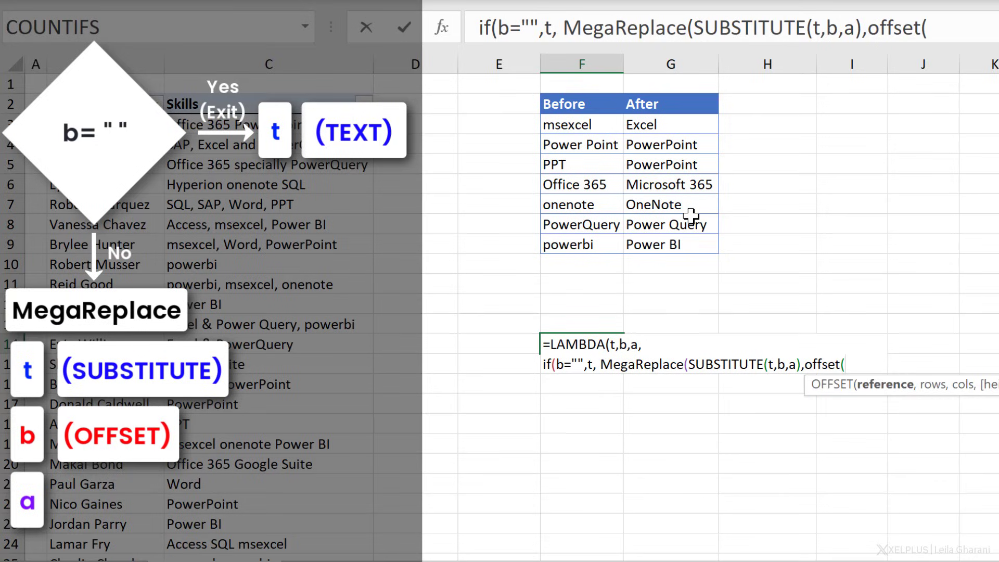
{"action": "mouse_move", "coordinate": [630, 336]}
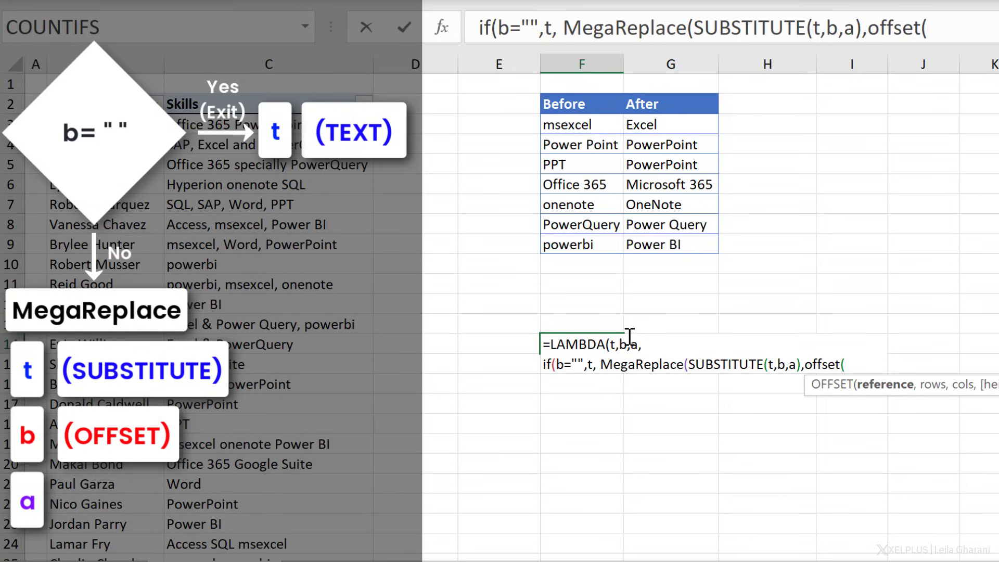
{"action": "type", "text": "b"}
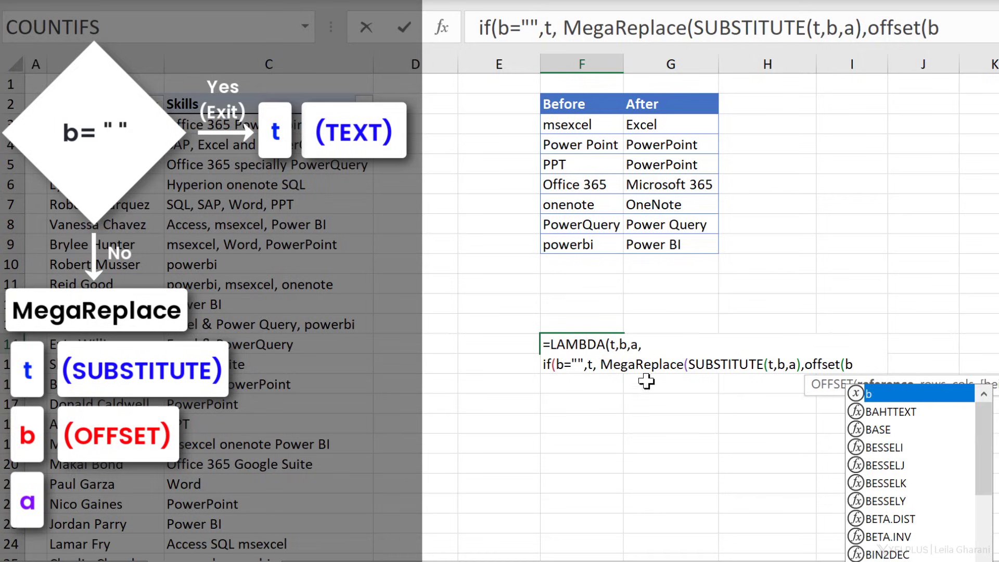
{"action": "mouse_move", "coordinate": [673, 381]}
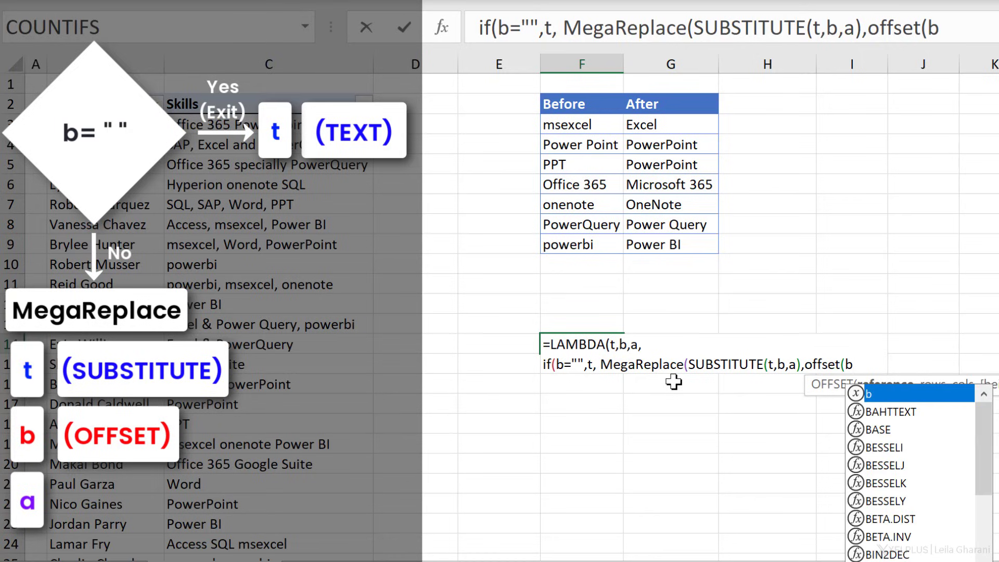
{"action": "mouse_move", "coordinate": [587, 136]}
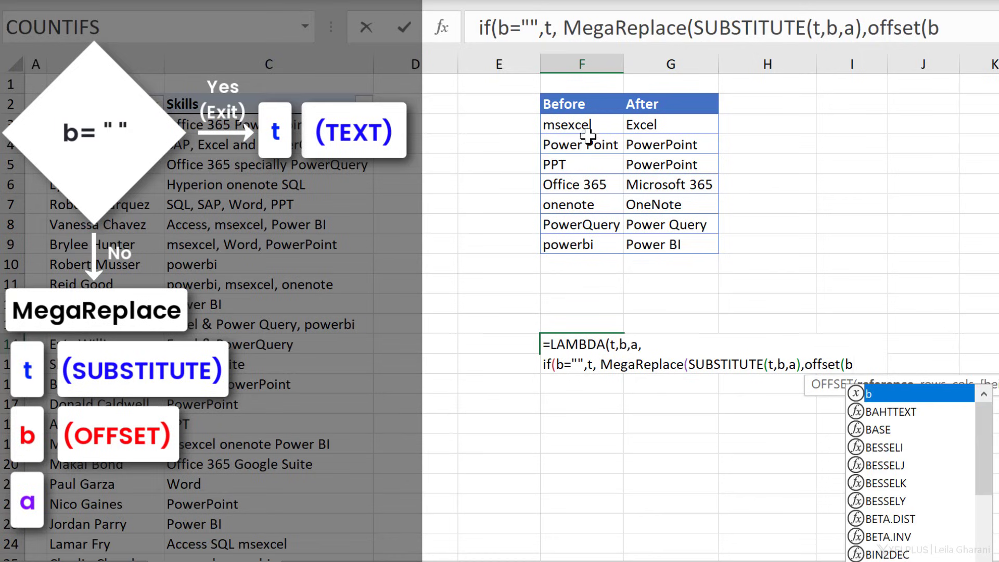
{"action": "mouse_move", "coordinate": [634, 349]}
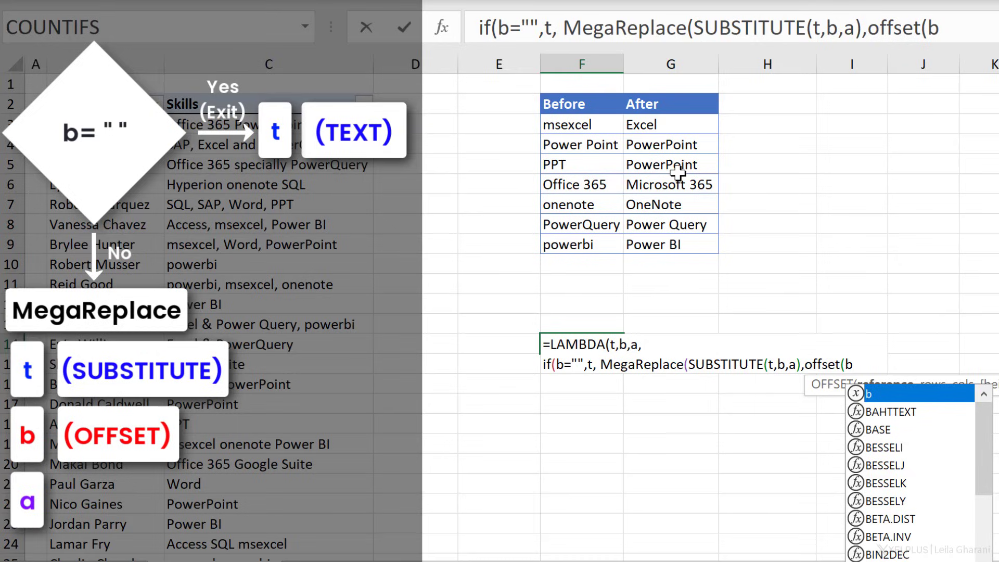
{"action": "mouse_move", "coordinate": [588, 125]}
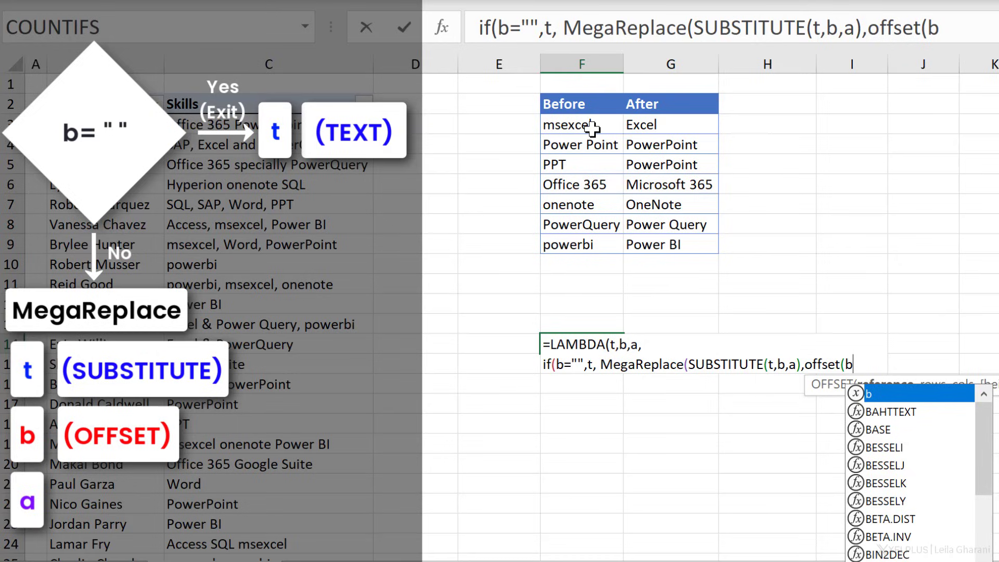
{"action": "type", "text": ","}
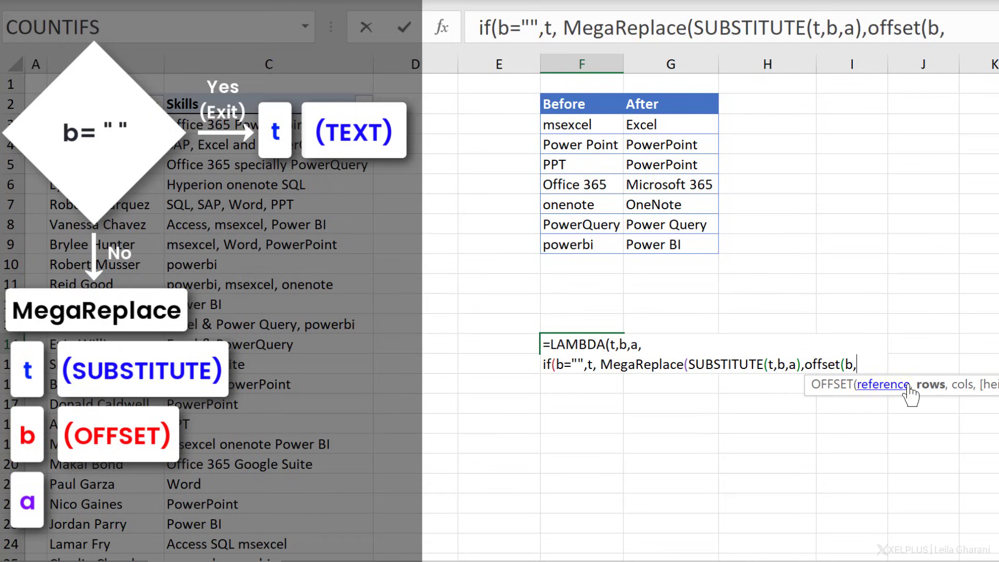
{"action": "mouse_move", "coordinate": [932, 385]}
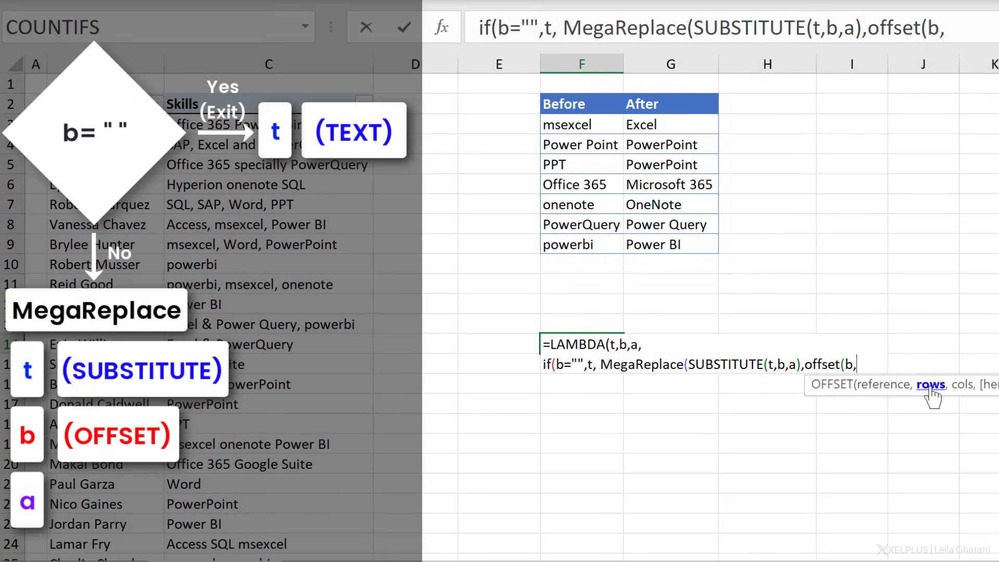
{"action": "type", "text": "1"}
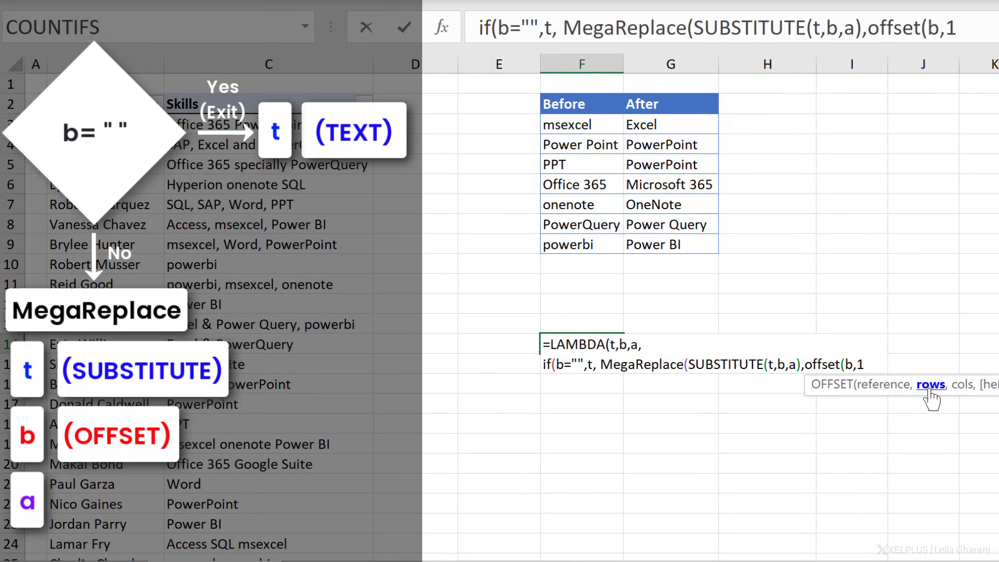
{"action": "type", "text": ","}
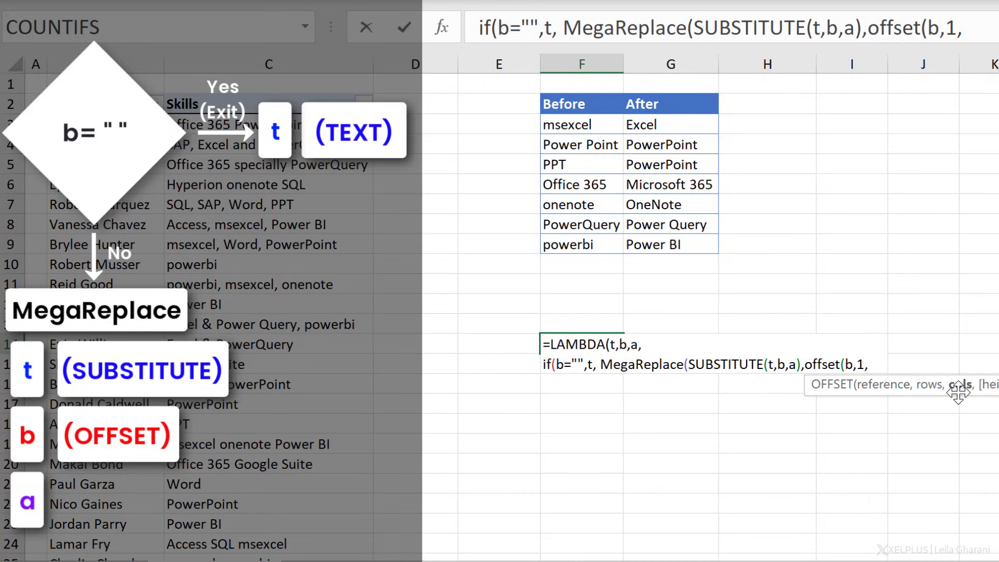
{"action": "type", "text": "0"}
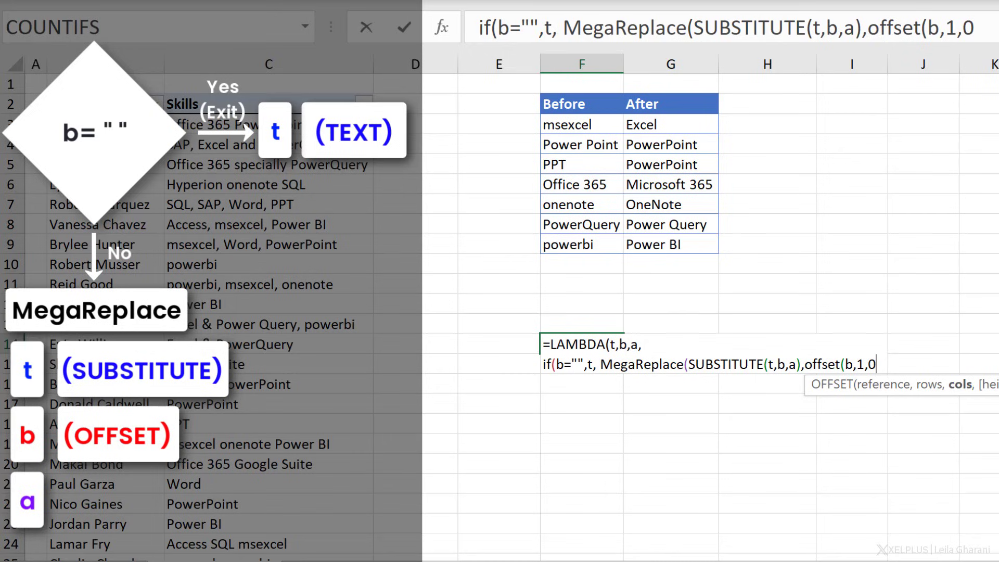
{"action": "type", "text": ")"}
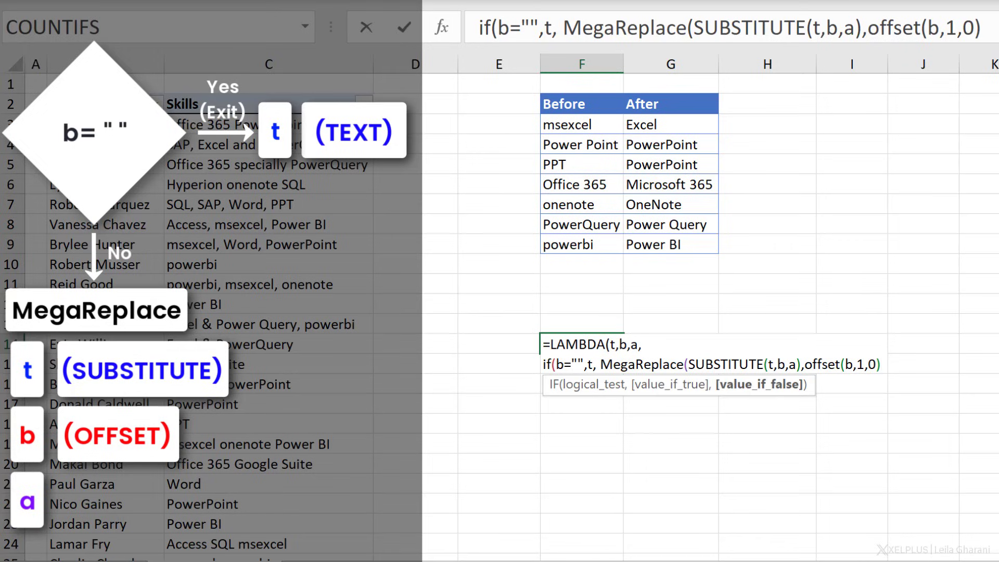
{"action": "type", "text": ","}
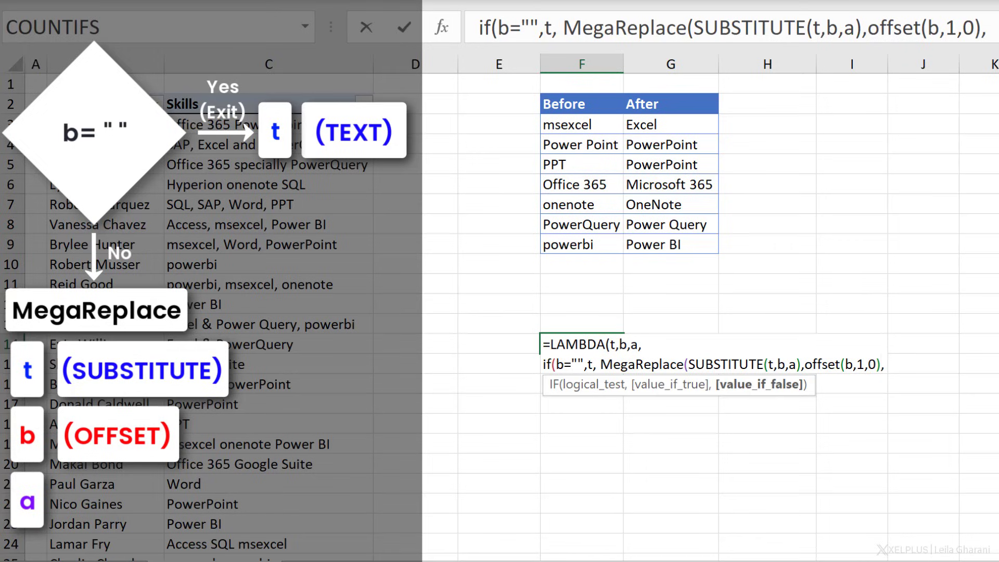
{"action": "mouse_move", "coordinate": [667, 172]}
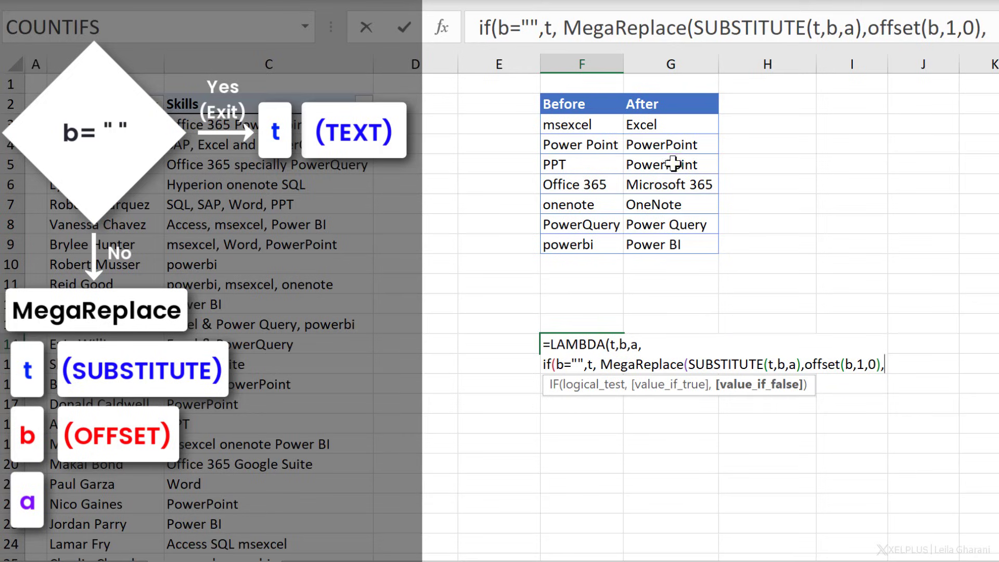
End the recursive MegaReplace call with OFFSET(a,1,0) and commit the F14 formula.
{"action": "type", "text": "offset(a"}
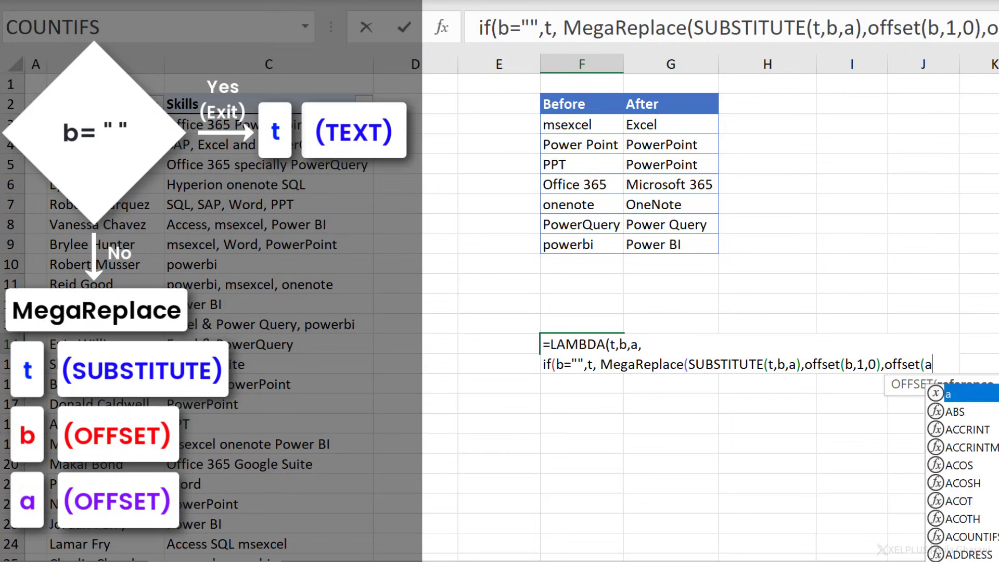
{"action": "type", "text": ",1,0"}
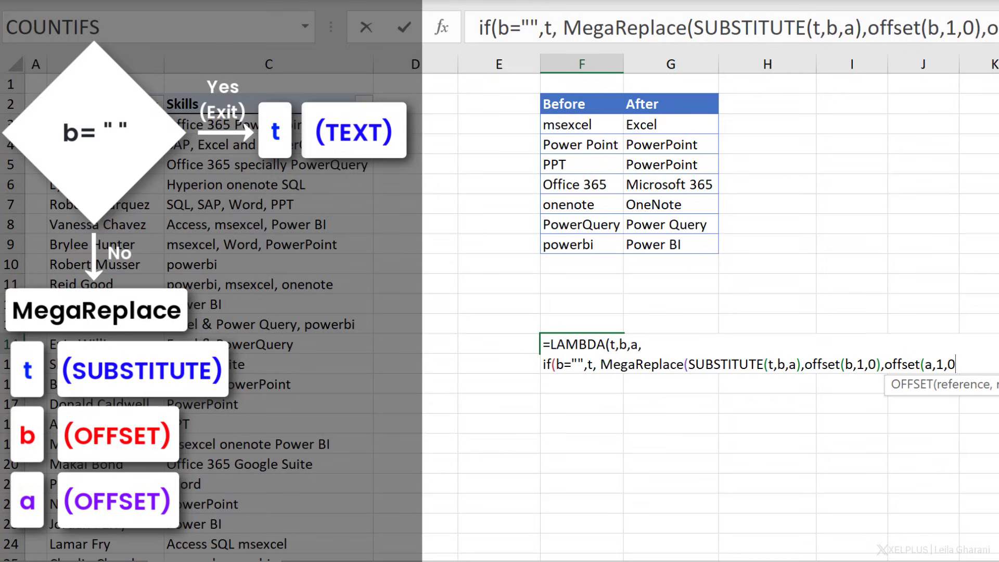
{"action": "mouse_move", "coordinate": [687, 364]}
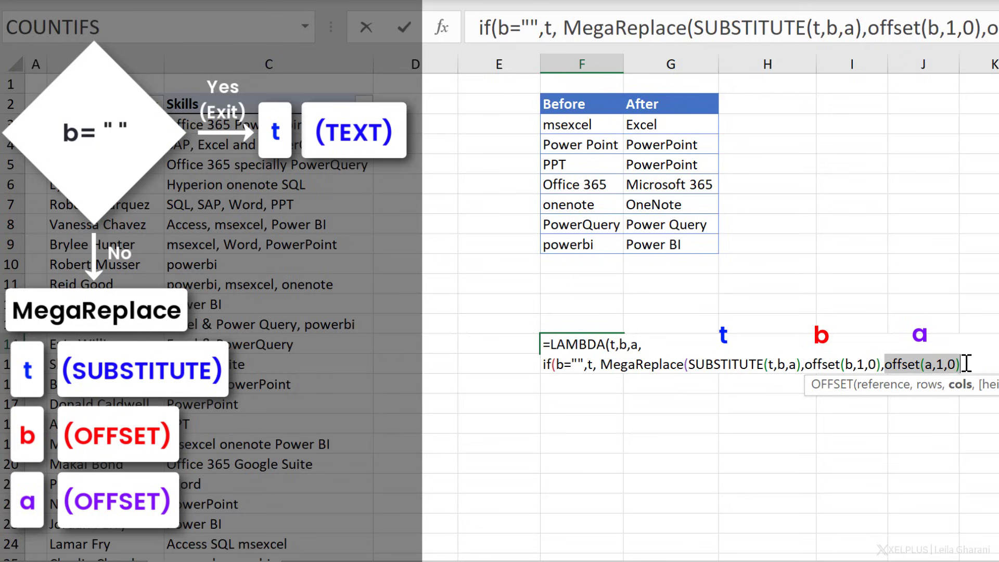
{"action": "type", "text": ")"}
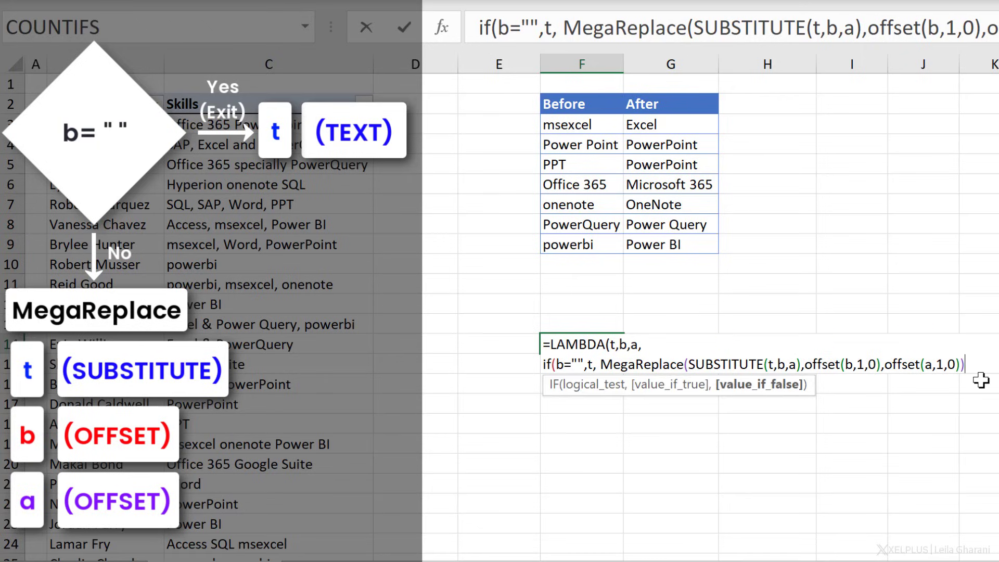
{"action": "mouse_move", "coordinate": [681, 364]}
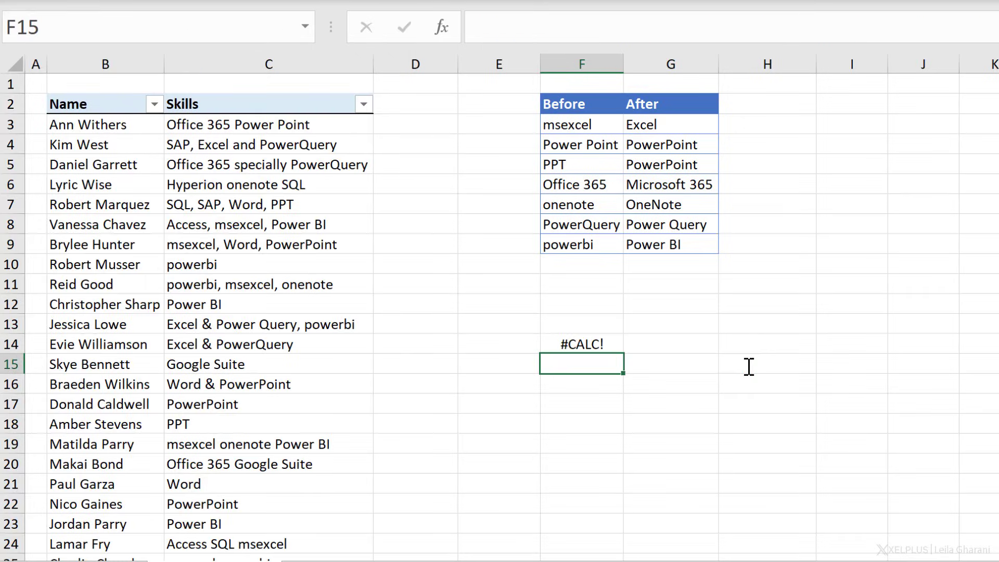
Copy the complete recursive LAMBDA formula text from F14's formula bar.
{"action": "left_click", "coordinate": [580, 343]}
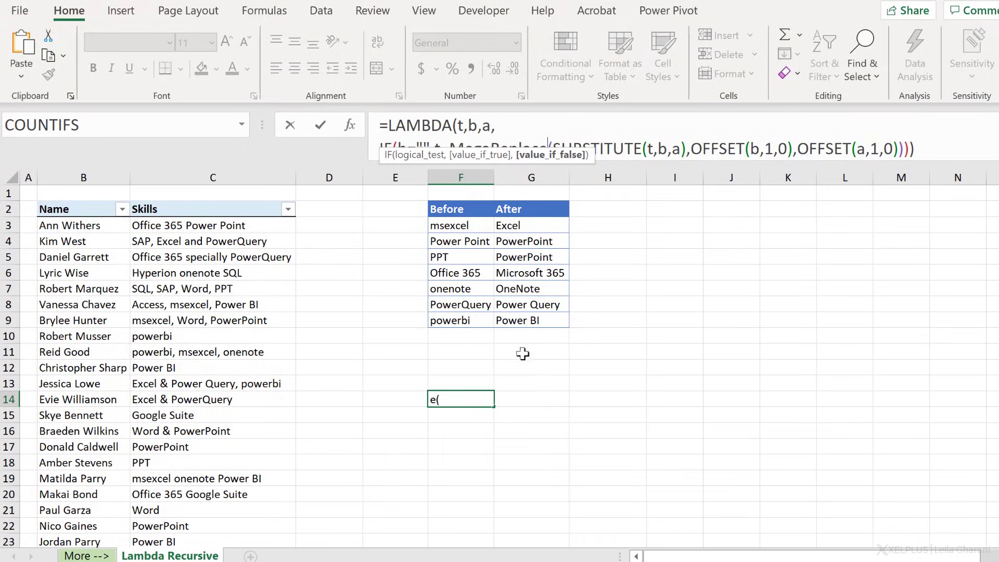
{"action": "type", "text": "t,b,a),"}
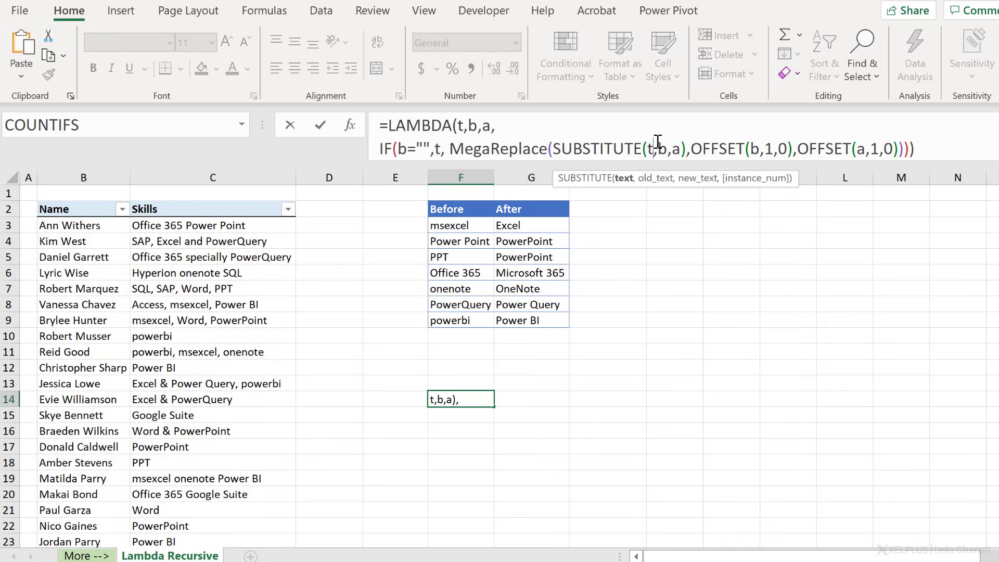
{"action": "key", "text": "ctrl+c"}
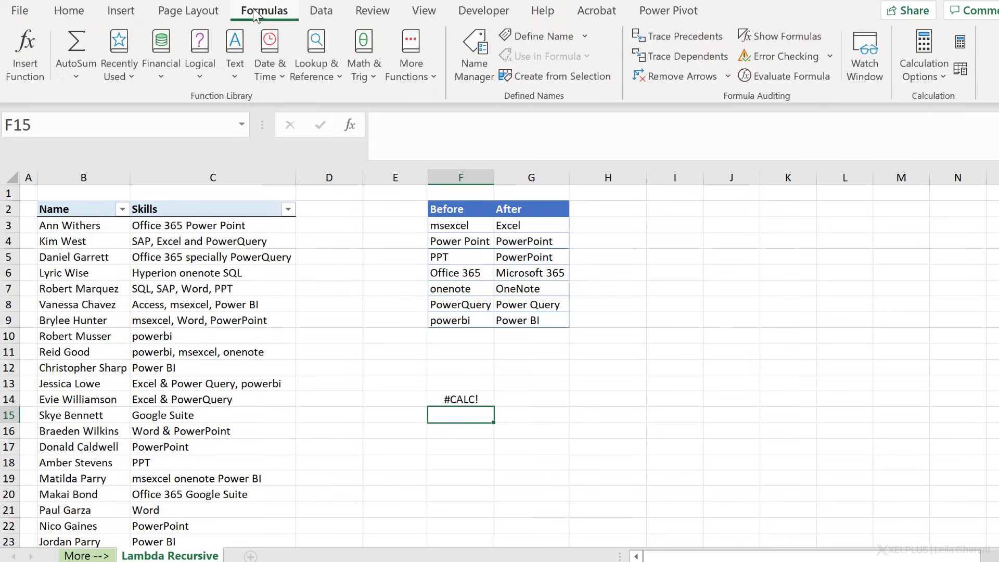
Create a new name MegaReplace that refers to the copied LAMBDA formula.
{"action": "left_click", "coordinate": [473, 54]}
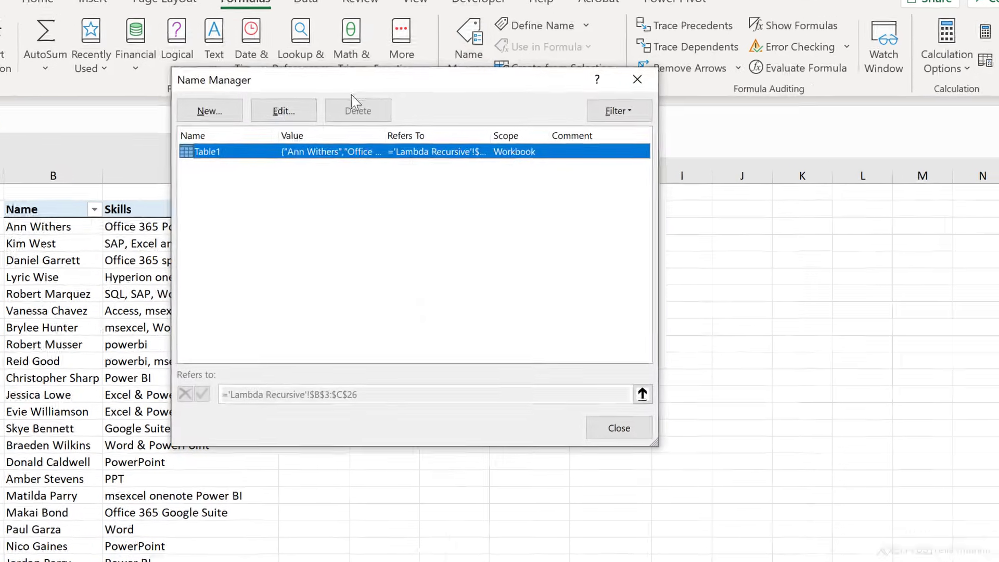
{"action": "left_click", "coordinate": [209, 111]}
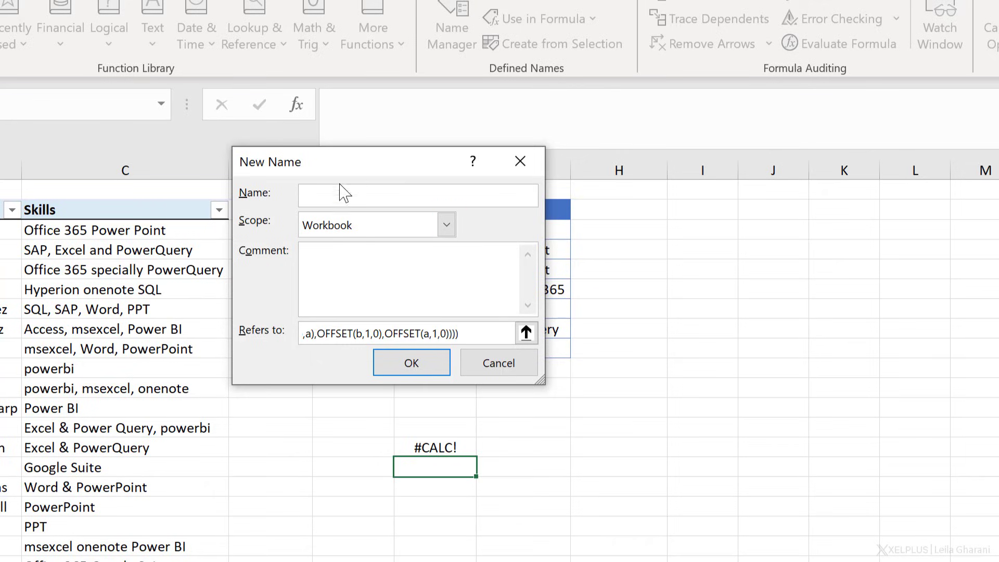
{"action": "type", "text": "Mega"}
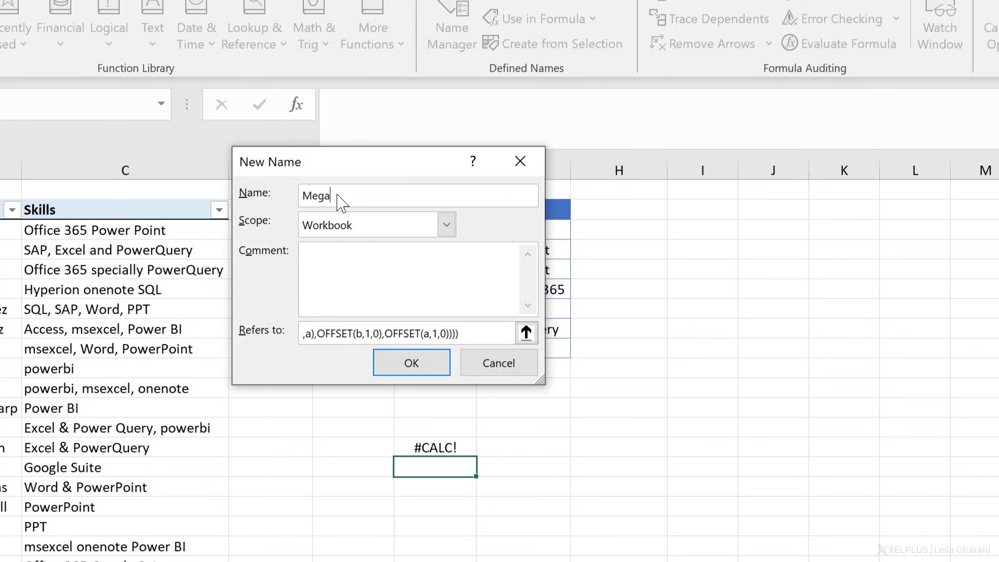
{"action": "type", "text": "Replace"}
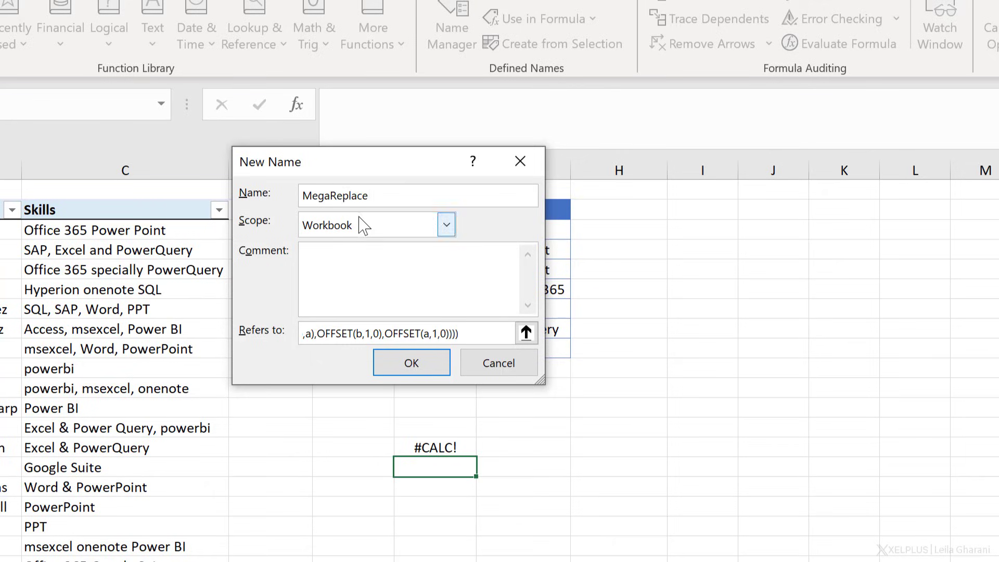
{"action": "left_click", "coordinate": [408, 333]}
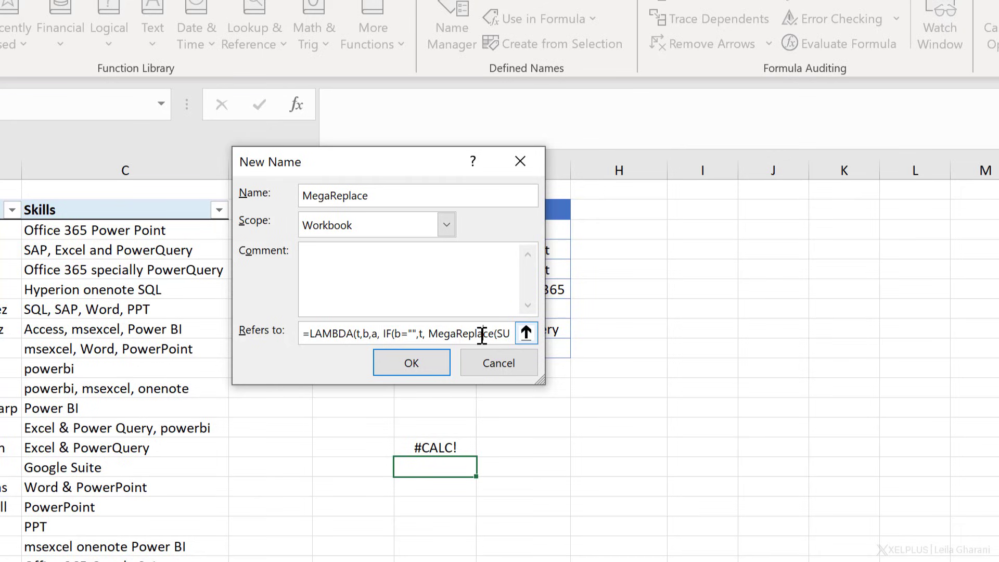
{"action": "mouse_move", "coordinate": [475, 337]}
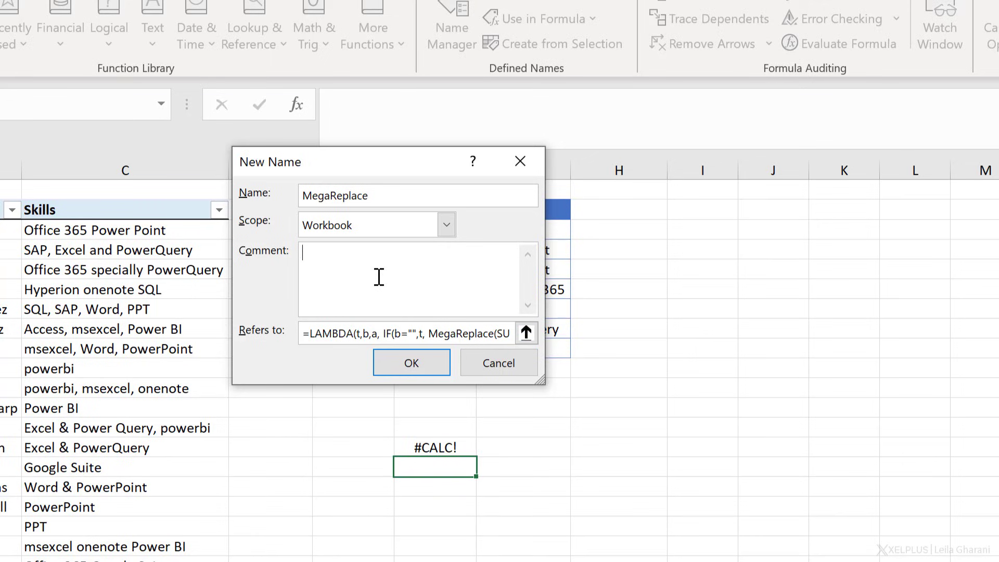
Add the comment 't=text, b = before and a = after' to the name.
{"action": "type", "text": "t="}
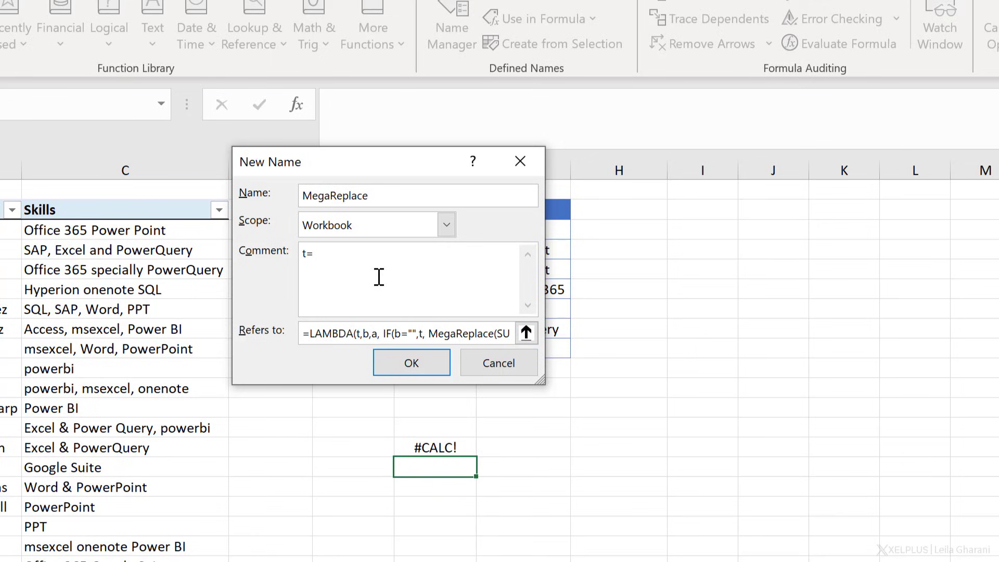
{"action": "type", "text": "text"}
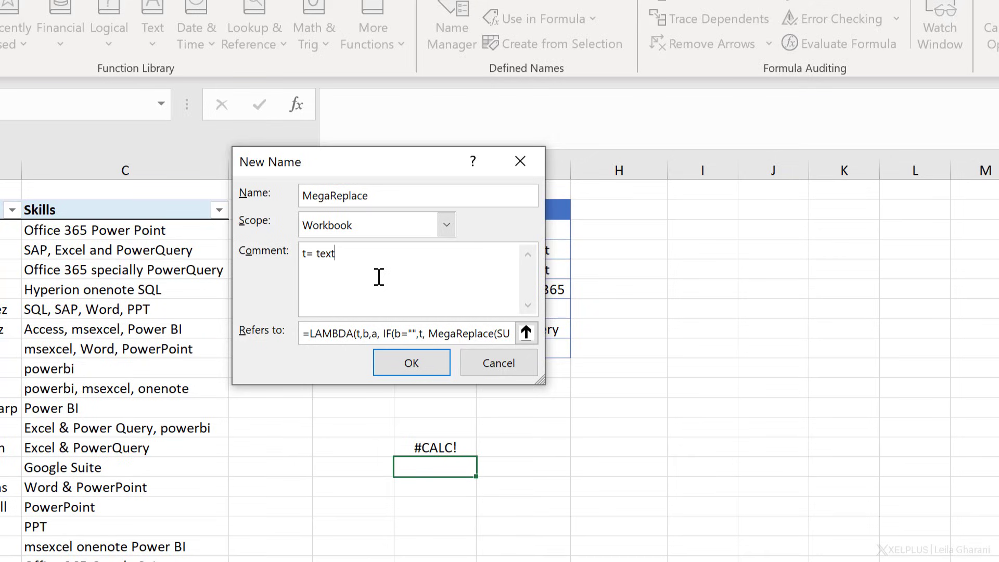
{"action": "type", "text": ", b = b"}
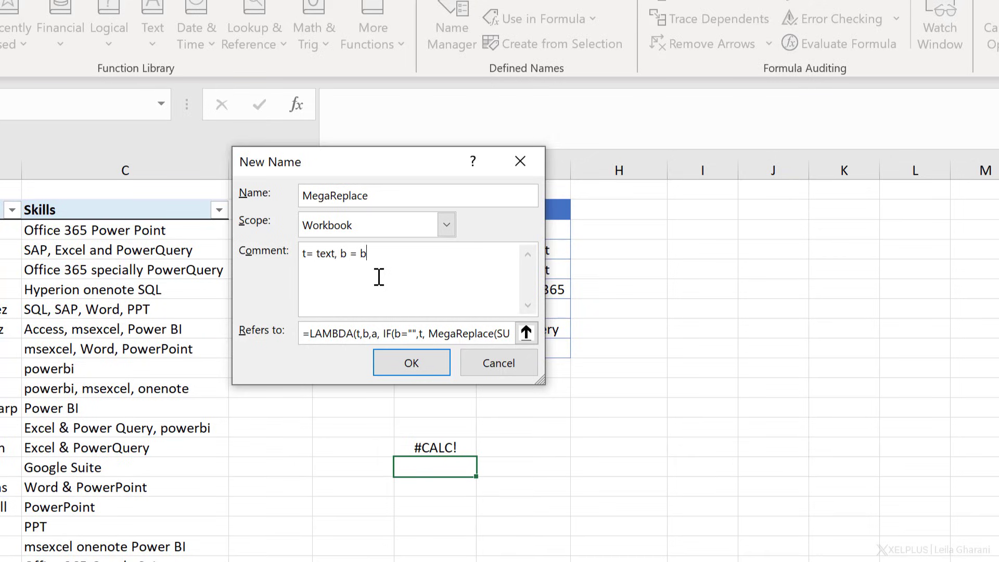
{"action": "type", "text": "efore and a = after"}
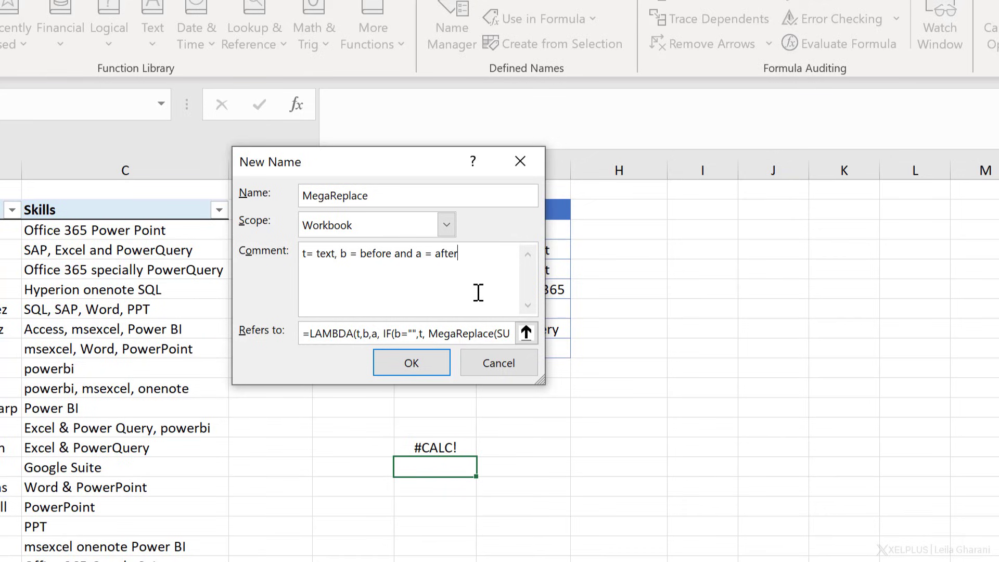
{"action": "mouse_move", "coordinate": [466, 266]}
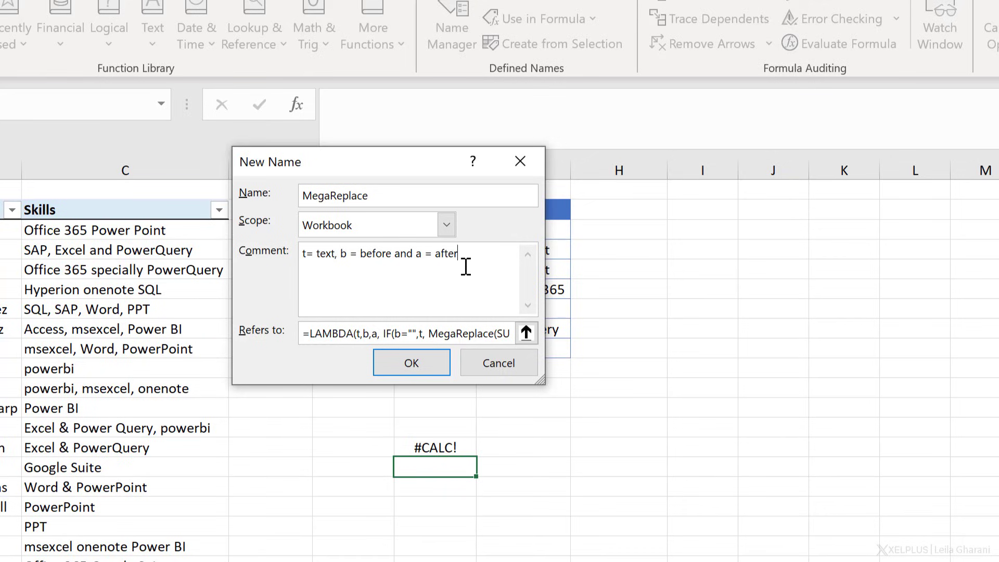
{"action": "mouse_move", "coordinate": [414, 267]}
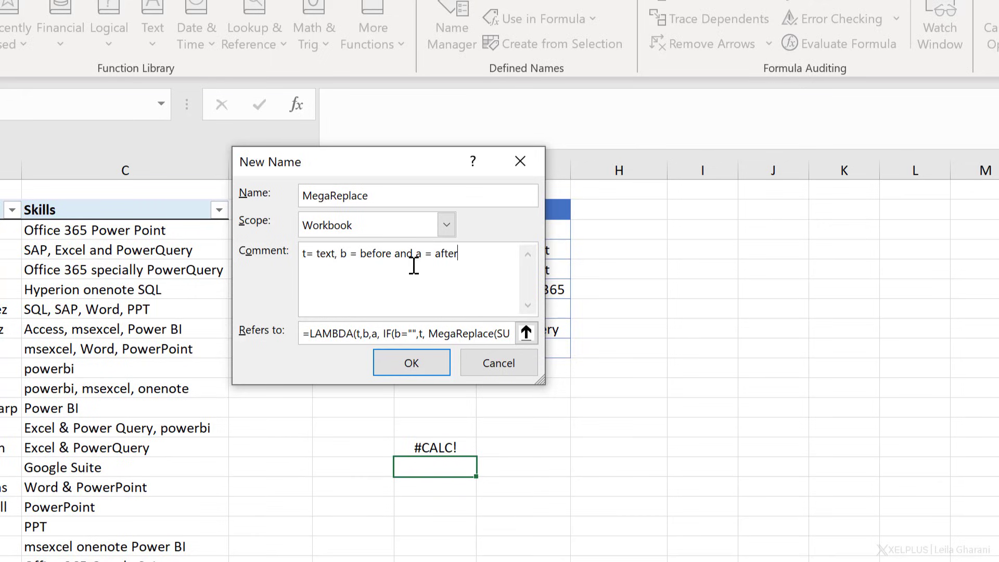
{"action": "mouse_move", "coordinate": [403, 283]}
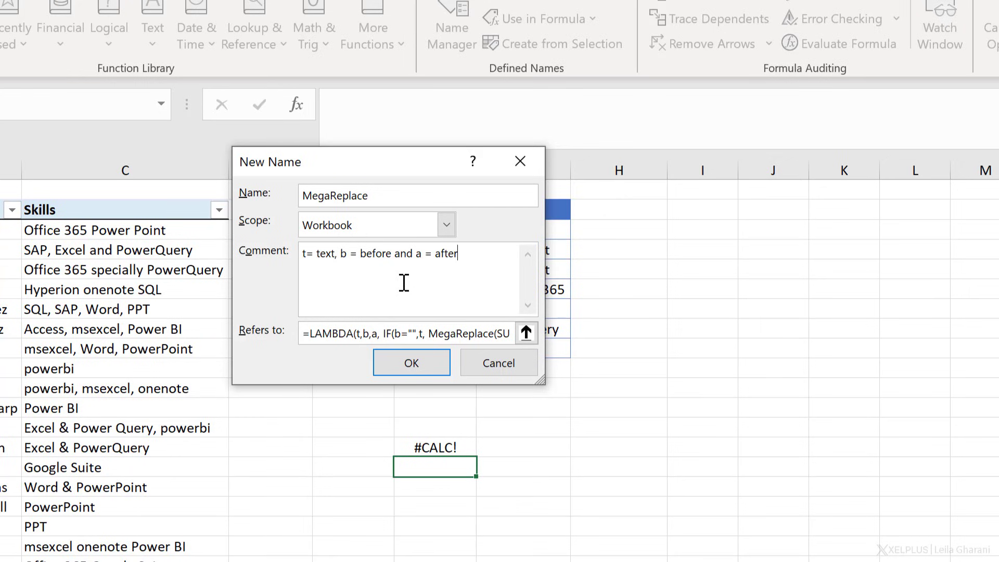
Save the MegaReplace name and close Name Manager.
{"action": "left_click", "coordinate": [412, 363]}
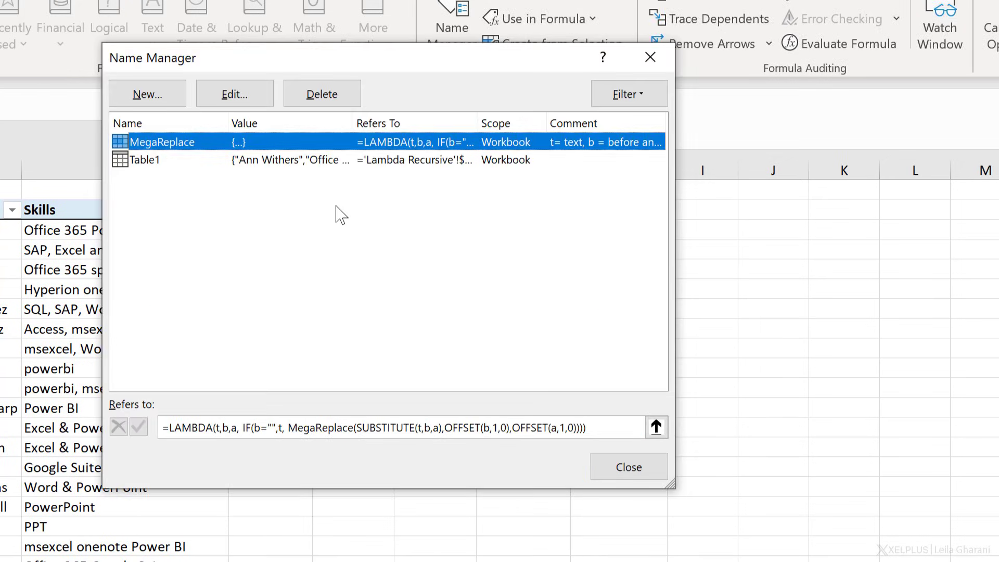
{"action": "mouse_move", "coordinate": [261, 150]}
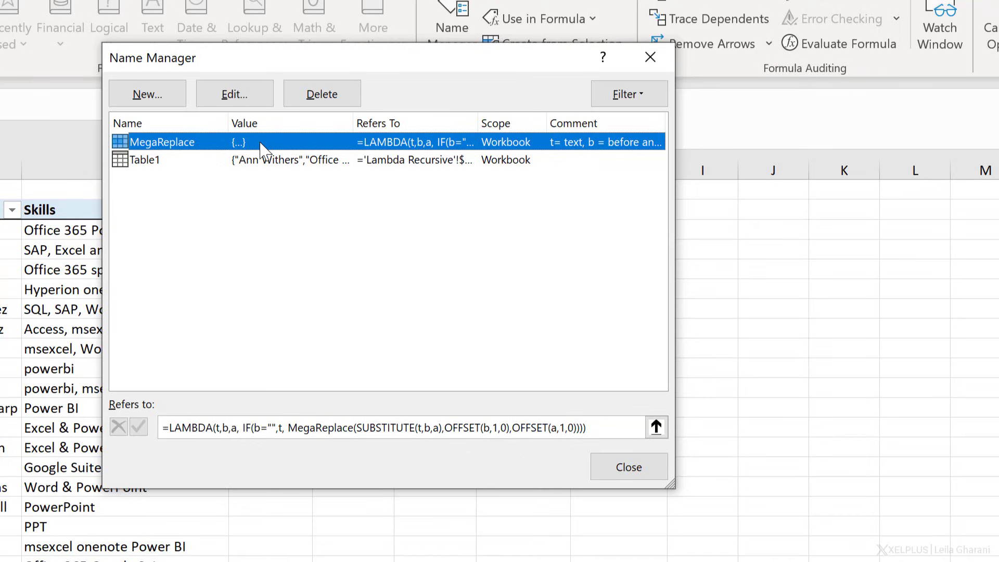
{"action": "mouse_move", "coordinate": [188, 153]}
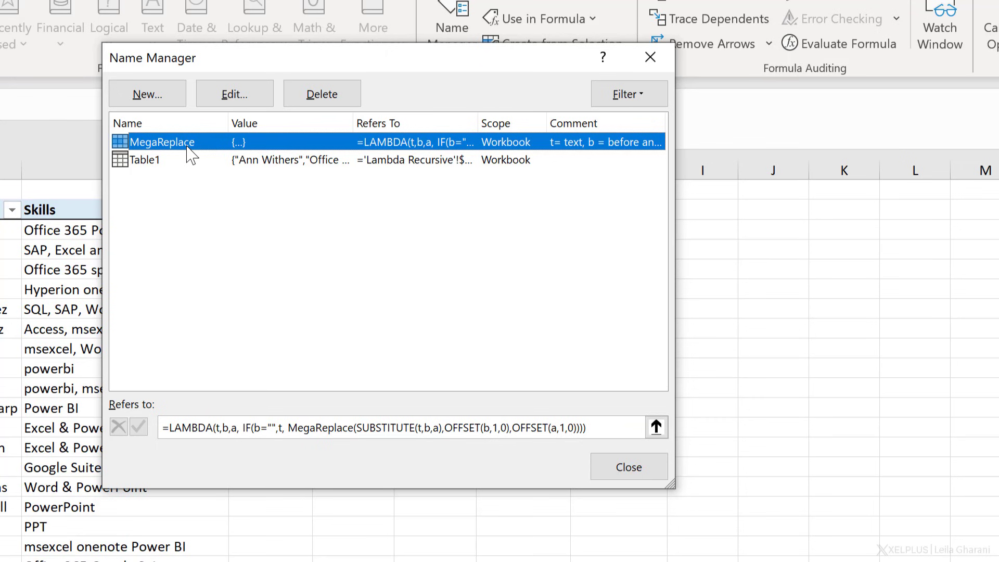
{"action": "left_click", "coordinate": [628, 467]}
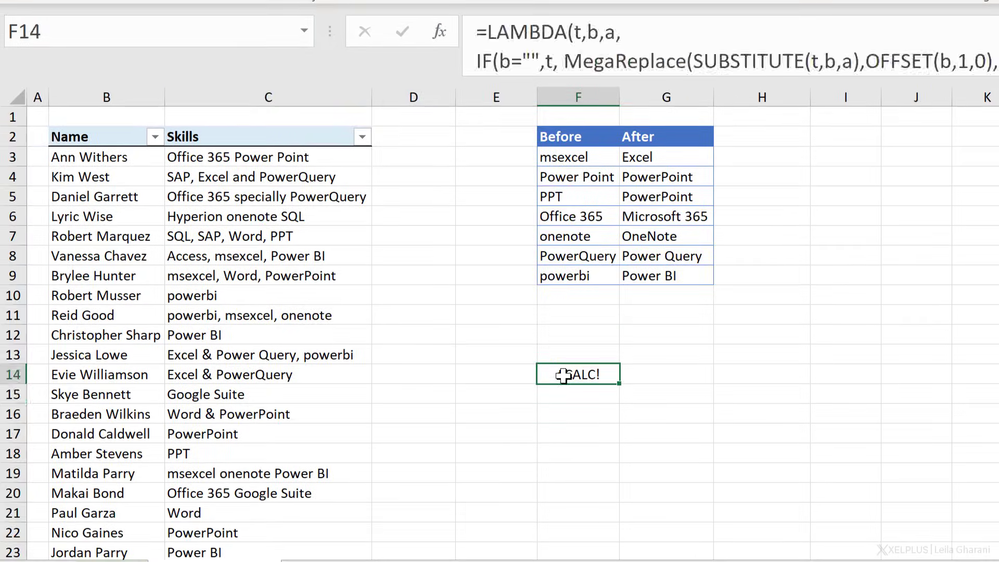
Begin =MegaReplace( in cell D3 via AutoComplete.
{"action": "left_click", "coordinate": [413, 157]}
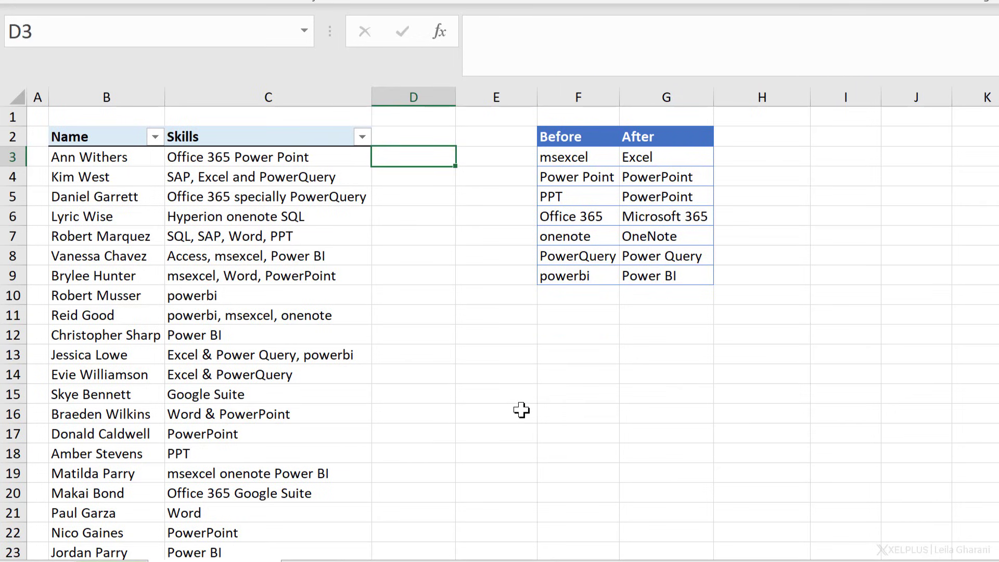
{"action": "type", "text": "=megaReplace("}
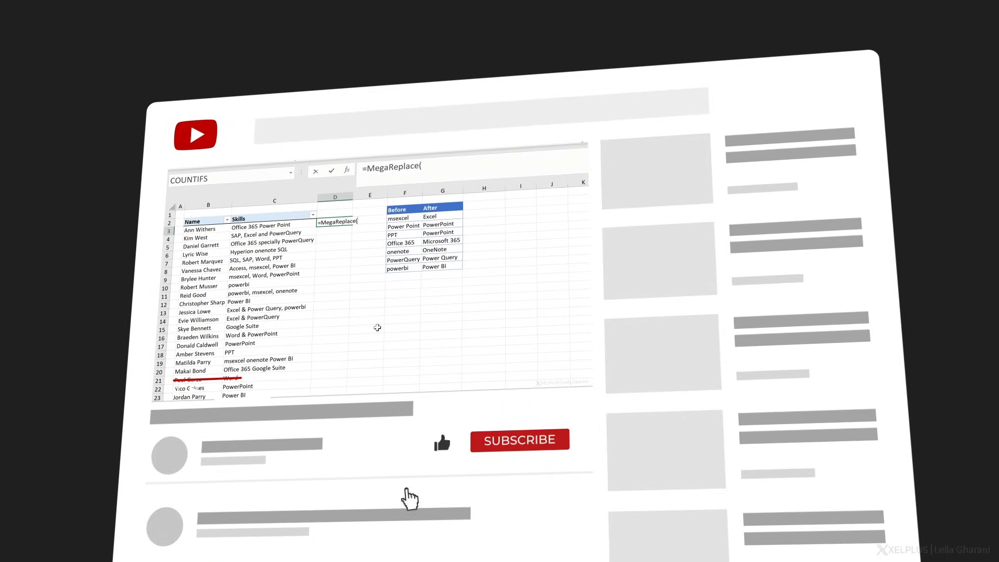
{"action": "left_click", "coordinate": [519, 440]}
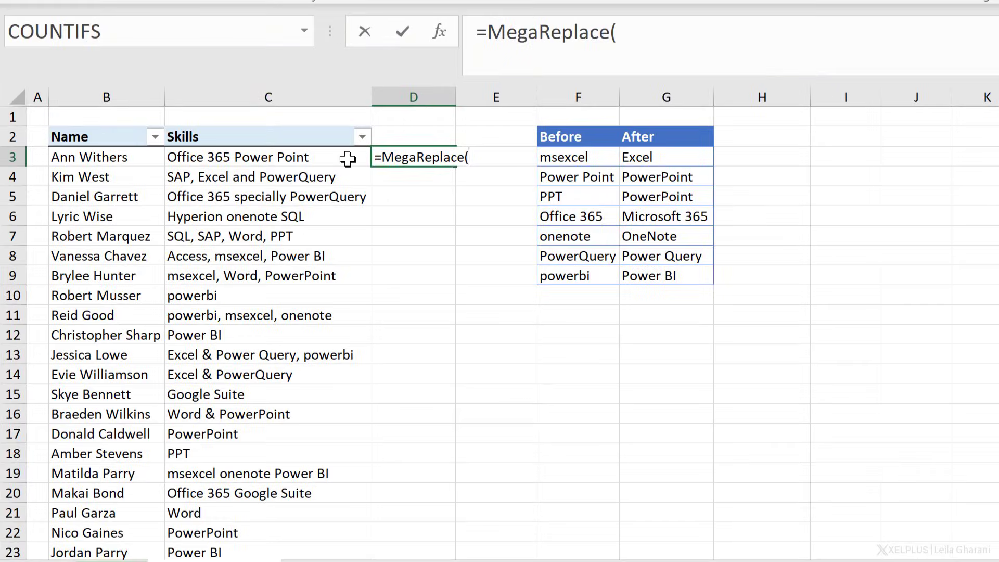
{"action": "left_click", "coordinate": [268, 157]}
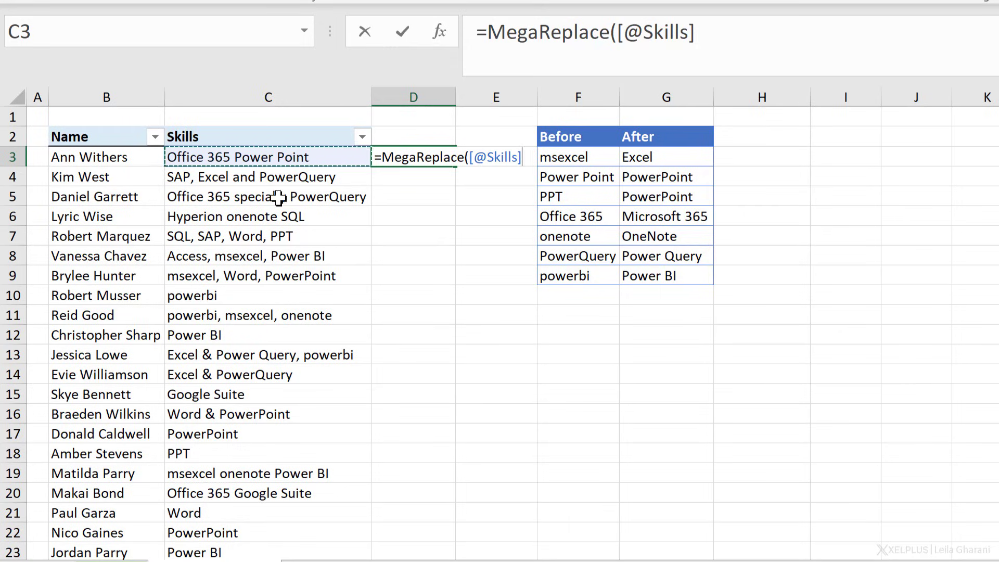
{"action": "mouse_move", "coordinate": [253, 242]}
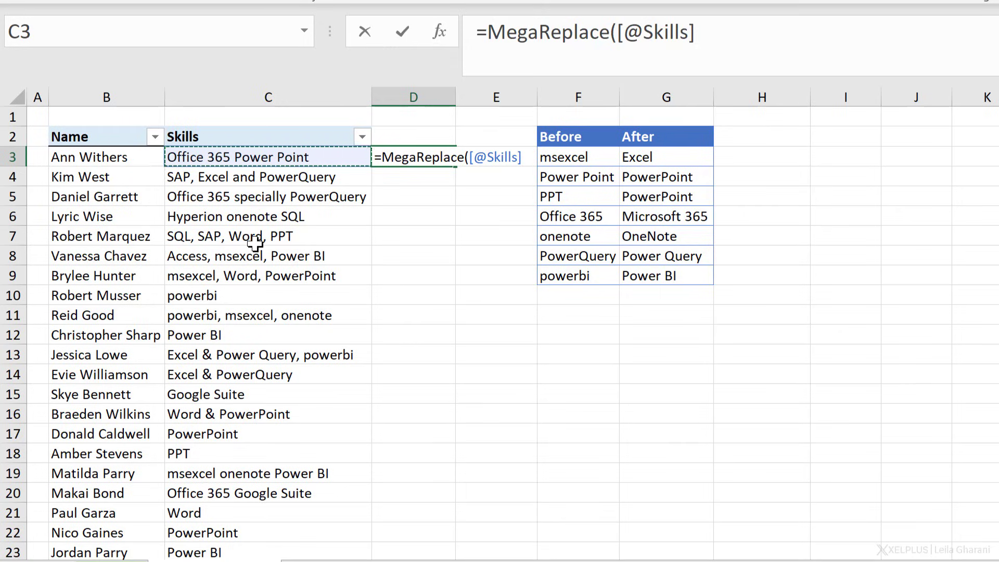
{"action": "mouse_move", "coordinate": [471, 168]}
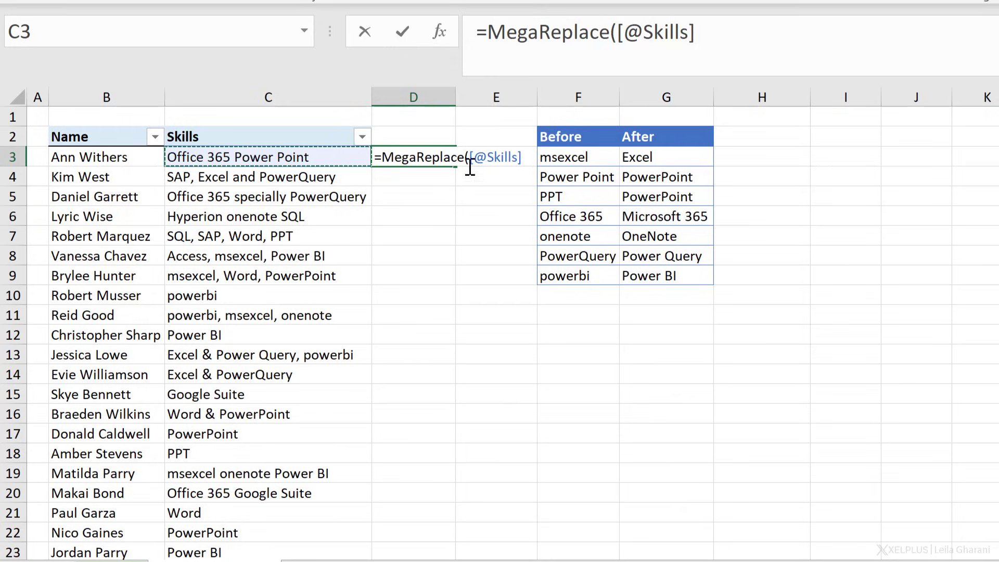
{"action": "mouse_move", "coordinate": [438, 202]}
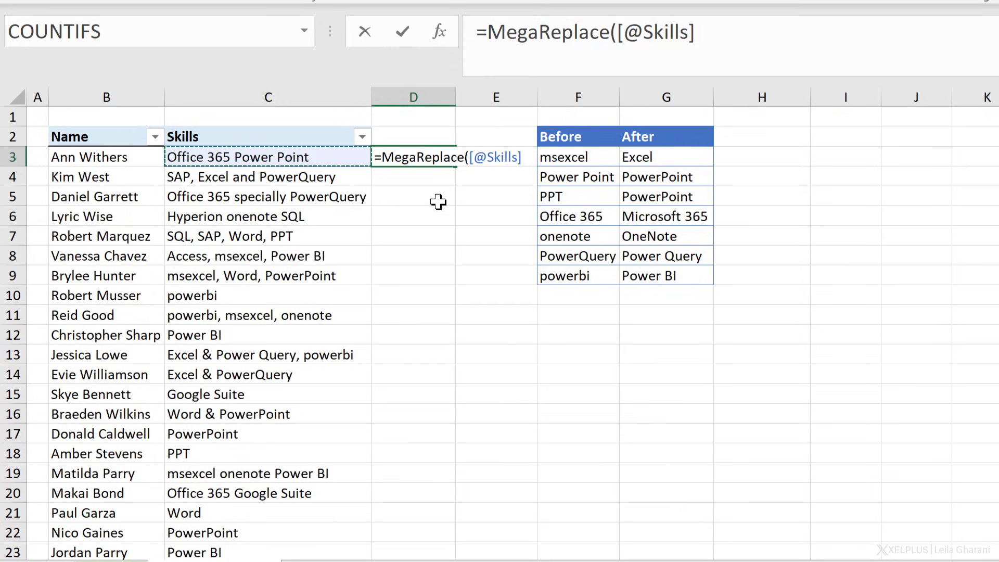
{"action": "type", "text": ","}
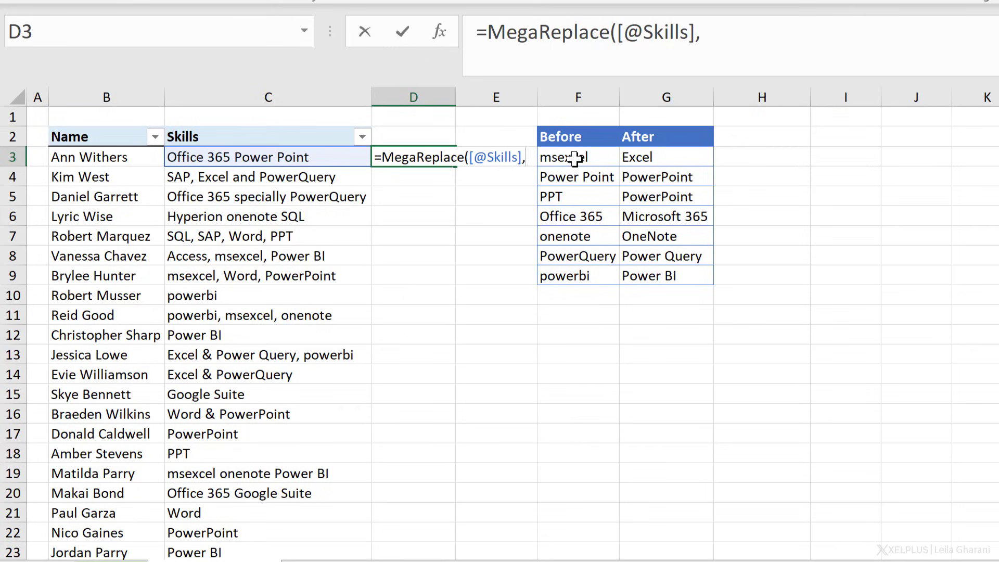
{"action": "left_click", "coordinate": [576, 157]}
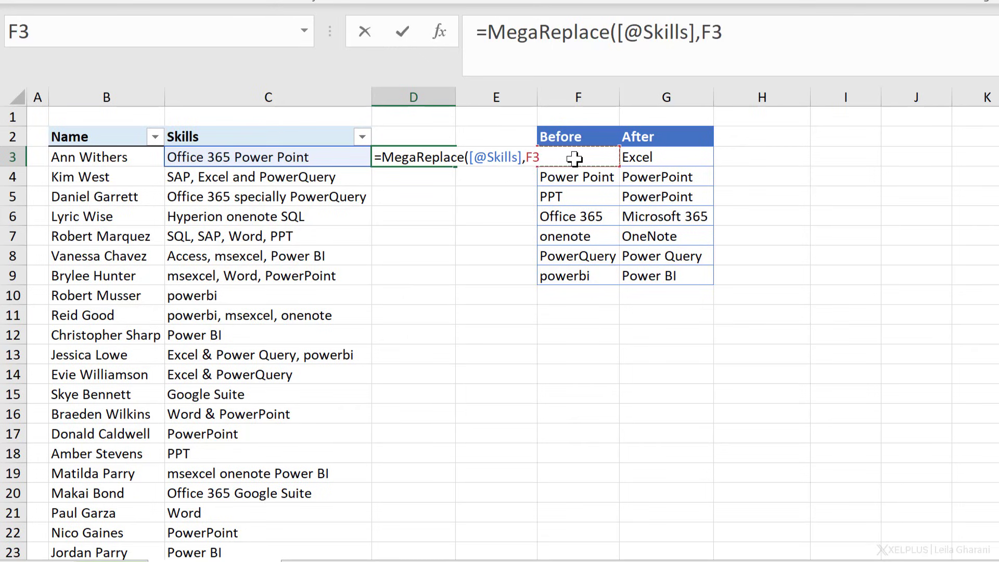
{"action": "mouse_move", "coordinate": [579, 176]}
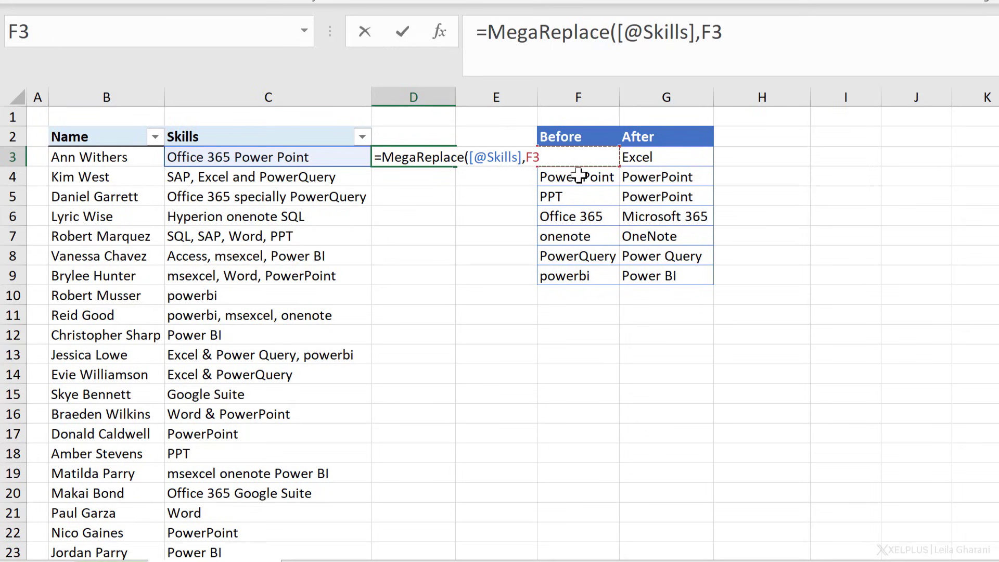
{"action": "mouse_move", "coordinate": [596, 139]}
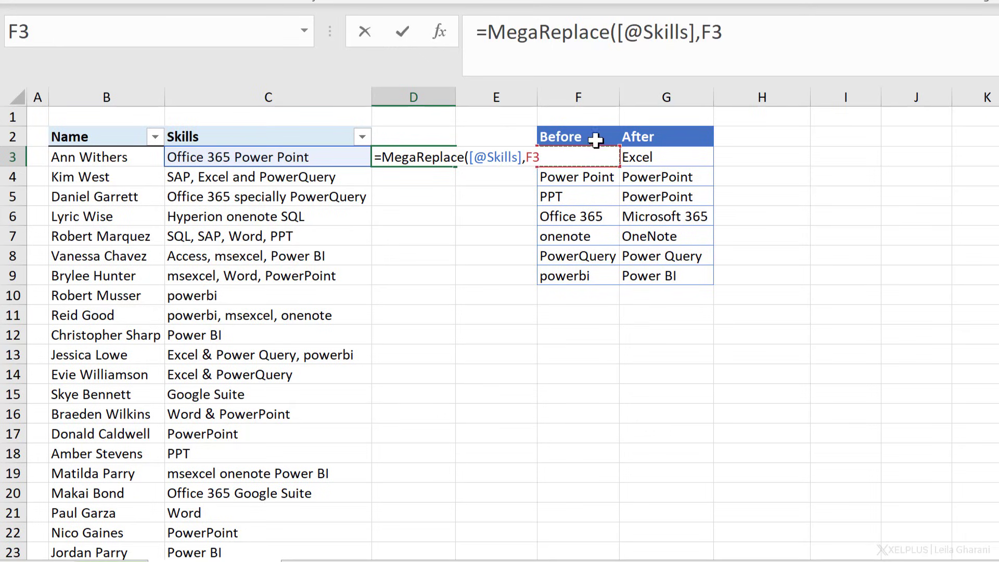
{"action": "mouse_move", "coordinate": [587, 158]}
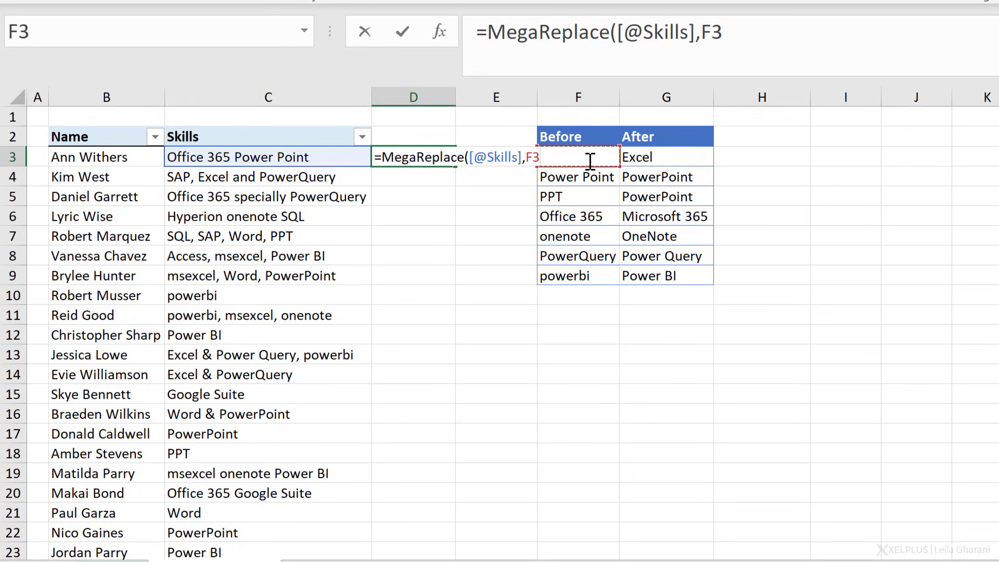
{"action": "key", "text": "f4"}
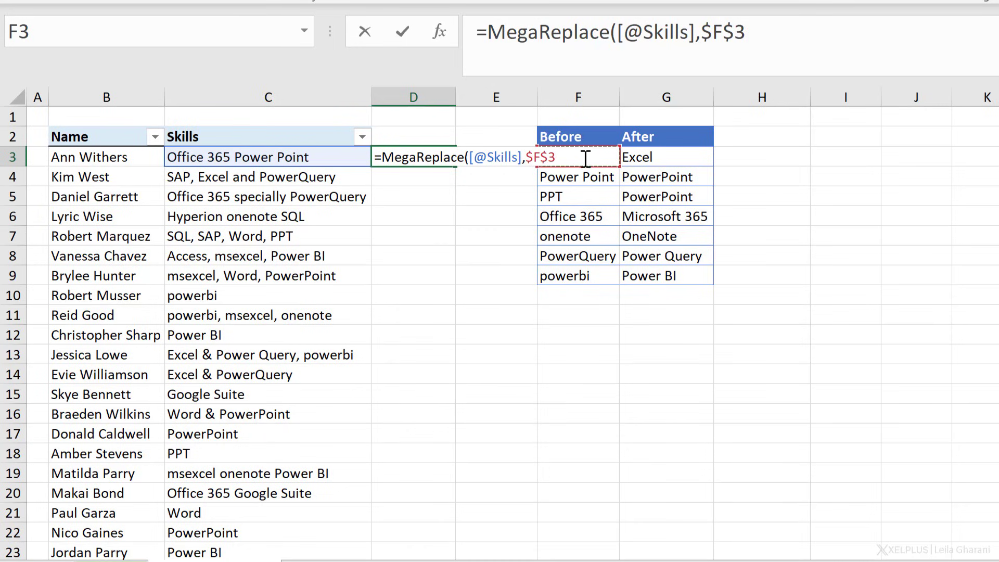
{"action": "type", "text": ","}
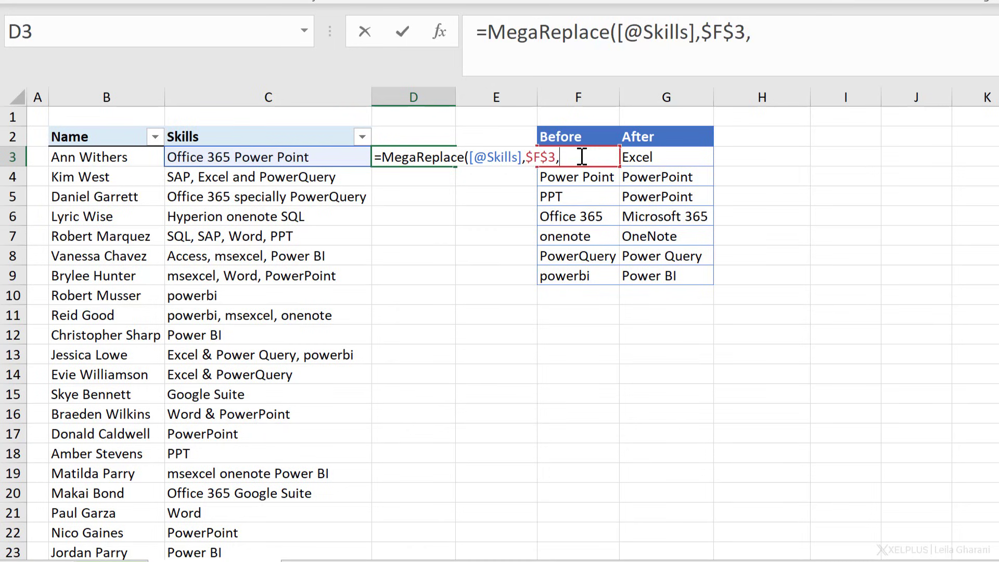
{"action": "mouse_move", "coordinate": [583, 261]}
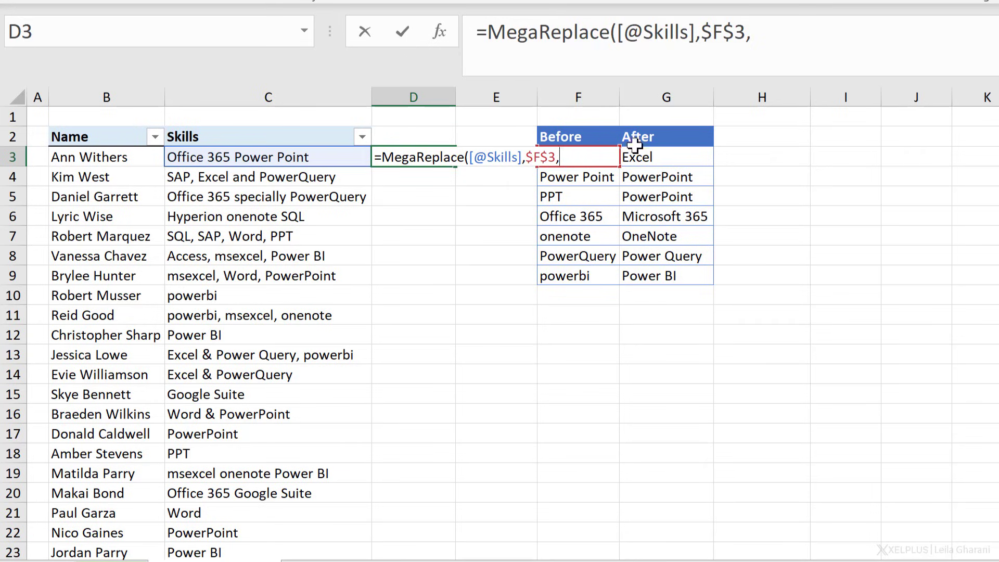
{"action": "key", "text": "f4"}
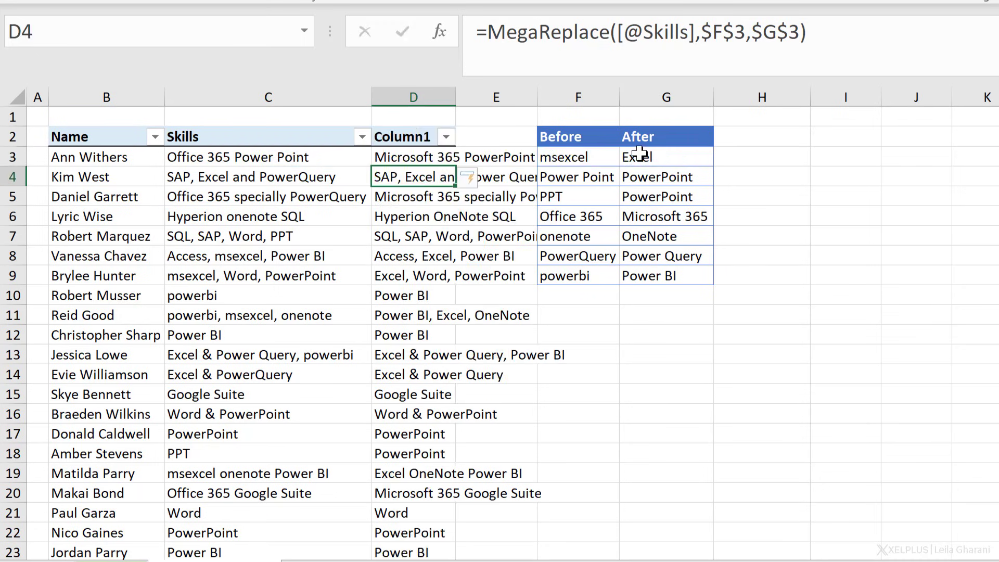
{"action": "left_click", "coordinate": [263, 11]}
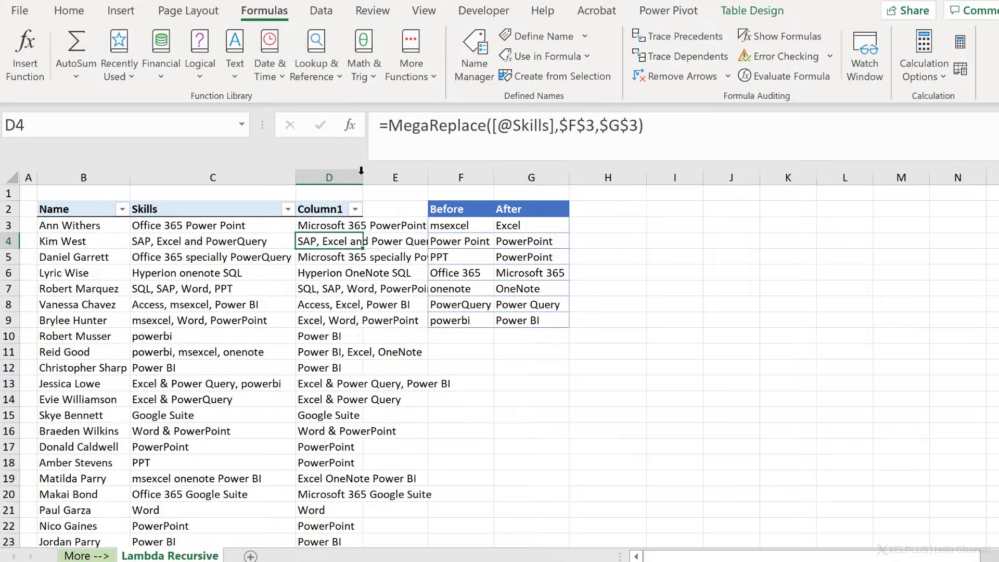
{"action": "left_click", "coordinate": [188, 225]}
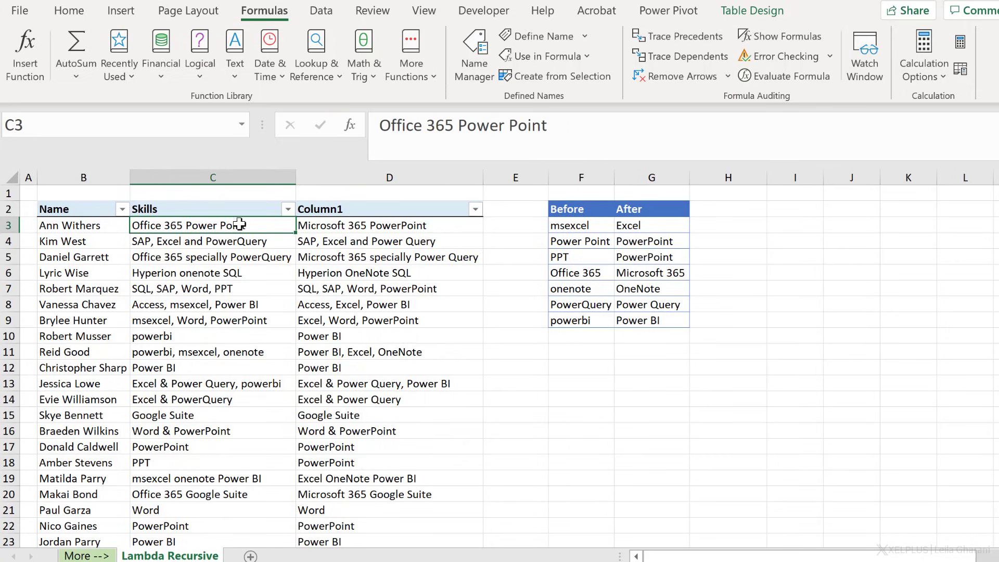
{"action": "left_click", "coordinate": [389, 225]}
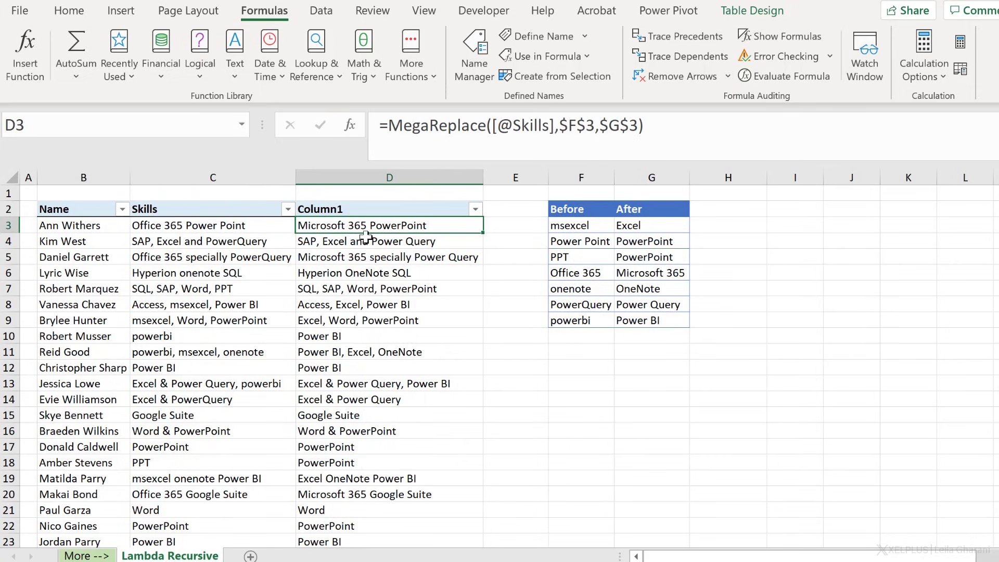
{"action": "left_click", "coordinate": [213, 241]}
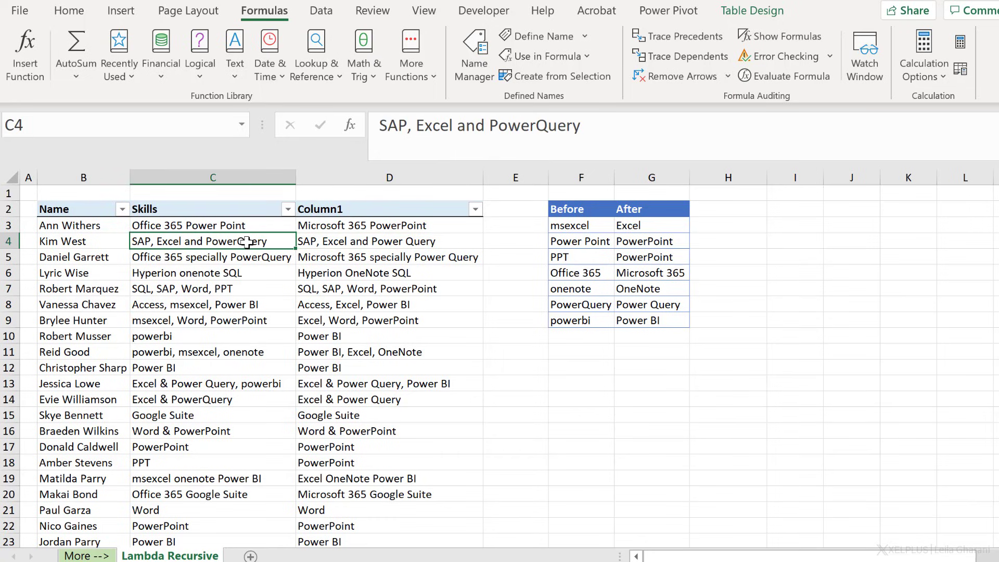
{"action": "left_click", "coordinate": [389, 241]}
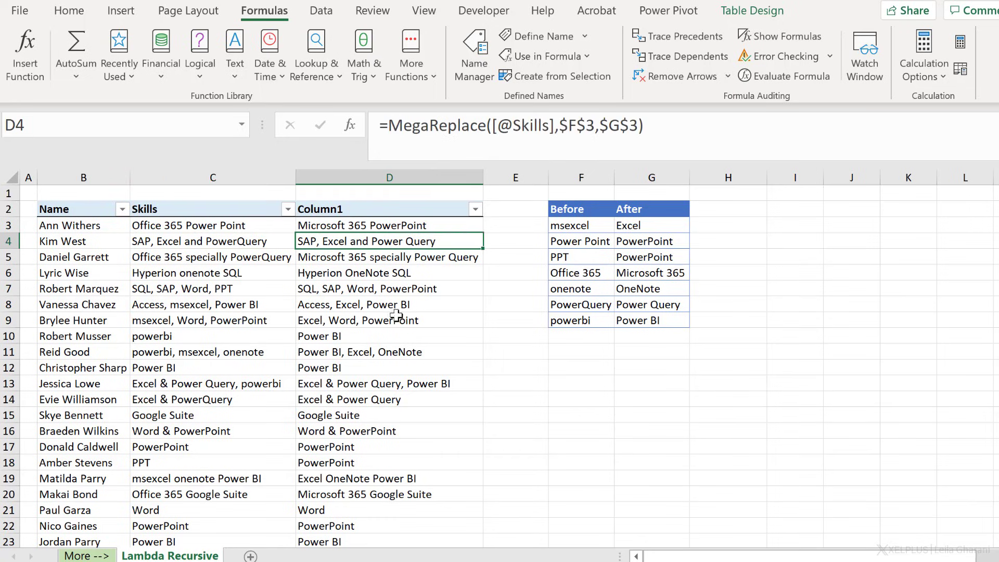
{"action": "left_click", "coordinate": [212, 336]}
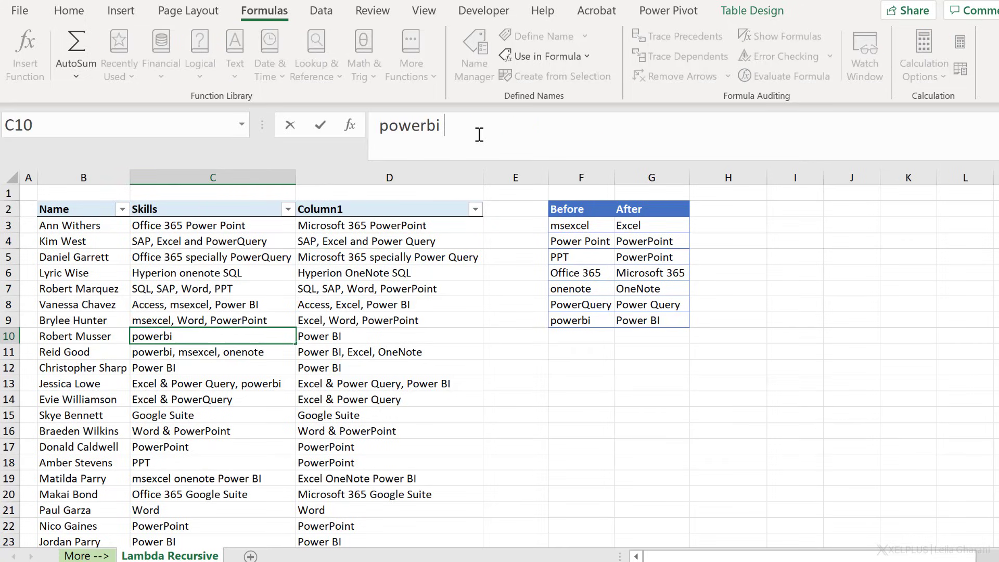
Append 'and PPT' to the C10 skills entry.
{"action": "type", "text": "and P"}
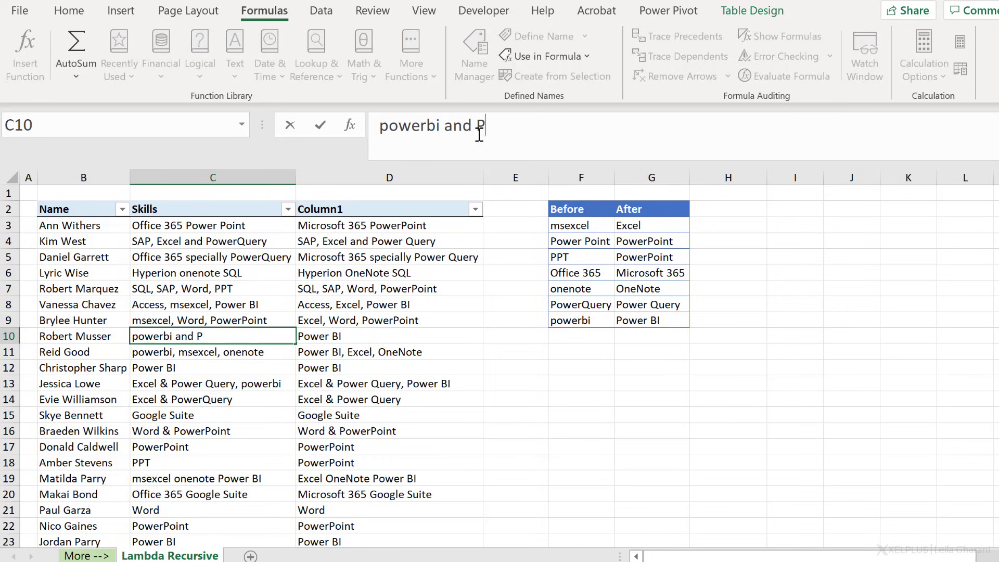
{"action": "key", "text": "Return"}
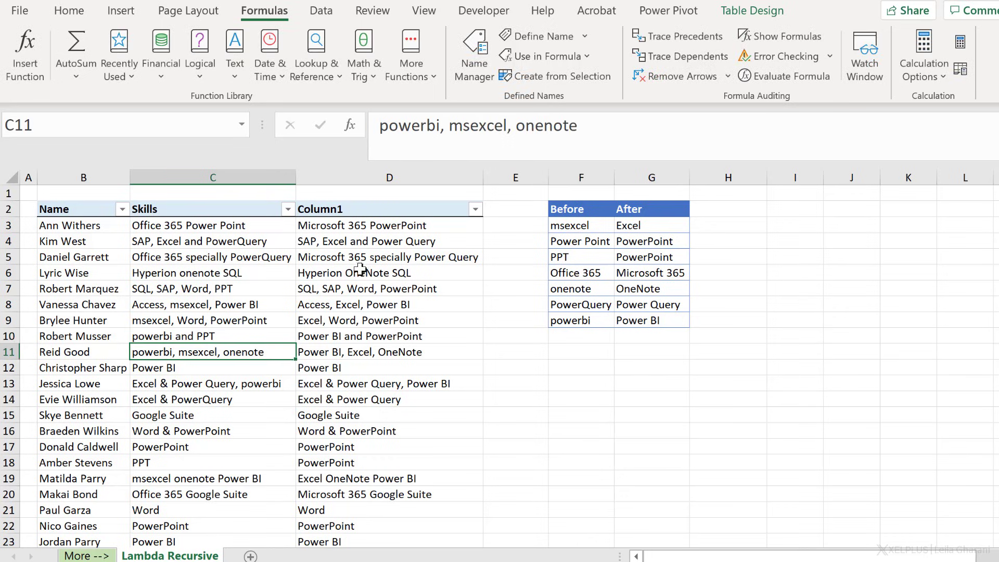
{"action": "mouse_move", "coordinate": [395, 339]}
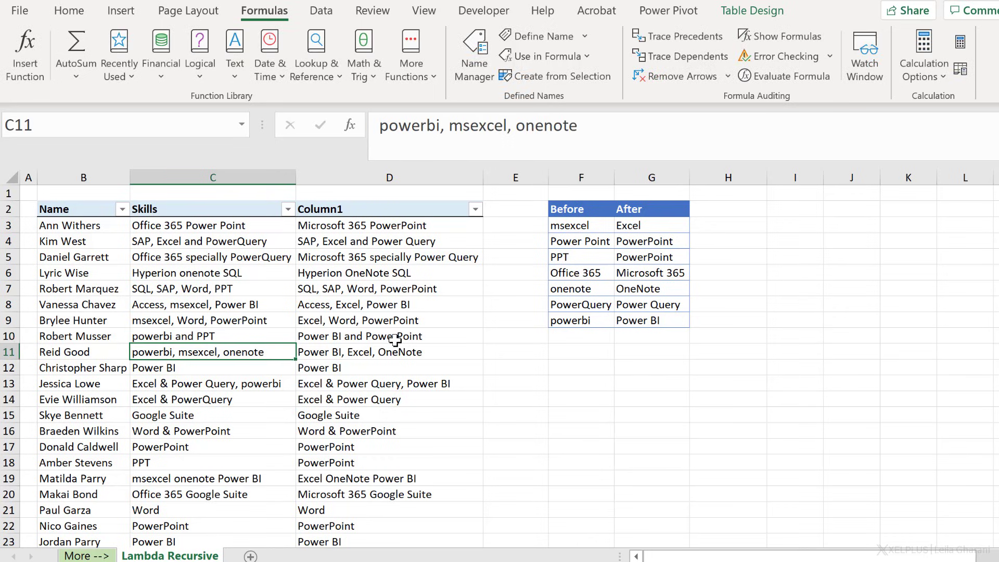
{"action": "scroll", "scroll_direction": "down", "scroll_amount": 3}
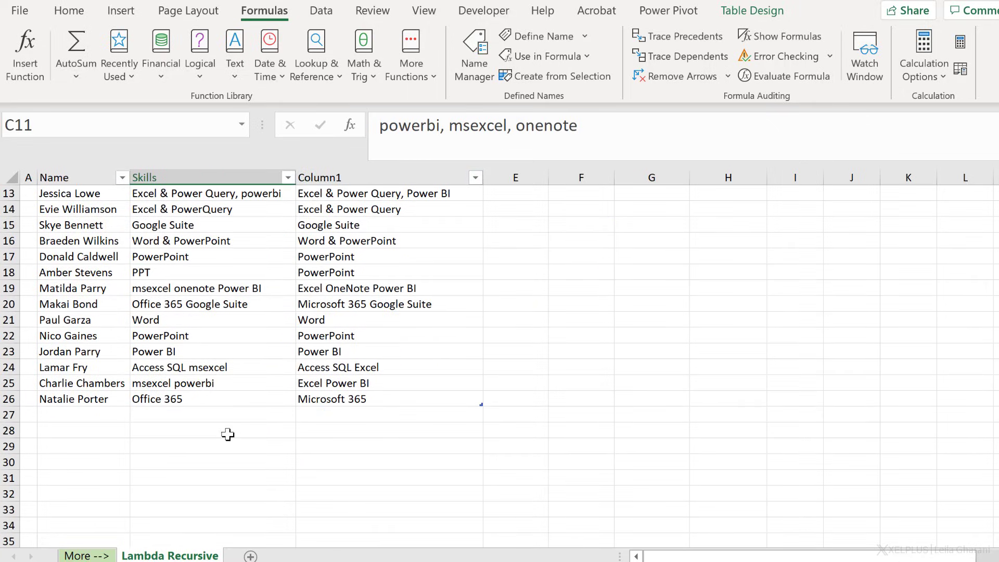
Add a new msexcel skills entry in C27 and check its conversion.
{"action": "left_click", "coordinate": [212, 414]}
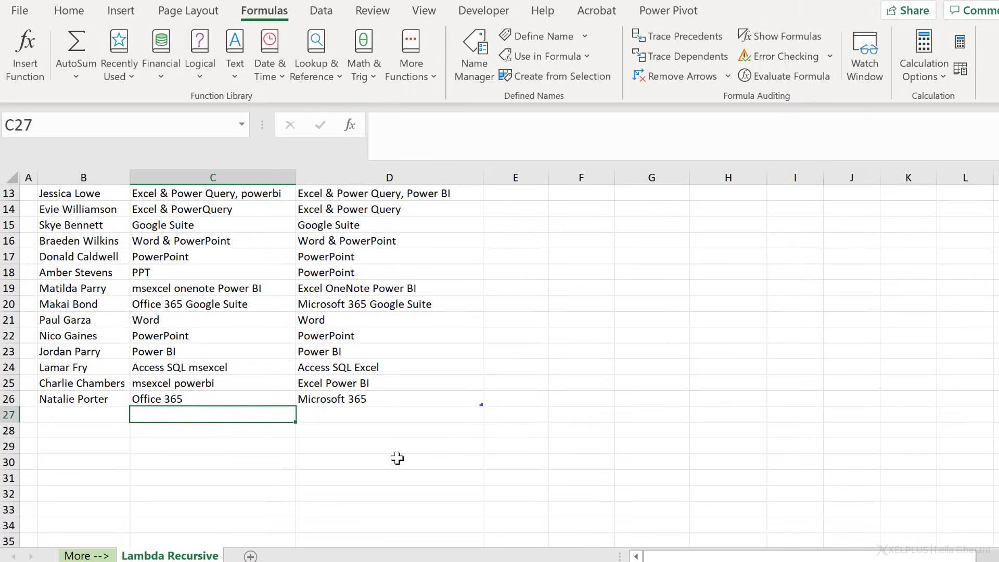
{"action": "type", "text": "msexce"}
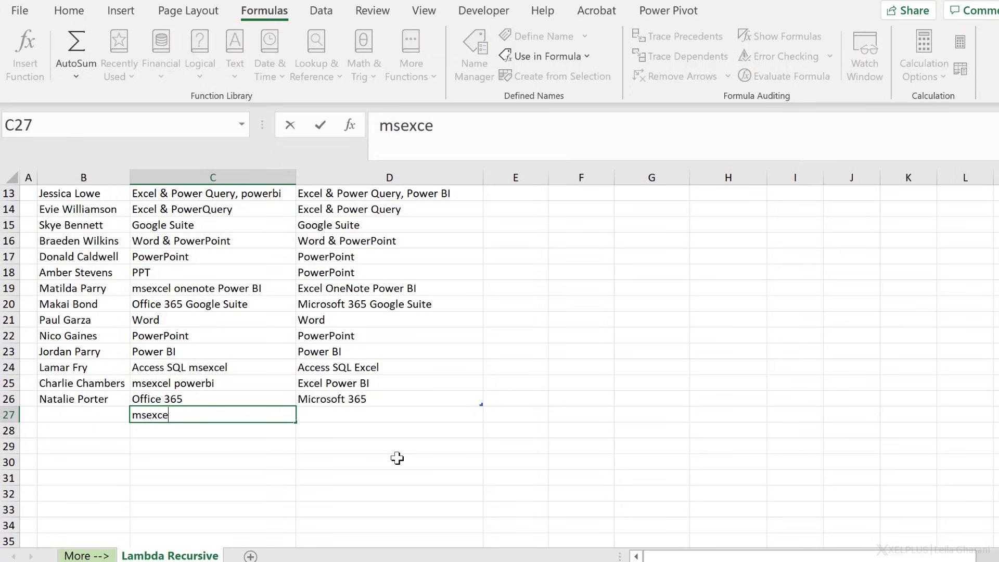
{"action": "key", "text": "enter"}
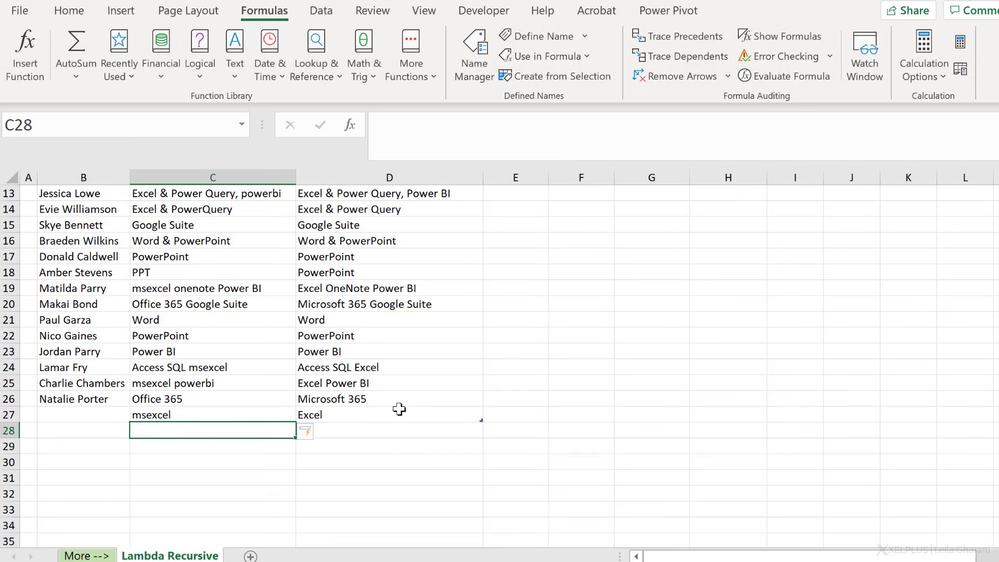
{"action": "scroll", "scroll_direction": "up", "scroll_amount": 3}
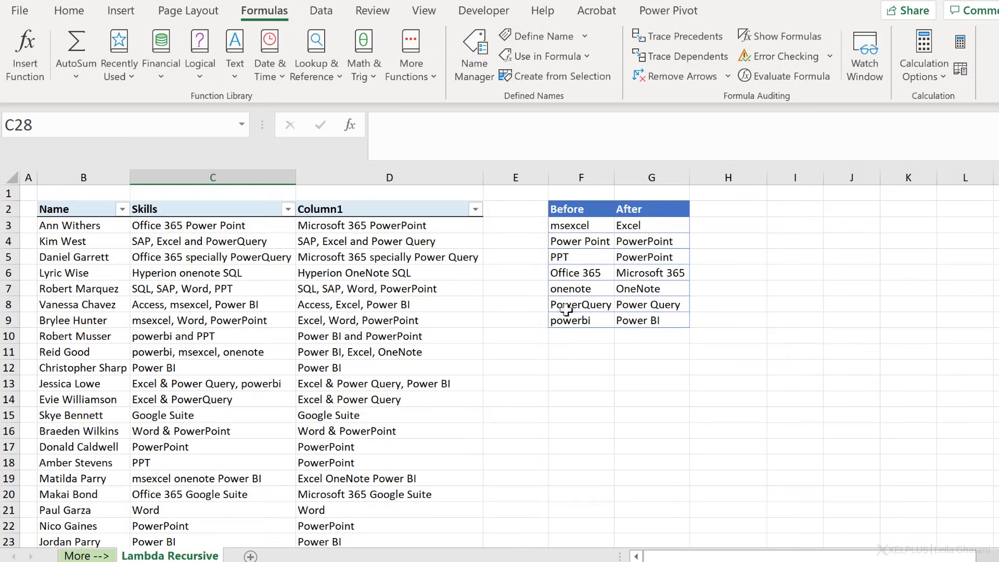
{"action": "mouse_move", "coordinate": [569, 346]}
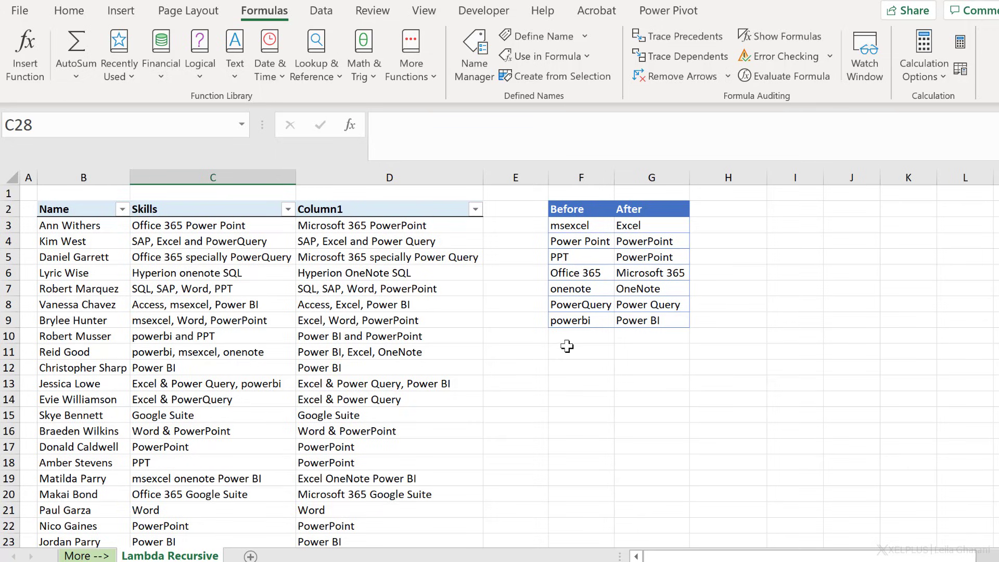
{"action": "scroll", "scroll_direction": "down", "scroll_amount": 3}
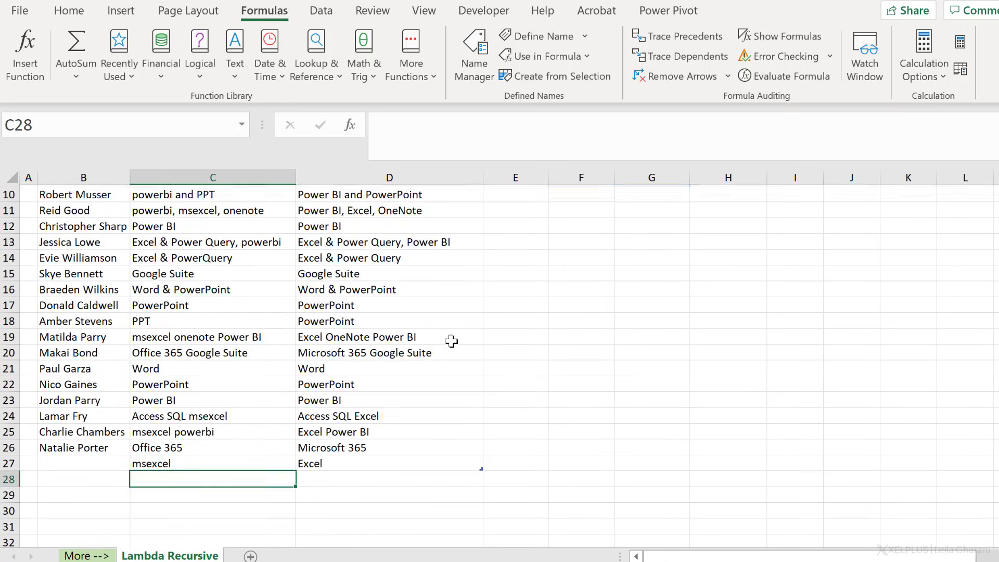
{"action": "scroll", "scroll_direction": "up", "scroll_amount": 3}
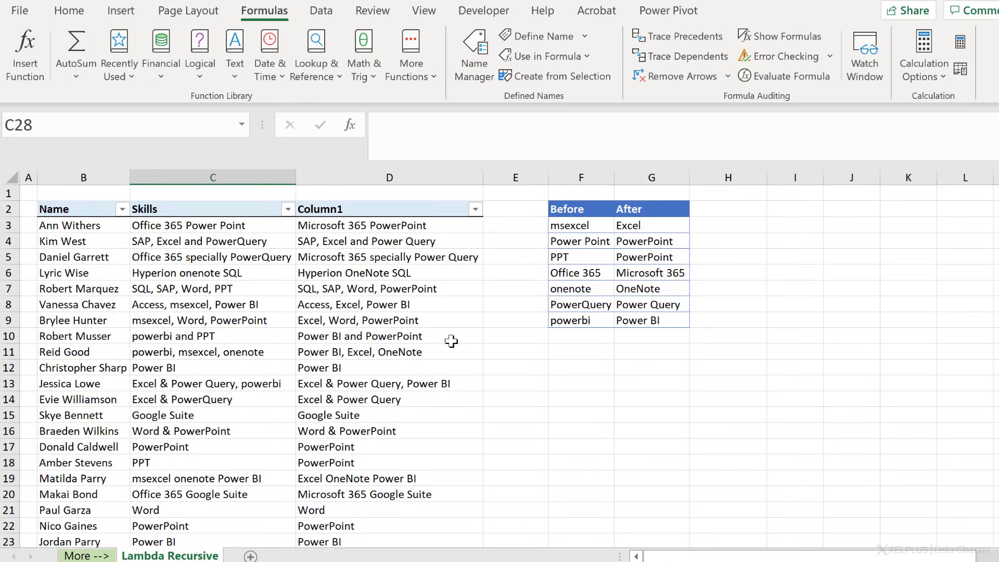